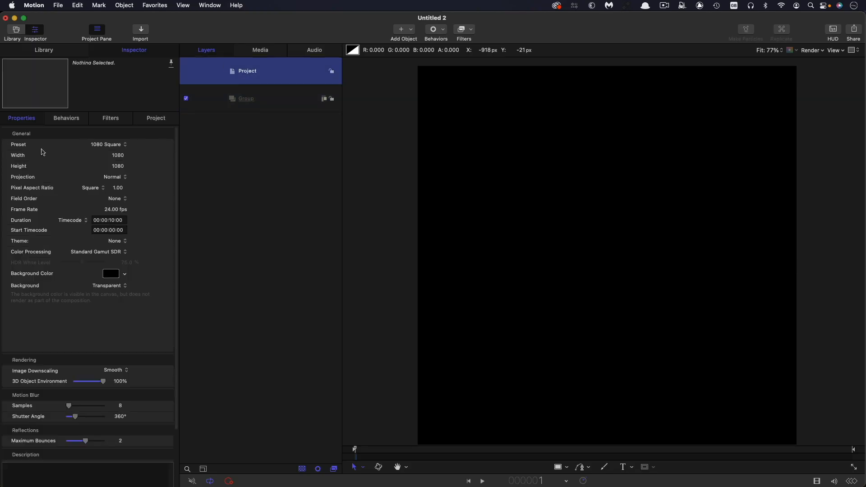
pyautogui.moveTo(482, 86)
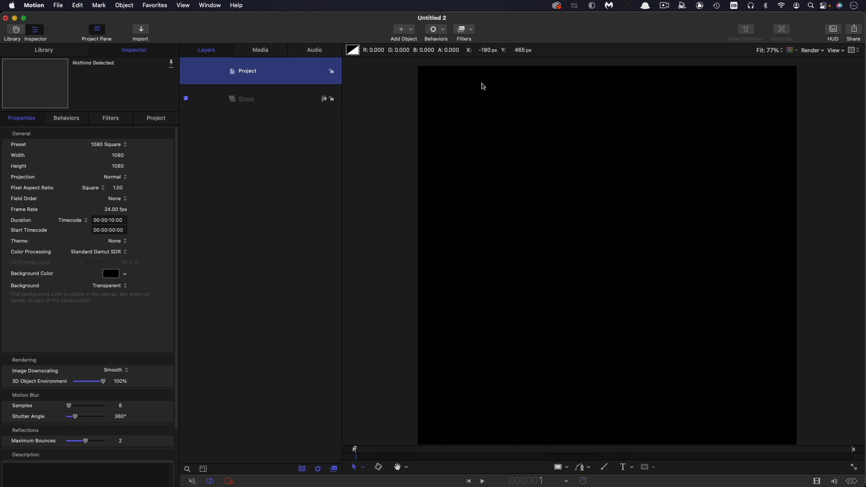
pyautogui.moveTo(7, 208)
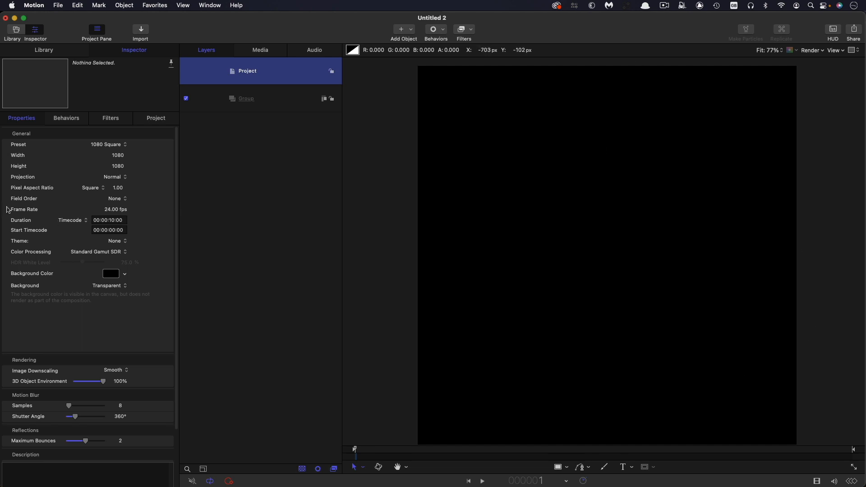
pyautogui.moveTo(108, 230)
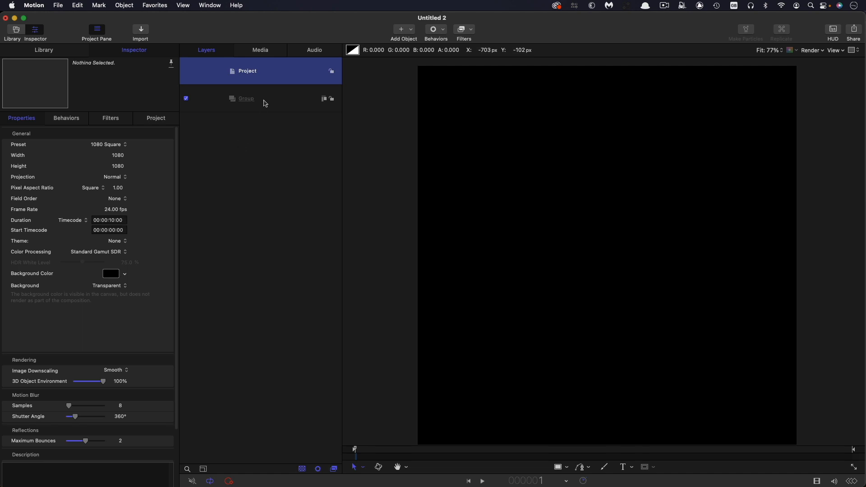
# Select the empty Group layer so the new rectangle lands inside it
pyautogui.click(245, 98)
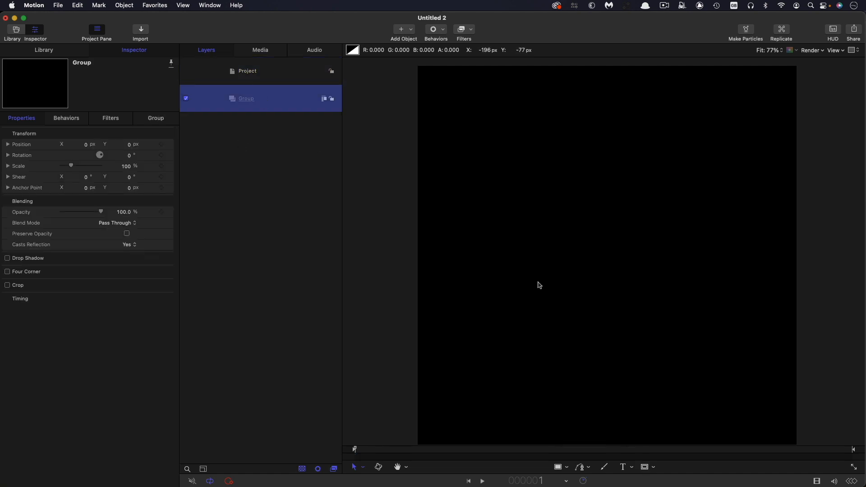
pyautogui.moveTo(570, 452)
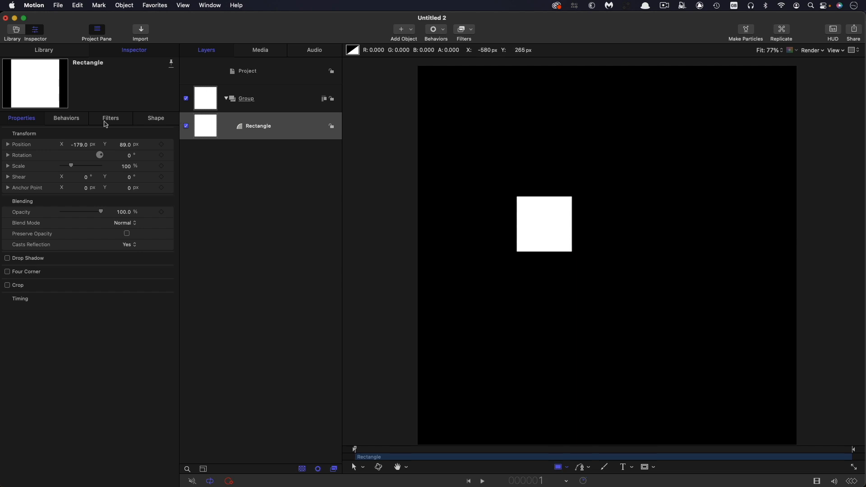
# Reset the square's Position to centre and set its Fill Color to dark grey
pyautogui.rightClick(78, 145)
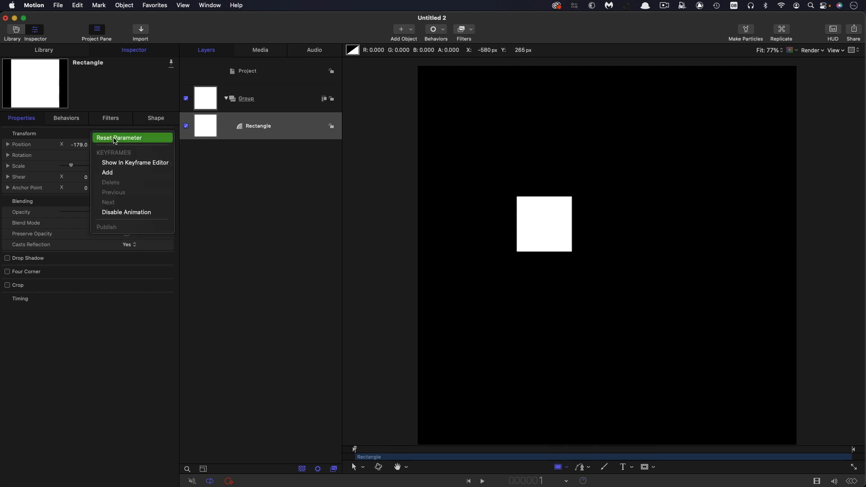
pyautogui.click(119, 137)
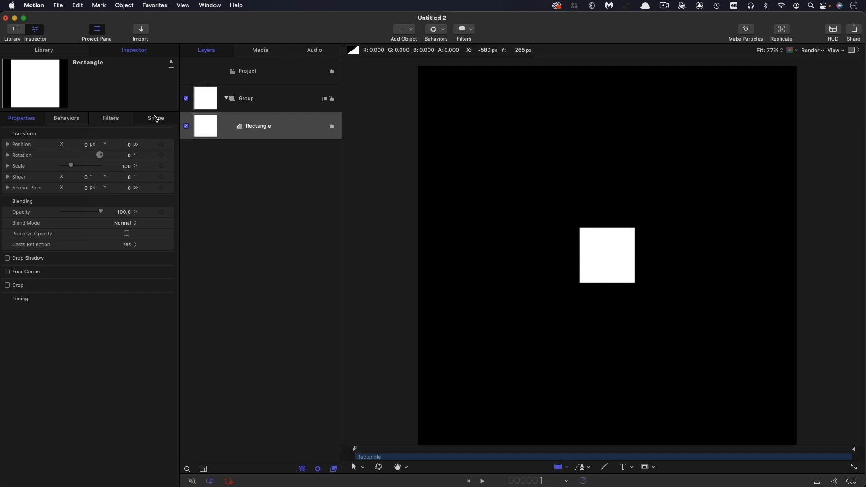
pyautogui.click(156, 117)
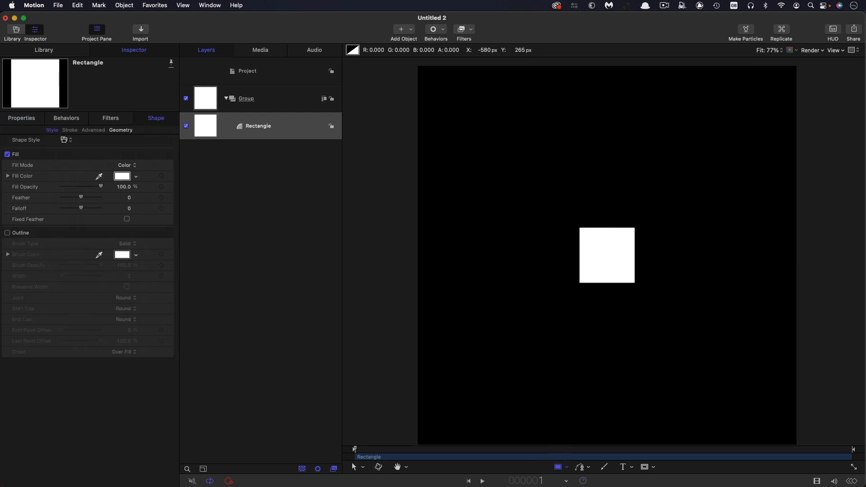
pyautogui.click(123, 176)
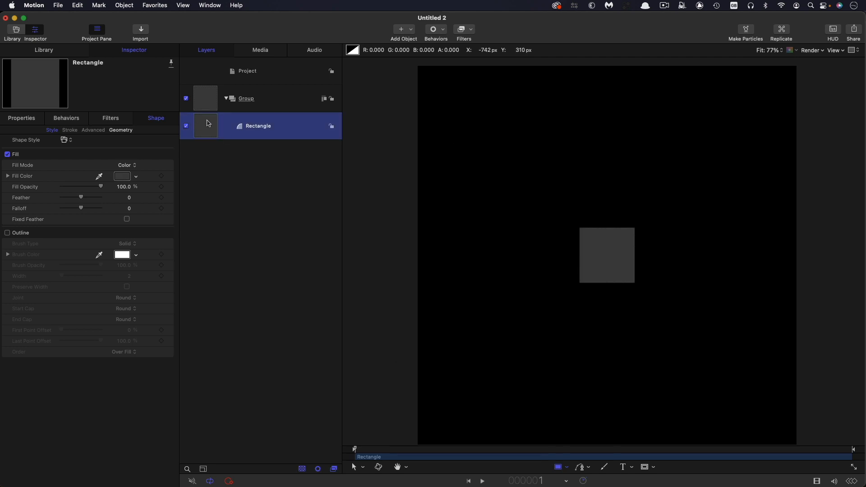
pyautogui.moveTo(351, 112)
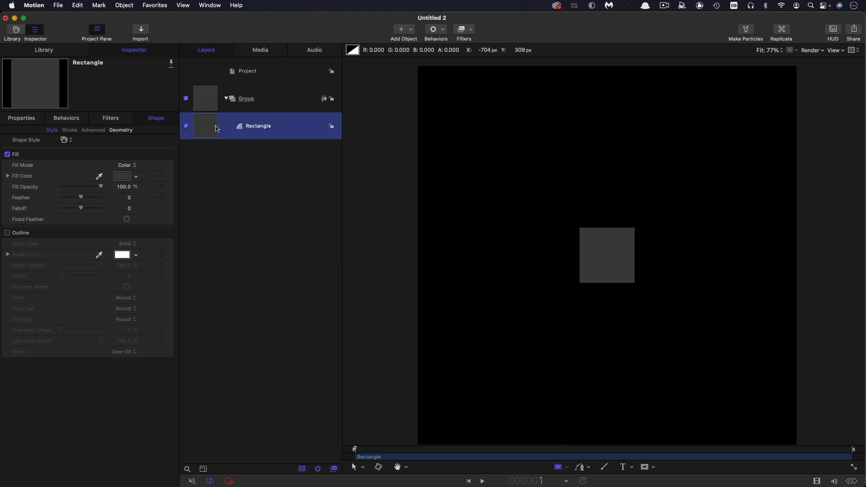
# Replicate the grey square via Object > Replicate into a tiled grid
pyautogui.click(124, 5)
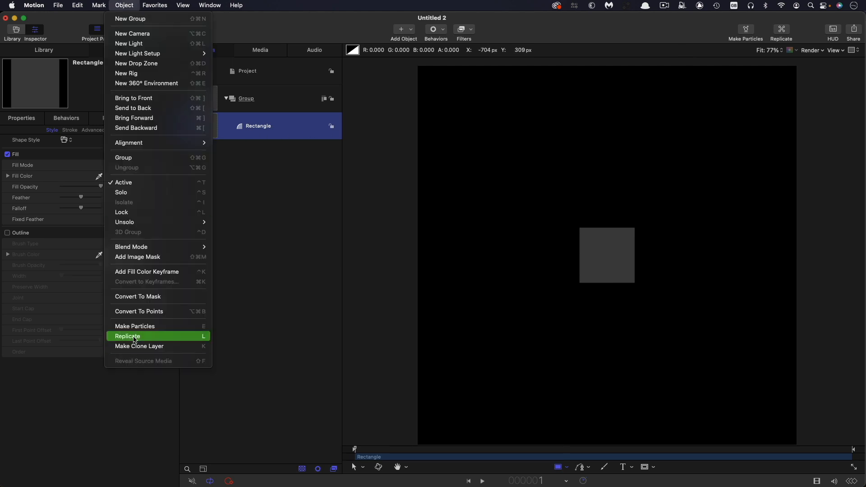
pyautogui.click(128, 335)
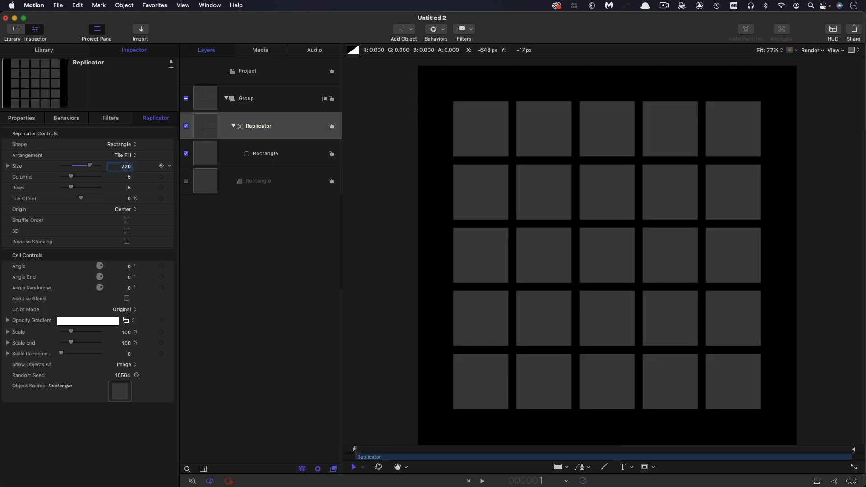
pyautogui.moveTo(139, 181)
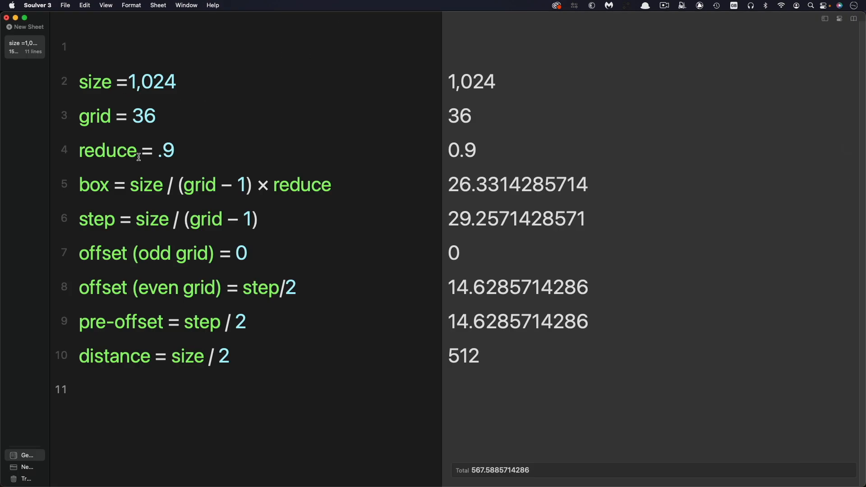
pyautogui.moveTo(357, 228)
pyautogui.write('7')
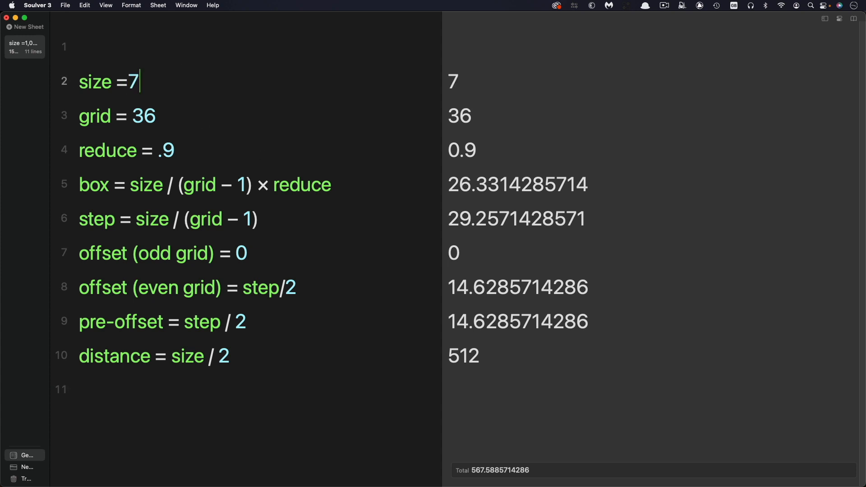
# Set size = 720 and grid = 5 so box, step and distance recalculate to 162, 180, 360
pyautogui.write('20')
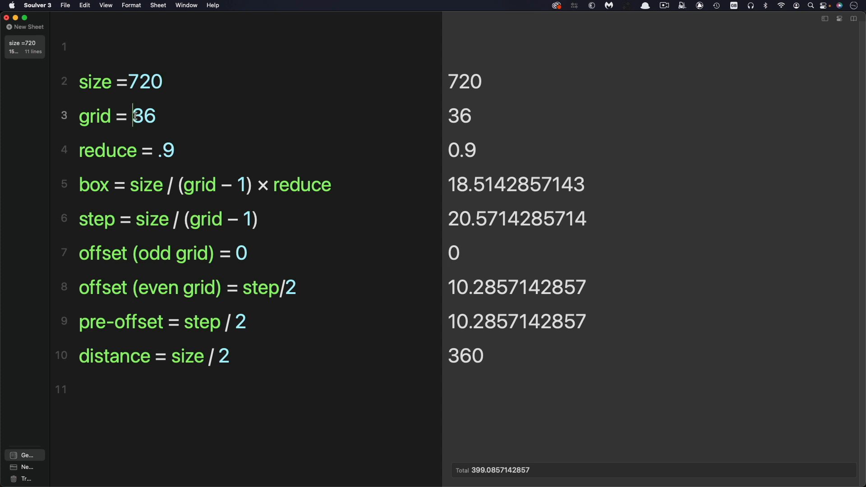
pyautogui.doubleClick(143, 116)
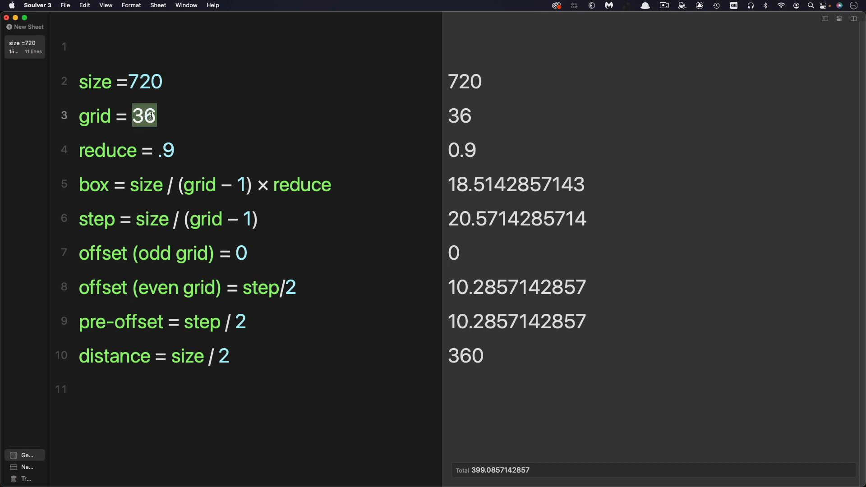
pyautogui.write('5')
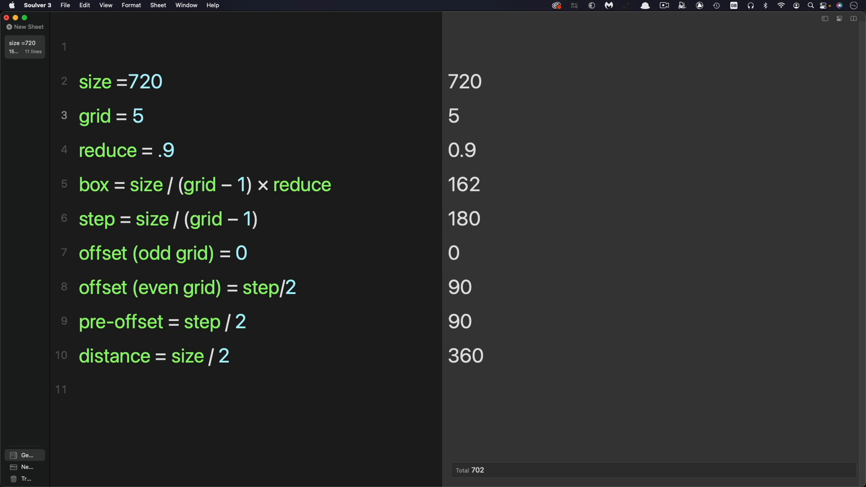
pyautogui.click(146, 116)
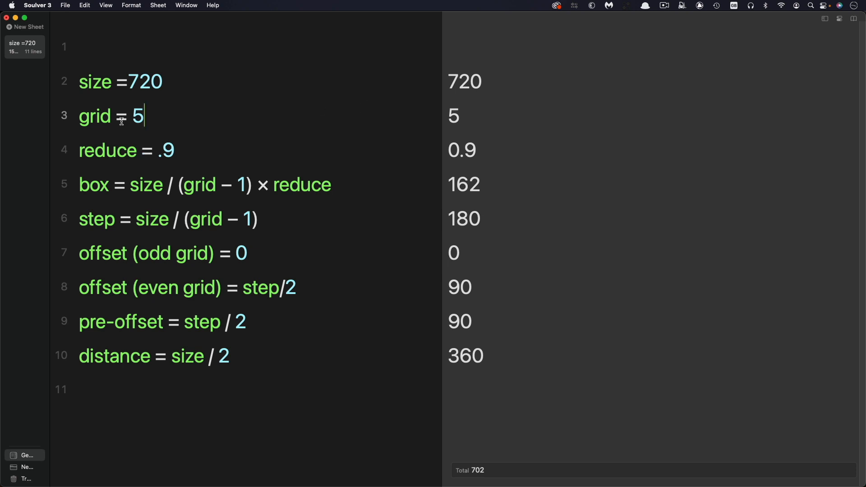
# Hide Soulver to bring the other windows back into view
pyautogui.click(37, 6)
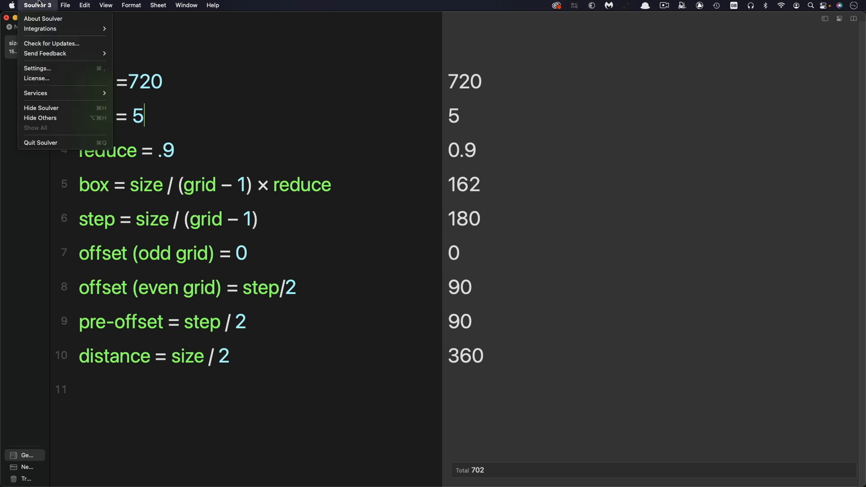
pyautogui.click(172, 177)
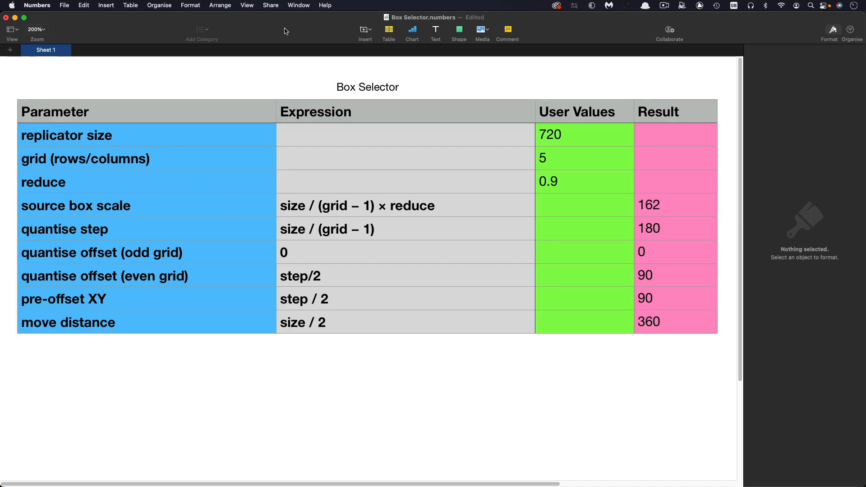
pyautogui.moveTo(560, 147)
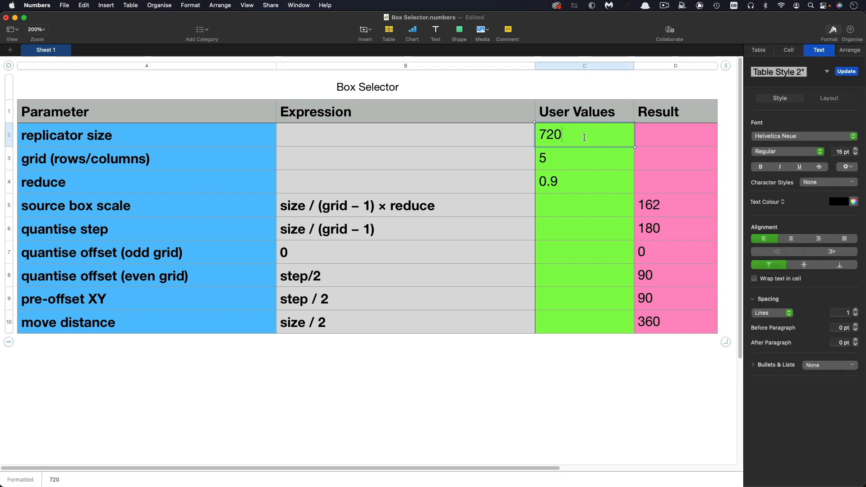
# Enter 1024 as the replicator size in cell C2 and commit it
pyautogui.write('1024')
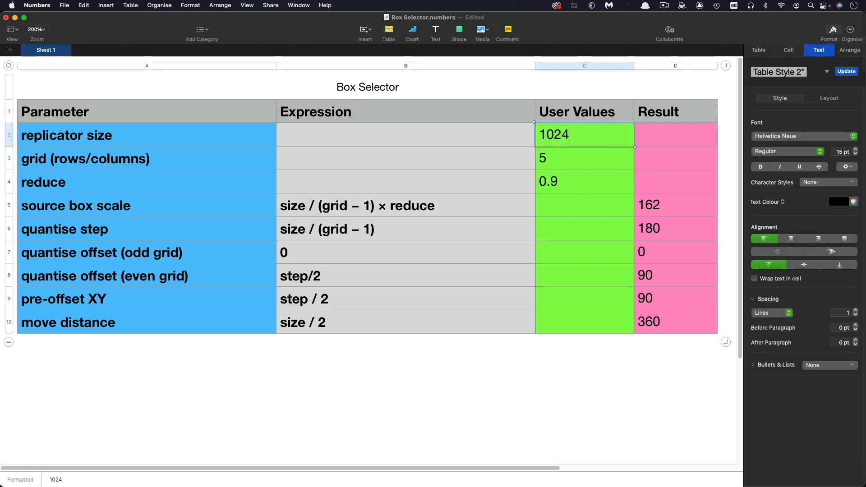
pyautogui.click(584, 157)
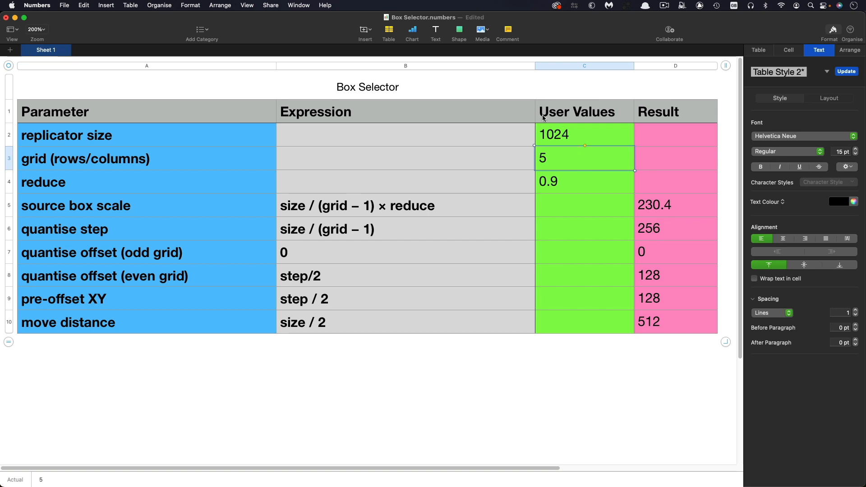
pyautogui.moveTo(667, 208)
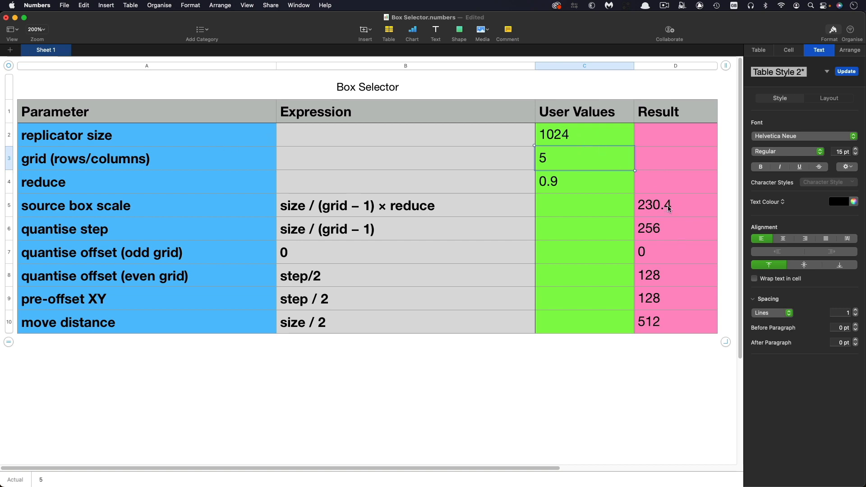
pyautogui.moveTo(695, 340)
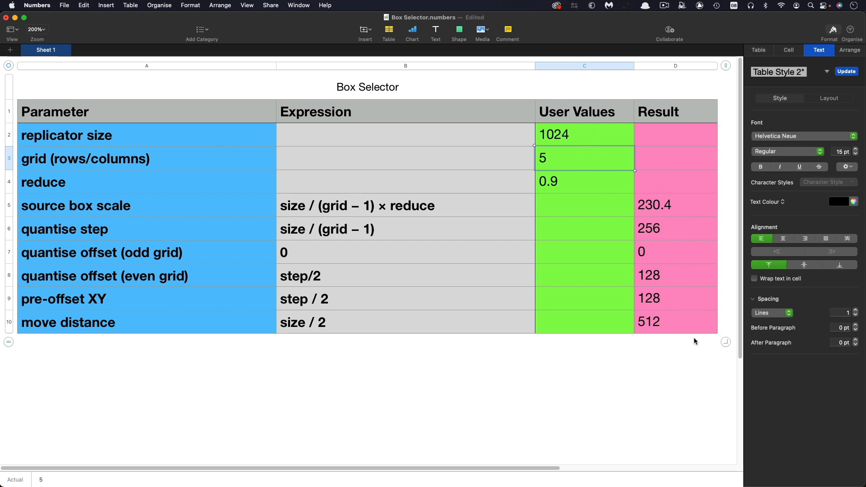
pyautogui.moveTo(592, 135)
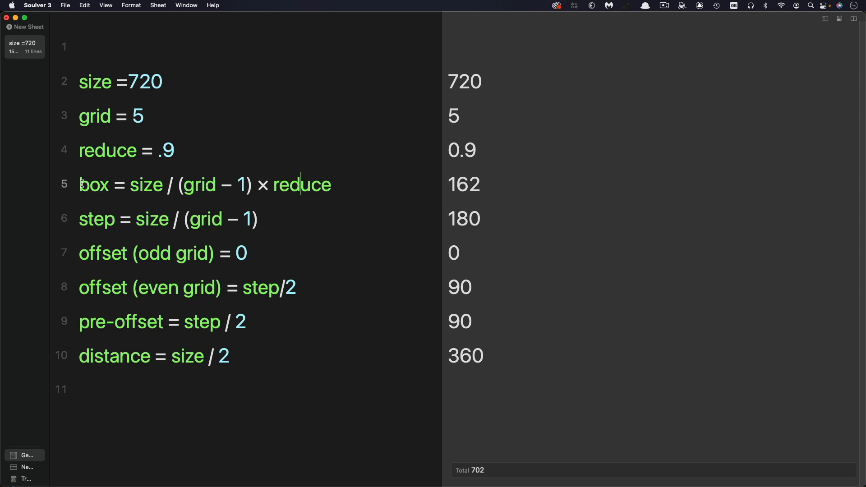
pyautogui.moveTo(344, 186)
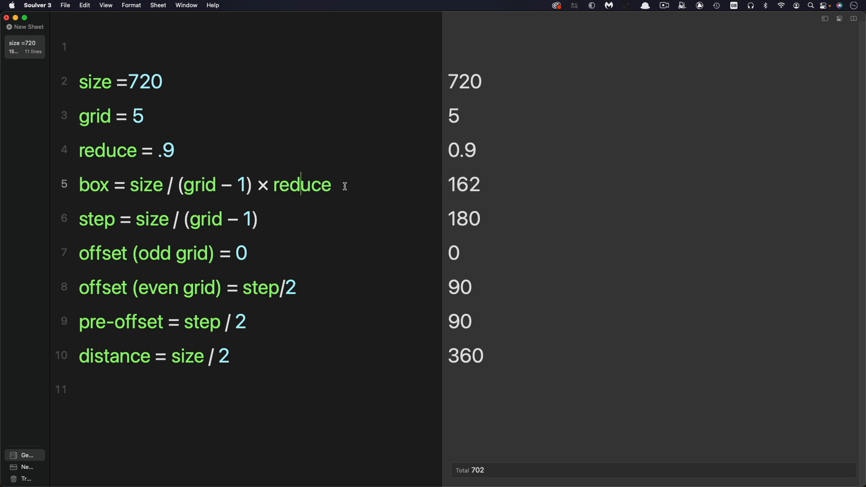
pyautogui.moveTo(472, 233)
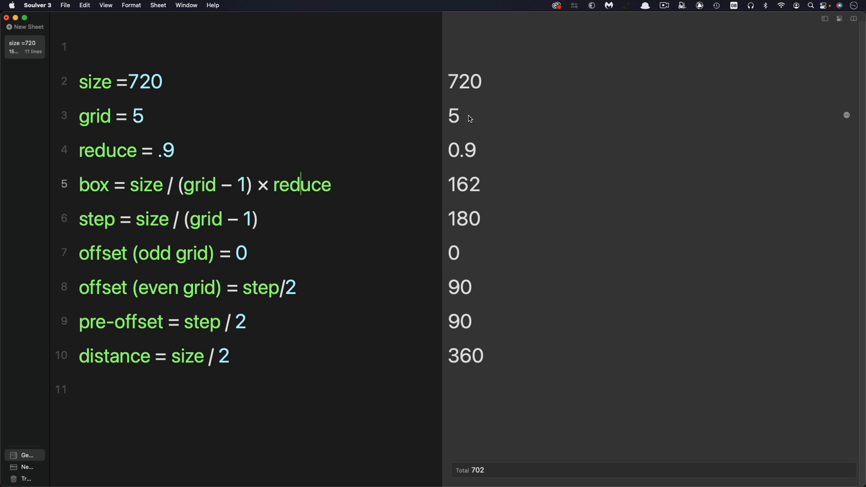
pyautogui.moveTo(485, 219)
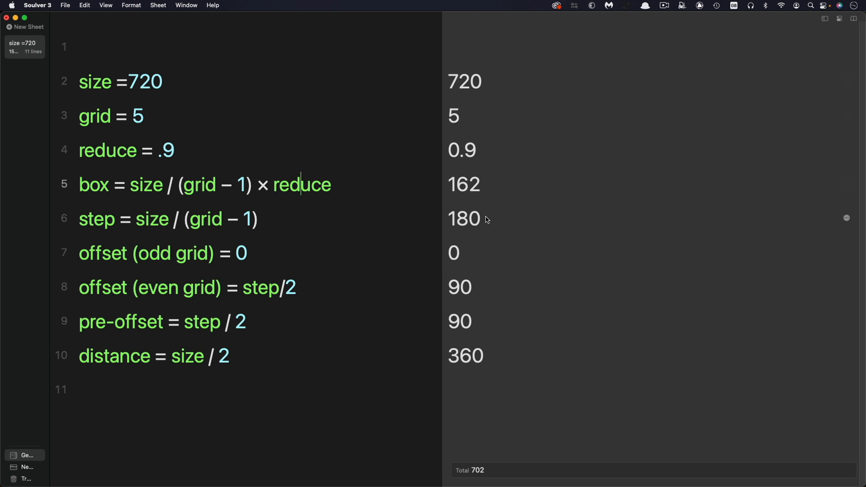
pyautogui.moveTo(480, 130)
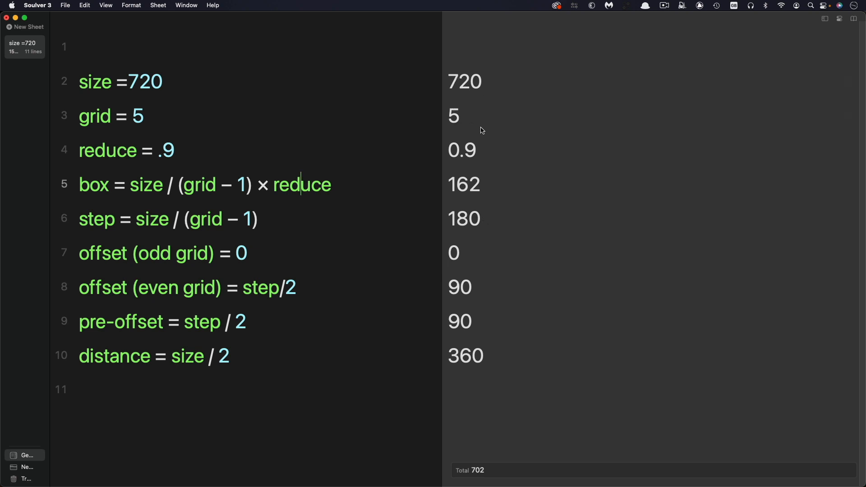
pyautogui.moveTo(230, 197)
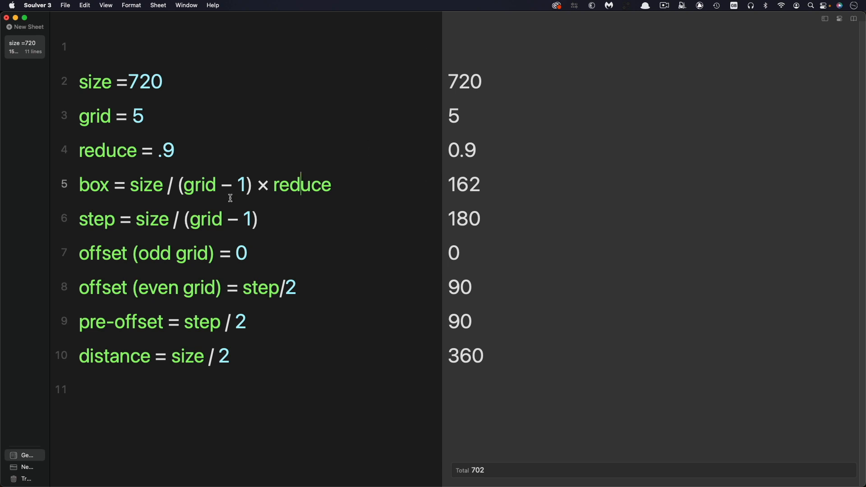
pyautogui.moveTo(188, 149)
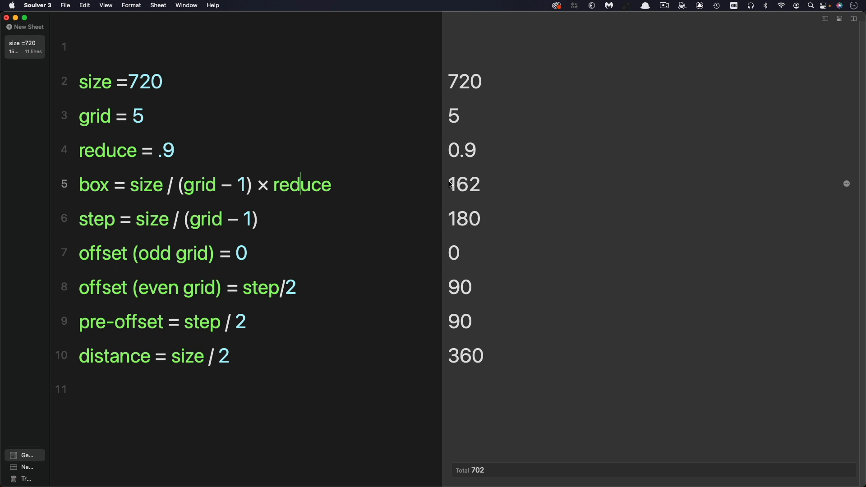
pyautogui.moveTo(473, 191)
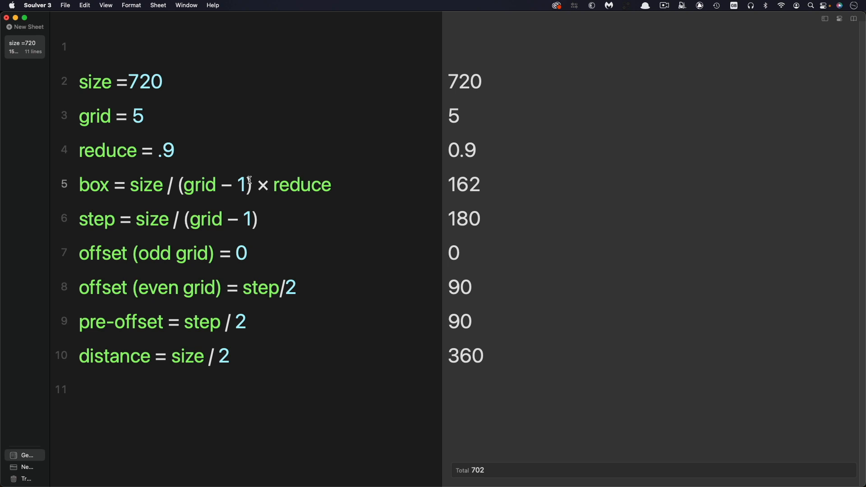
pyautogui.moveTo(349, 186)
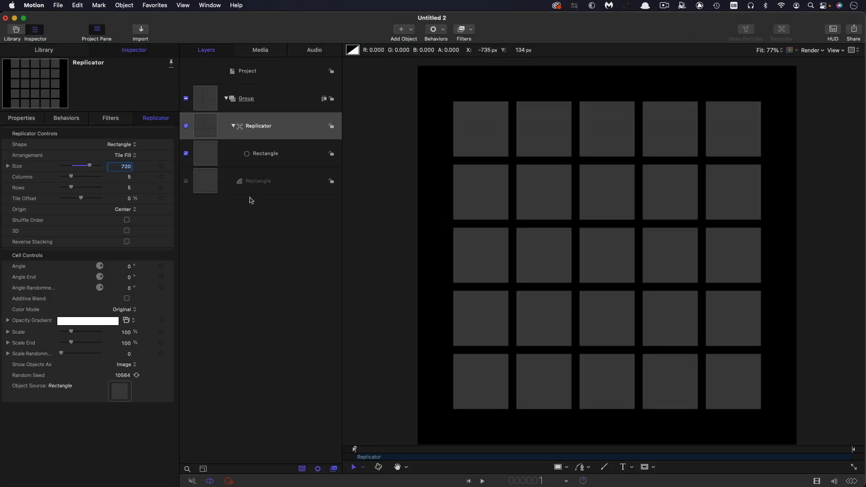
# Set the source Rectangle's Geometry Size to 162 for spaced grey tiles
pyautogui.click(257, 180)
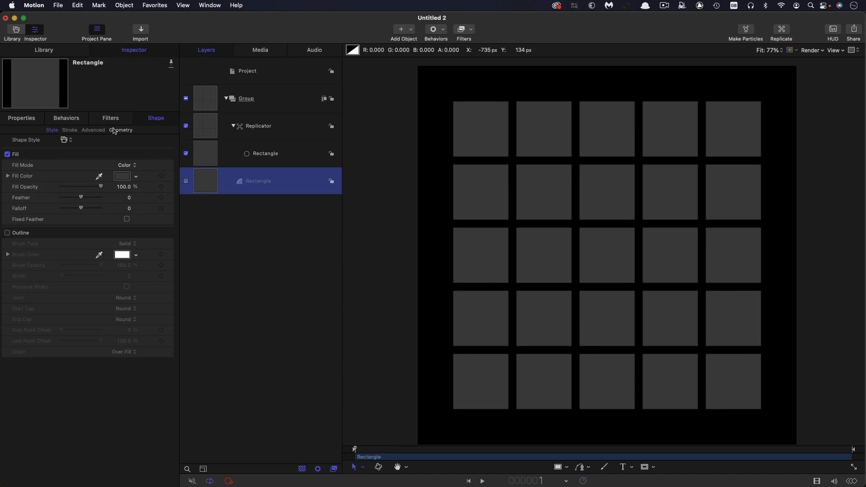
pyautogui.click(120, 130)
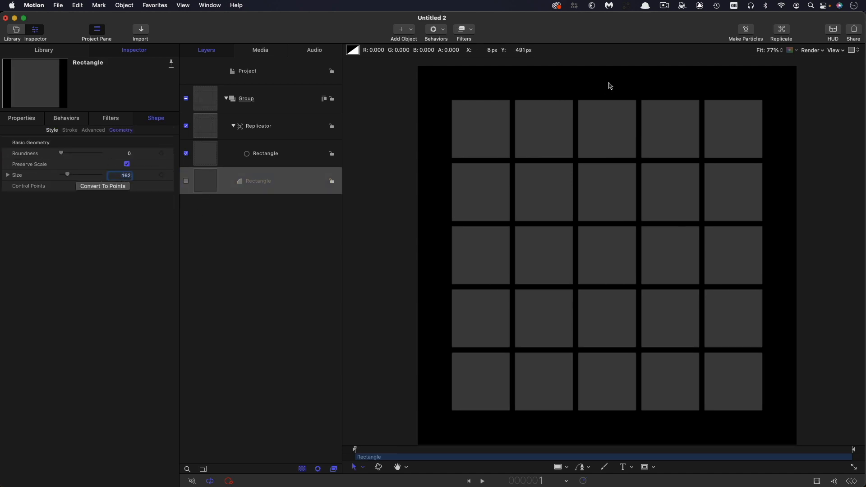
pyautogui.moveTo(131, 184)
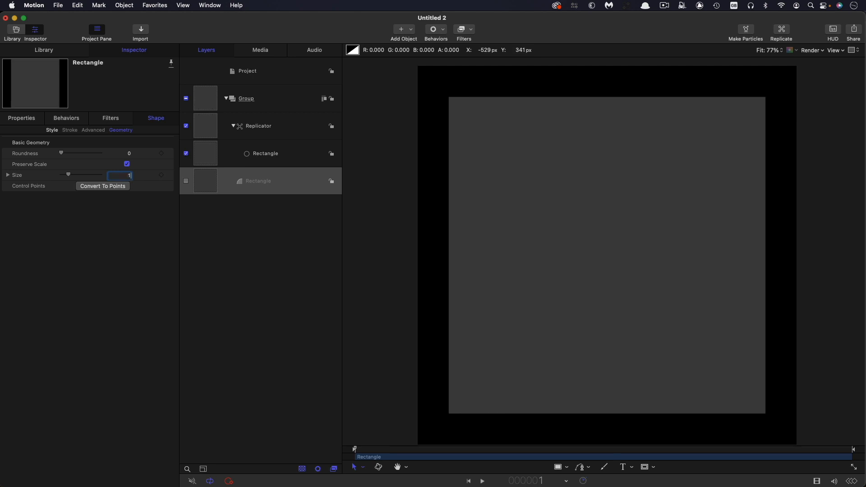
pyautogui.write('162')
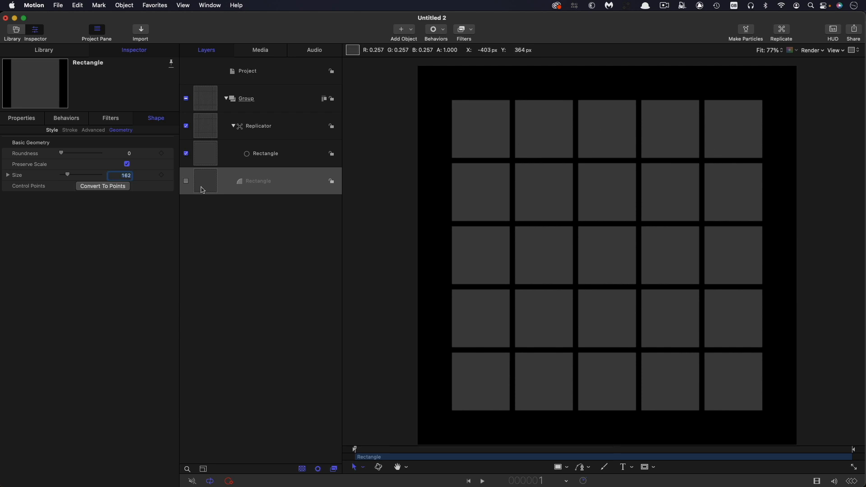
# Make a Clone Layer of the source rectangle
pyautogui.rightClick(258, 180)
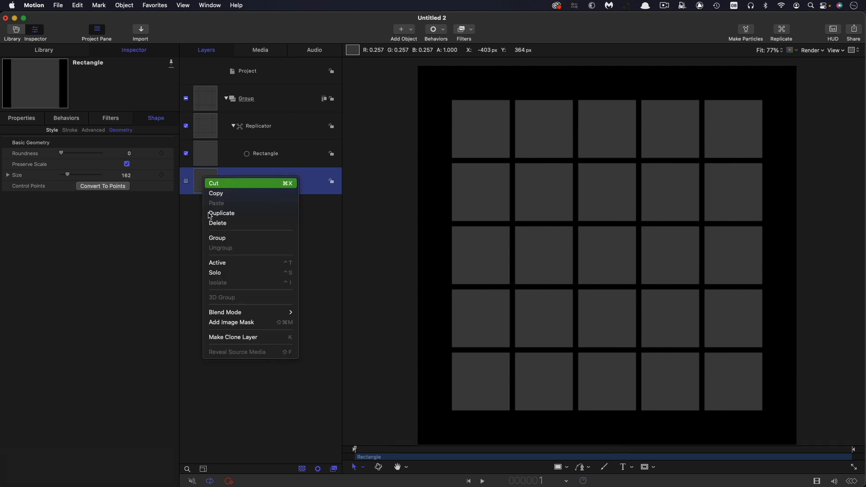
pyautogui.click(233, 337)
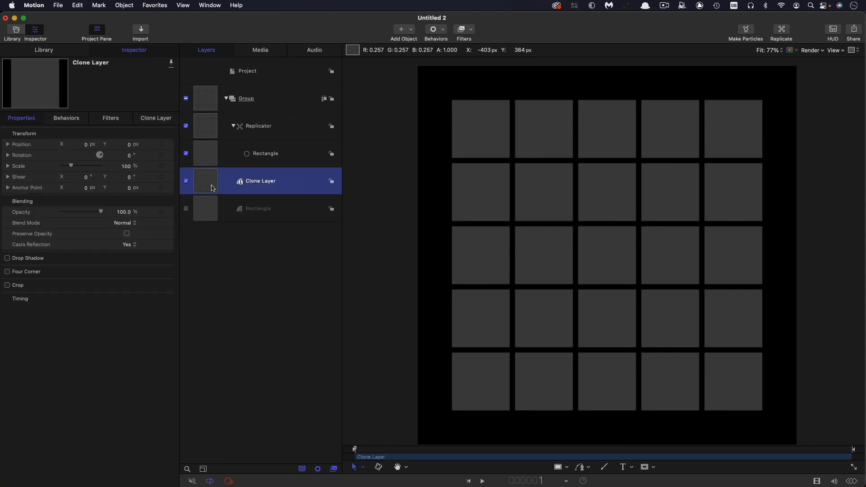
pyautogui.moveTo(657, 144)
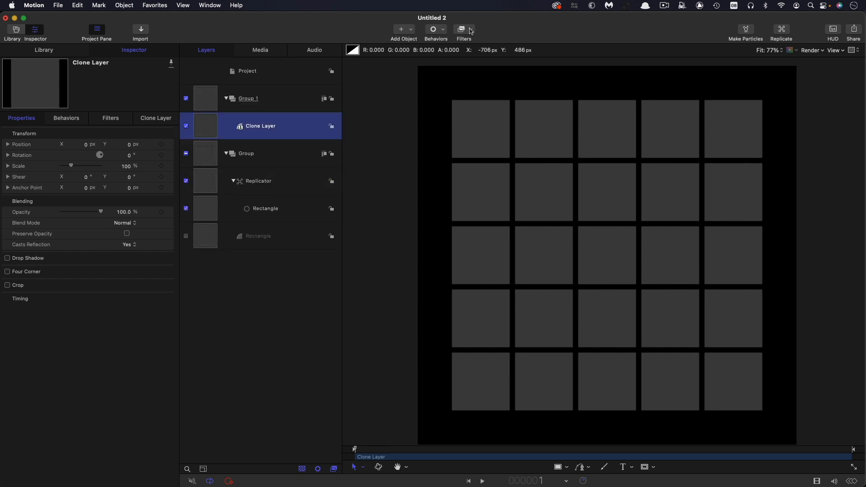
# Add a Stylize Fill filter to the clone and colour it red
pyautogui.click(461, 29)
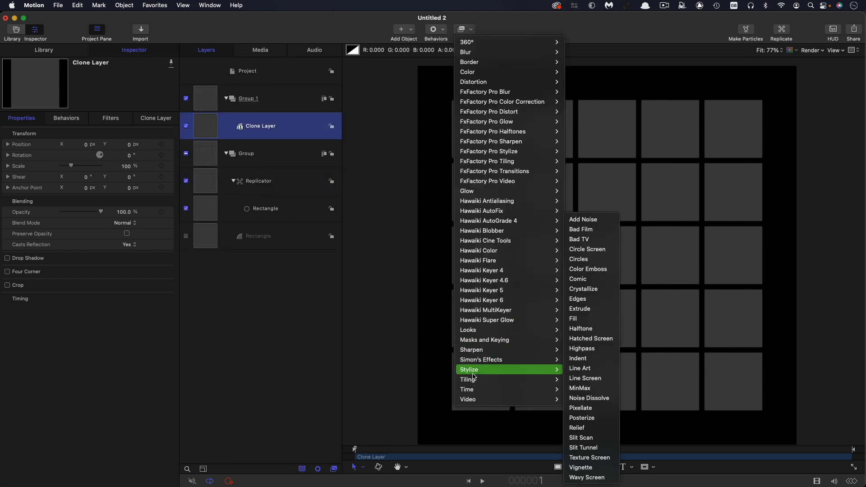
pyautogui.click(573, 319)
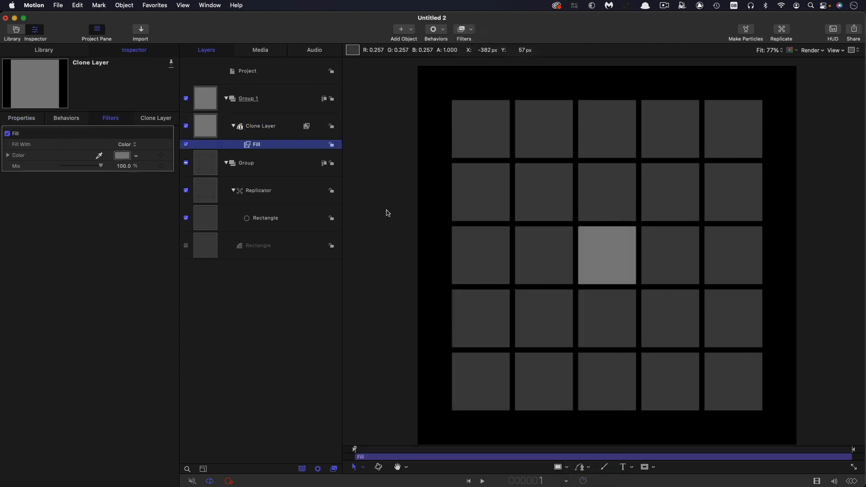
pyautogui.click(122, 155)
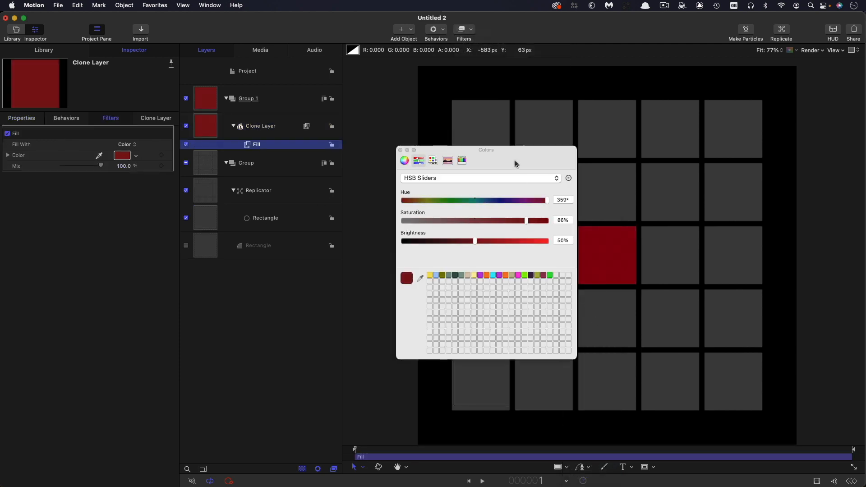
pyautogui.click(399, 150)
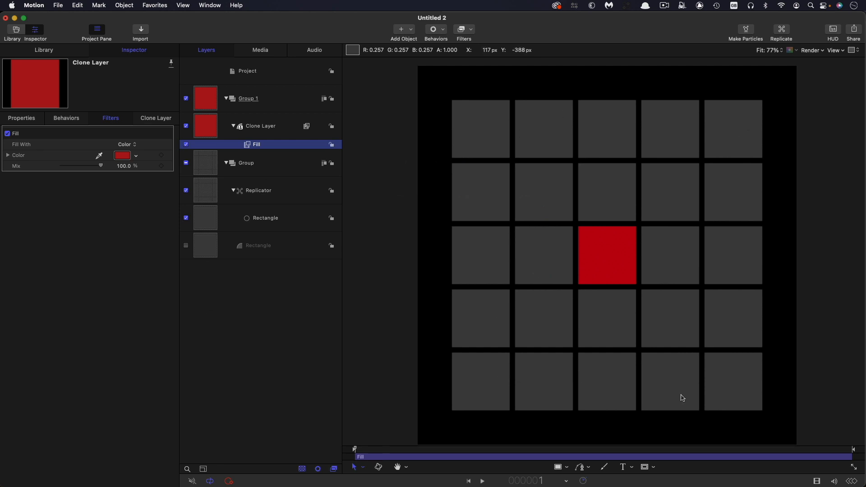
pyautogui.moveTo(756, 322)
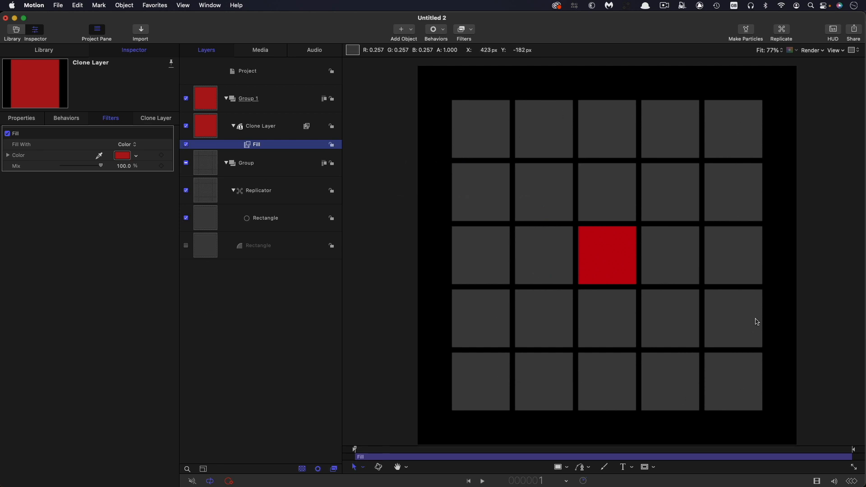
pyautogui.moveTo(453, 218)
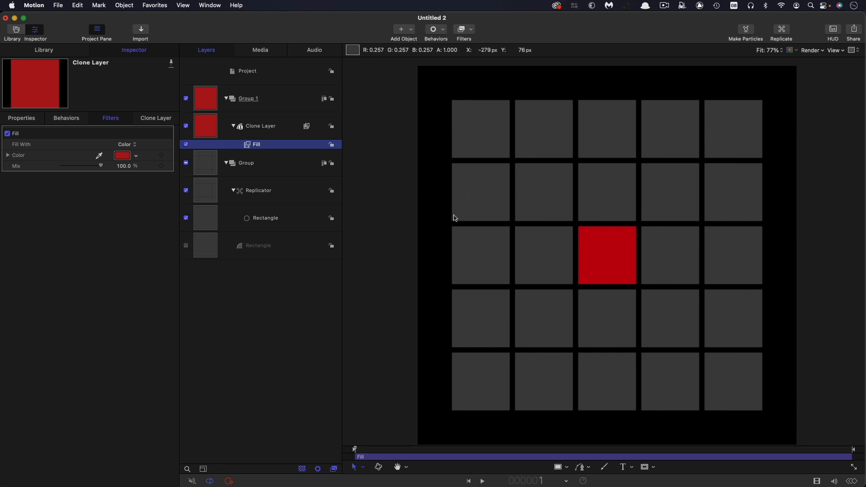
pyautogui.moveTo(536, 271)
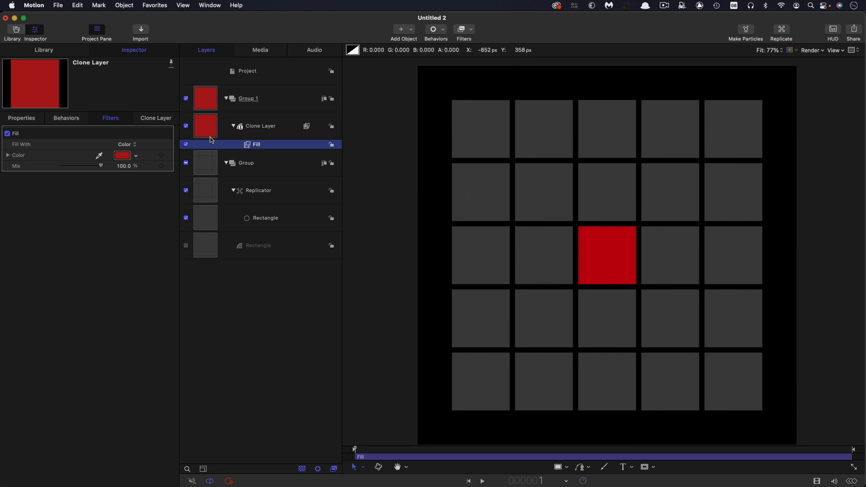
# Add an Oscillate parameter behaviour to the clone's Y position
pyautogui.click(260, 126)
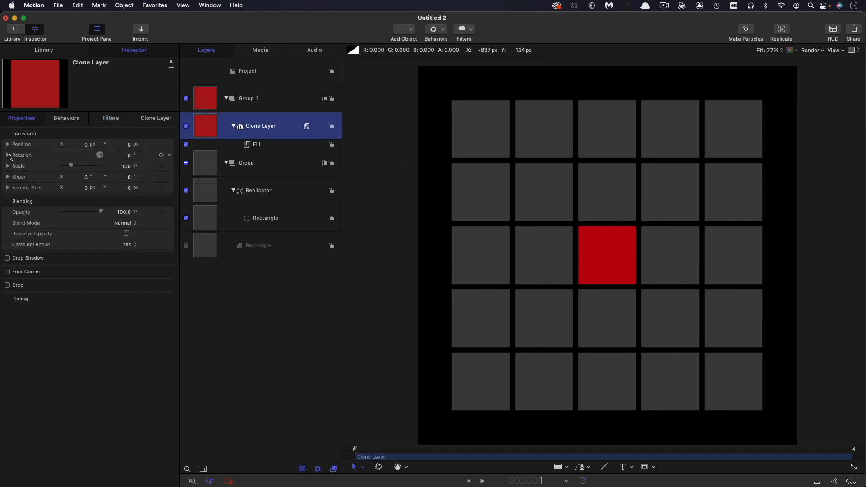
pyautogui.click(7, 144)
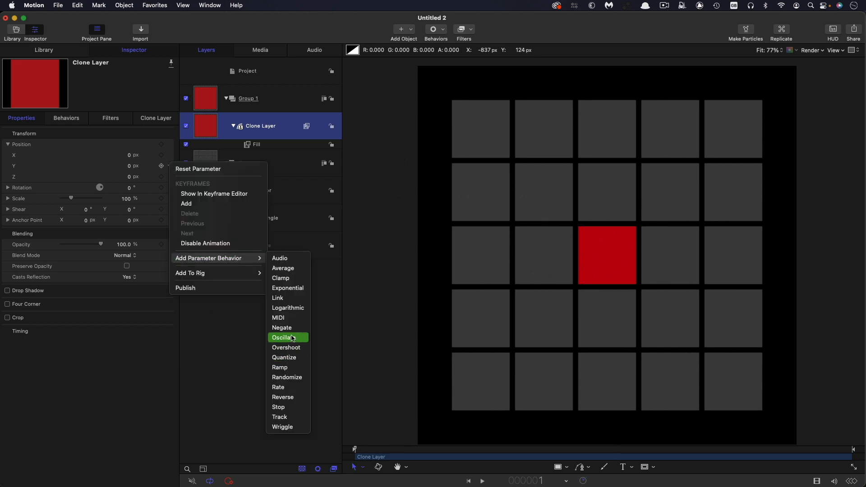
pyautogui.click(283, 337)
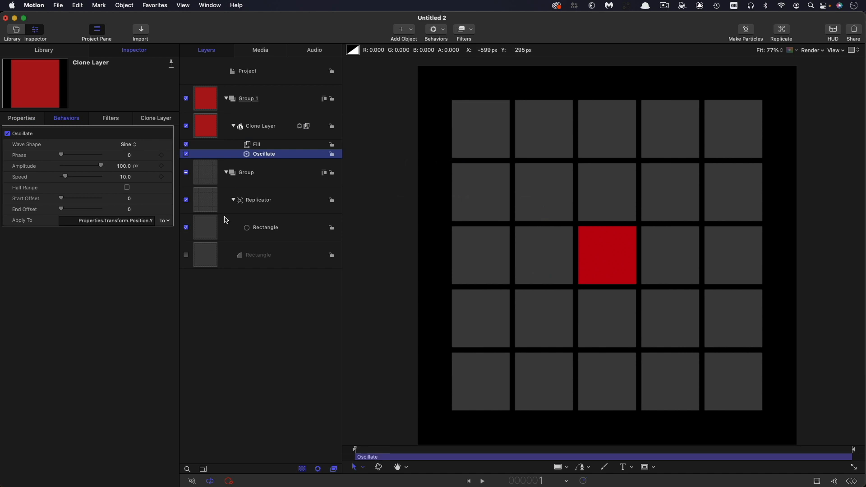
# Select the Replicator layer and view its replicator settings
pyautogui.click(258, 199)
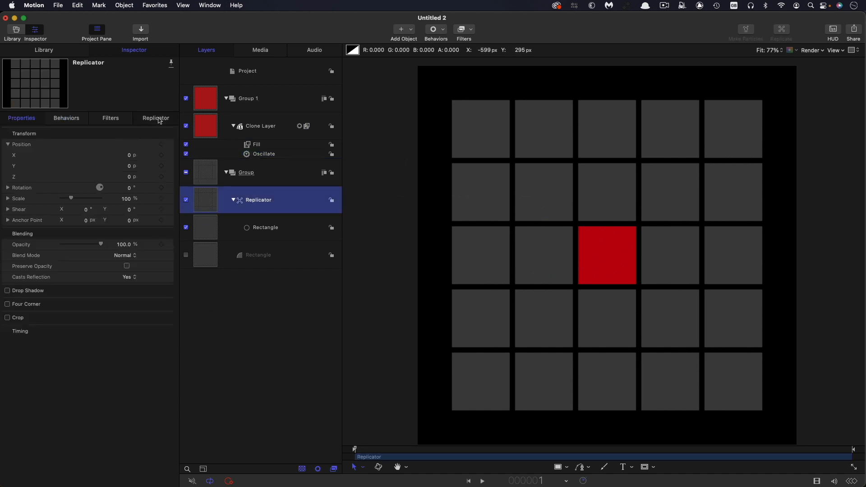
pyautogui.click(156, 117)
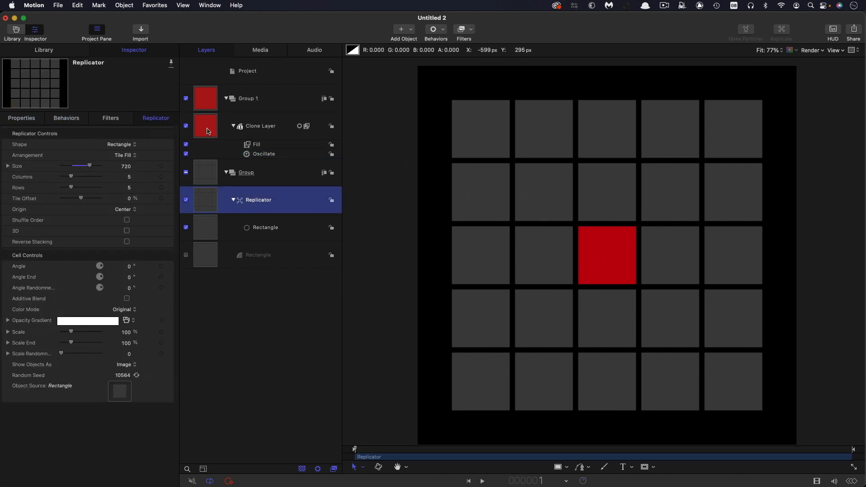
pyautogui.click(263, 153)
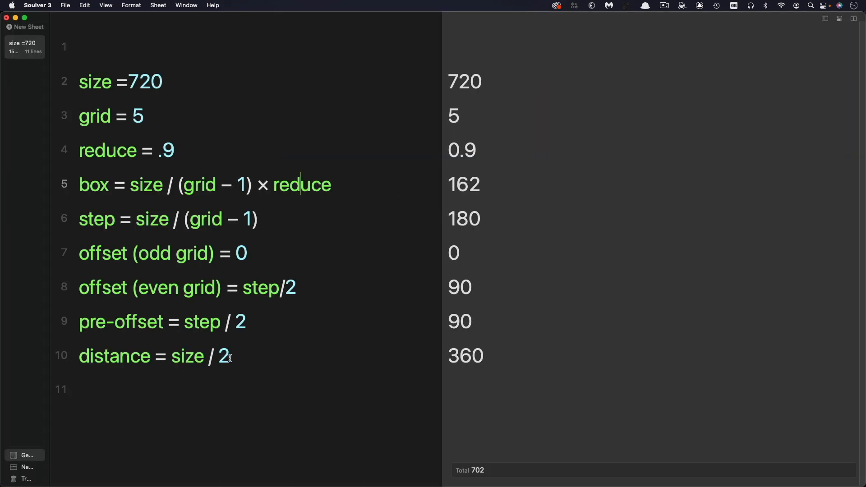
pyautogui.tripleClick(155, 356)
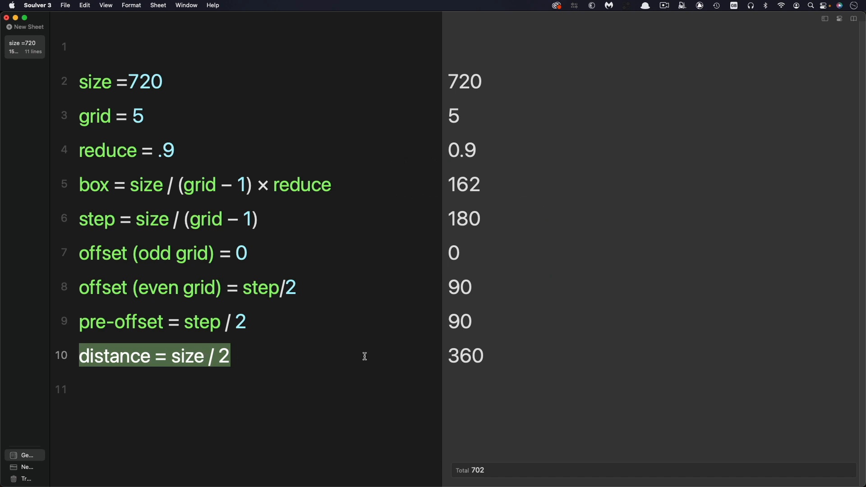
pyautogui.moveTo(597, 464)
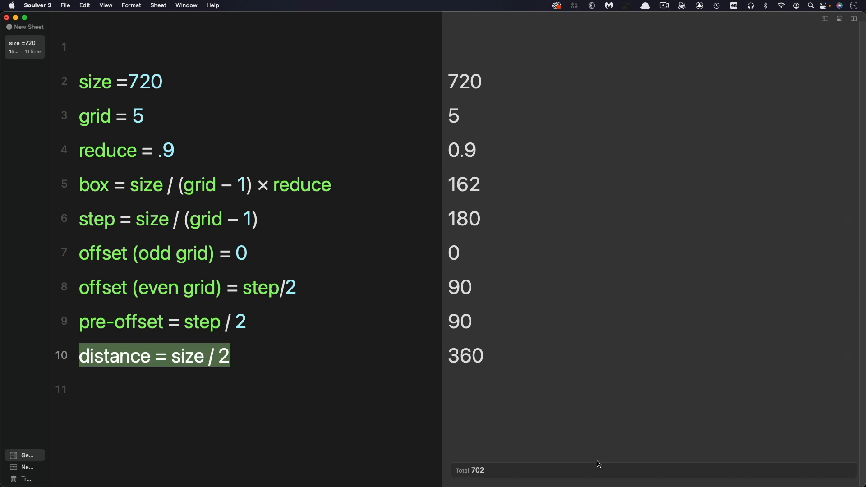
pyautogui.moveTo(482, 357)
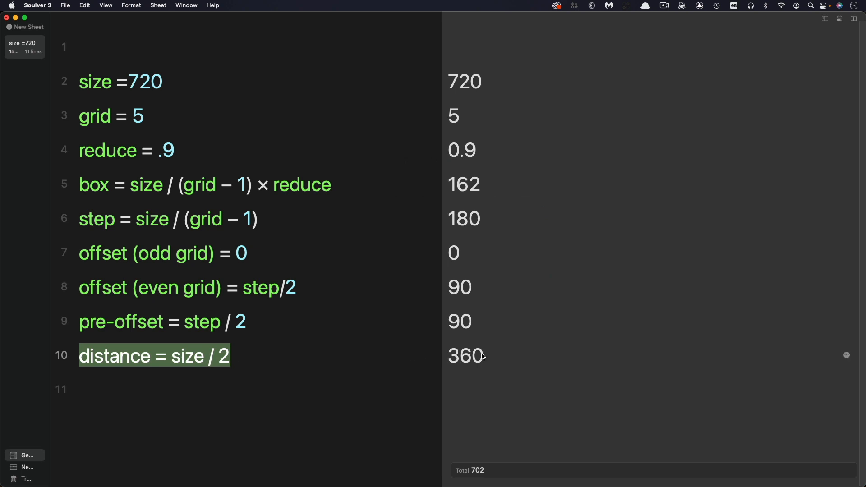
pyautogui.moveTo(412, 360)
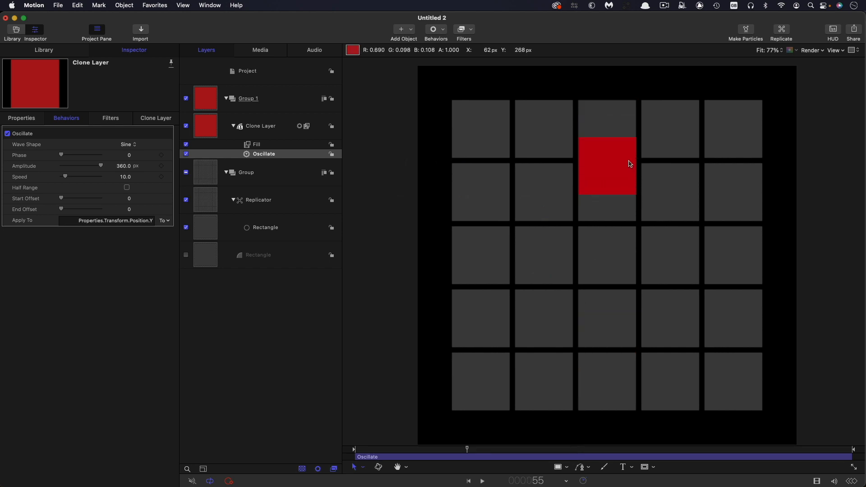
pyautogui.moveTo(633, 155)
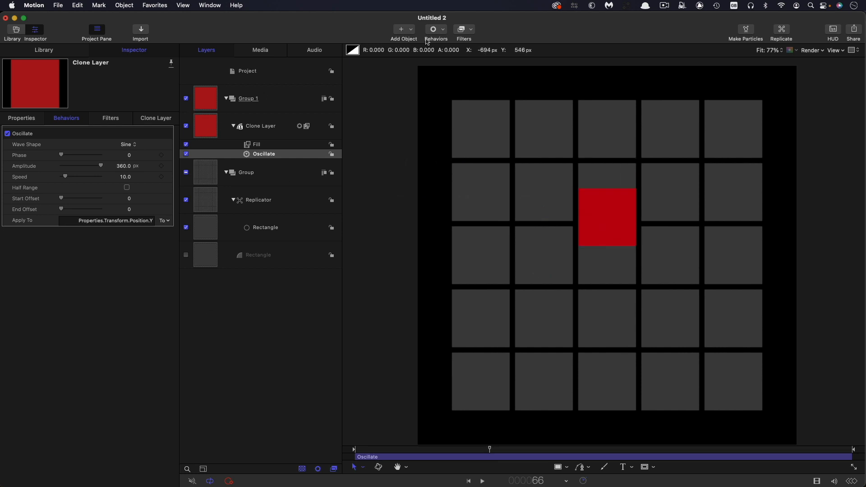
# Add a Quantize behaviour to the clone applied to Position X and Y
pyautogui.click(433, 29)
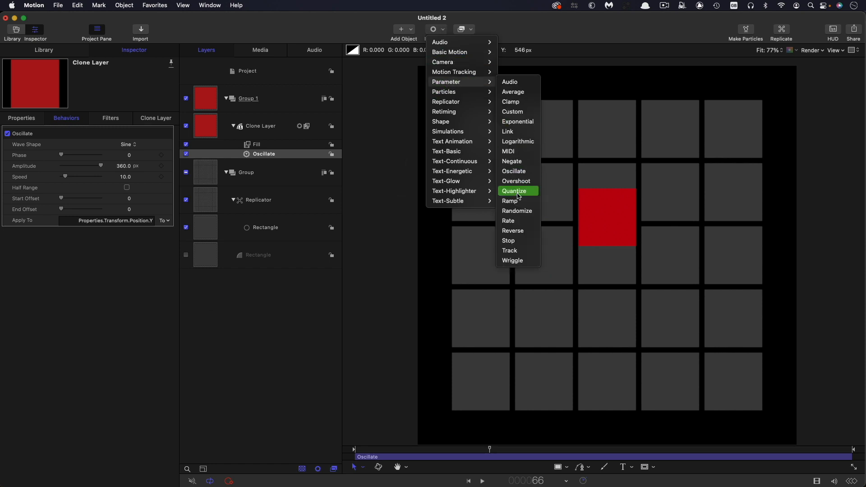
pyautogui.click(513, 190)
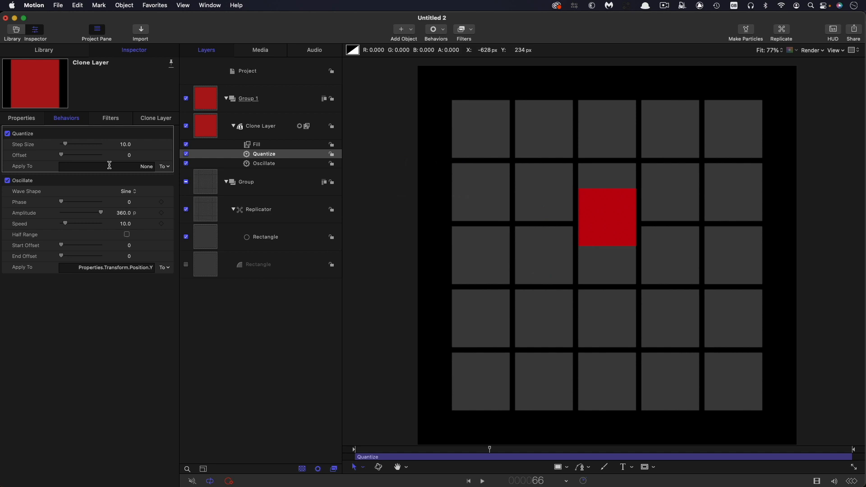
pyautogui.moveTo(168, 169)
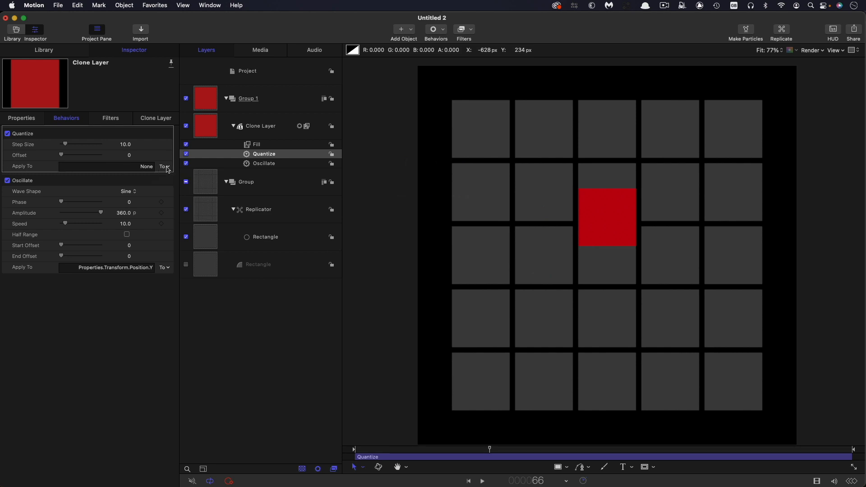
pyautogui.click(164, 166)
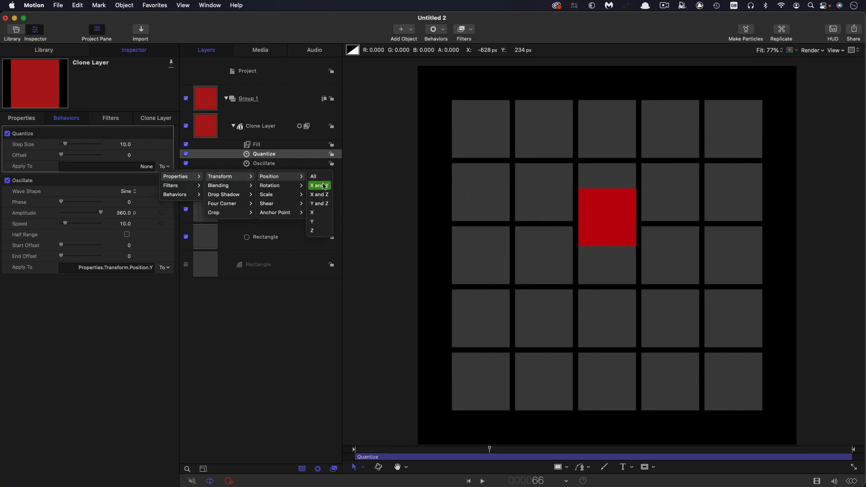
pyautogui.click(319, 185)
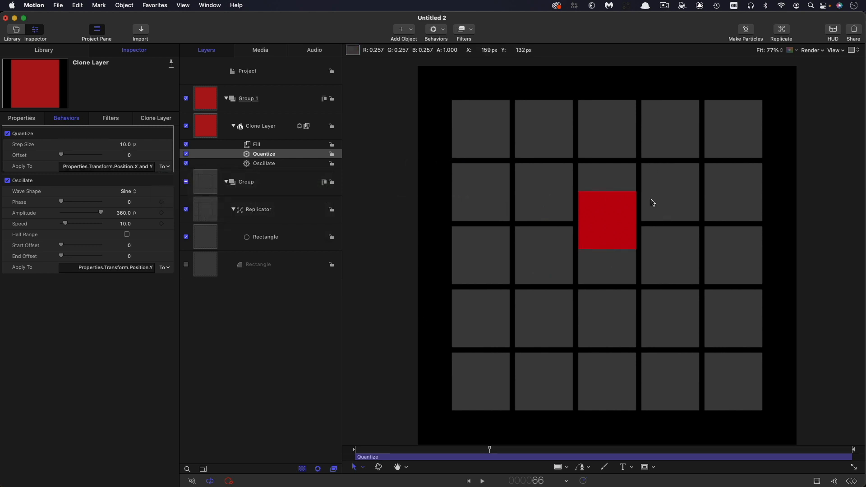
pyautogui.moveTo(734, 271)
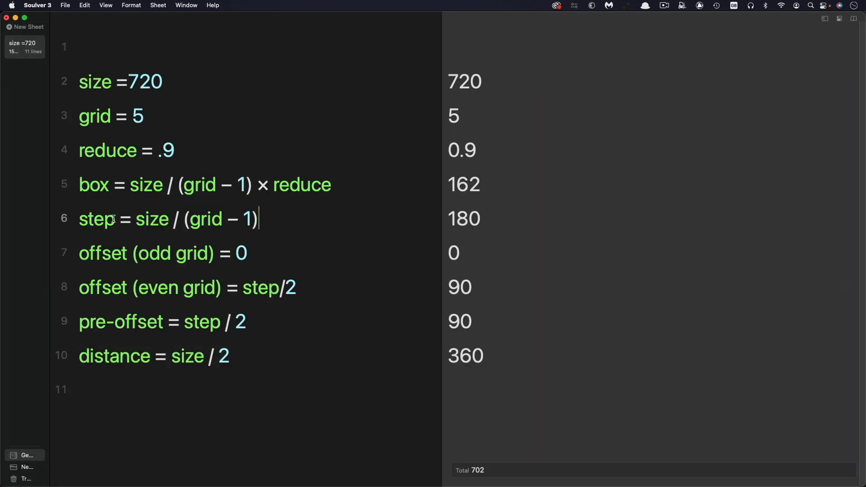
pyautogui.doubleClick(153, 218)
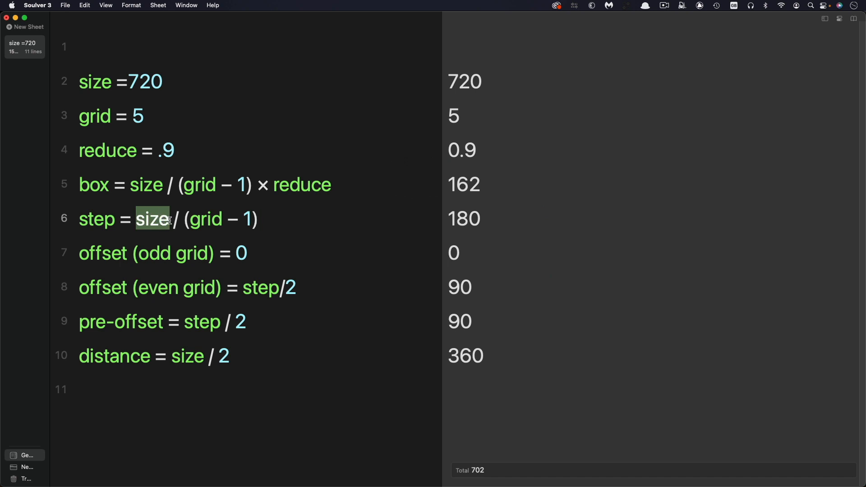
pyautogui.moveTo(226, 241)
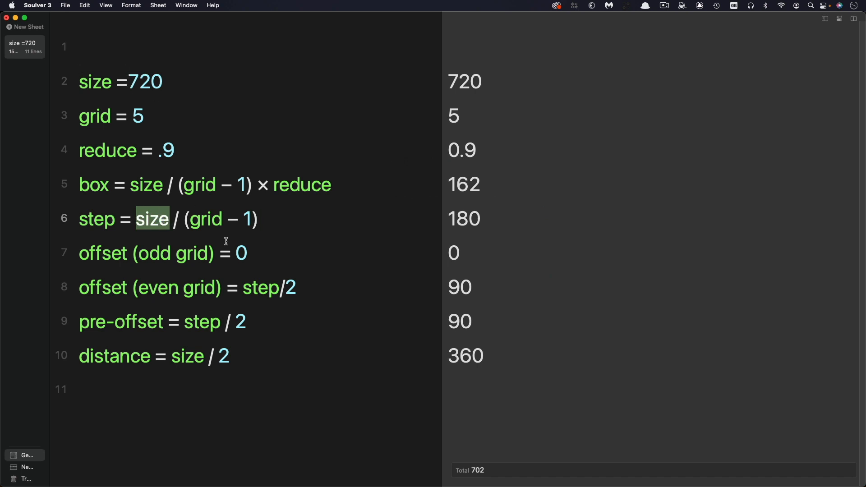
pyautogui.moveTo(135, 98)
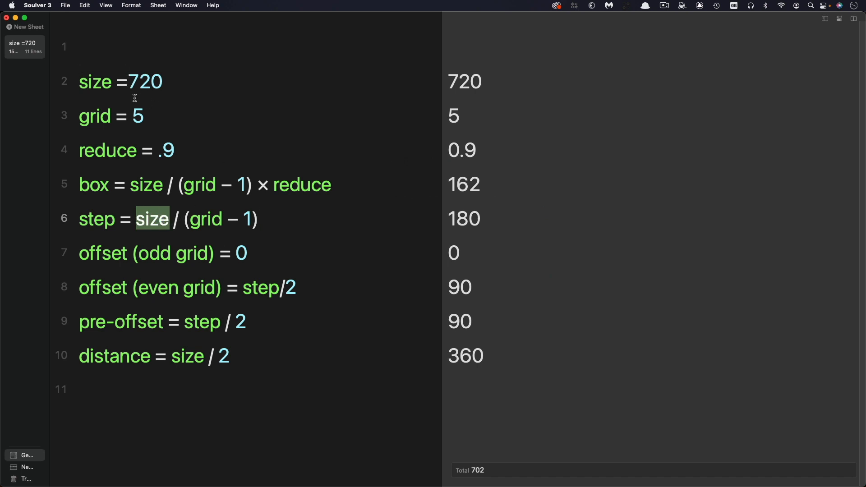
pyautogui.moveTo(134, 114)
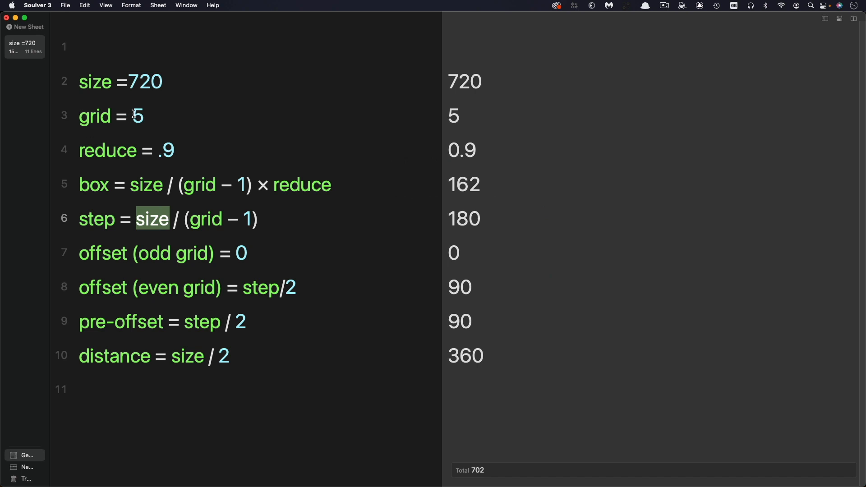
pyautogui.moveTo(559, 245)
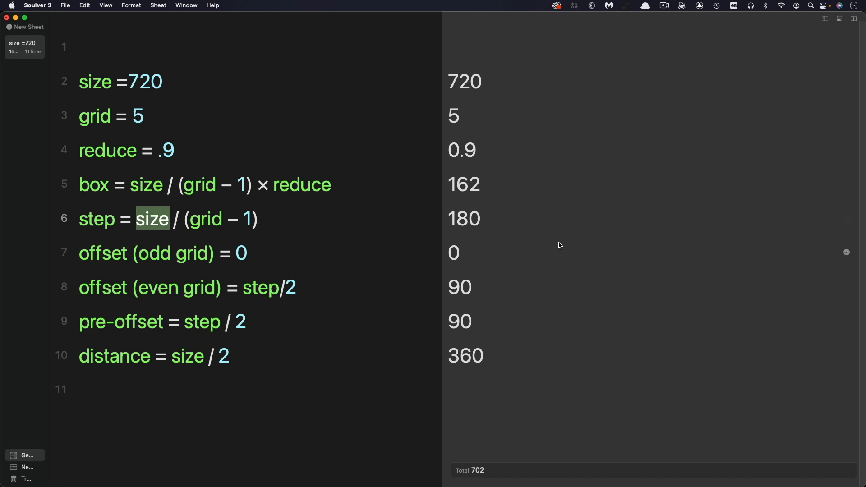
pyautogui.moveTo(472, 222)
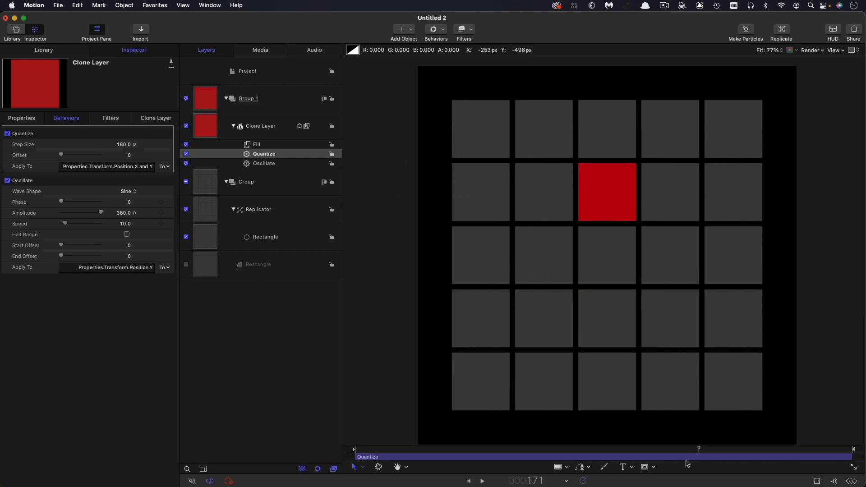
# Set the Oscillate Speed to 12 and preview the red square jumping tile to tile
pyautogui.click(481, 481)
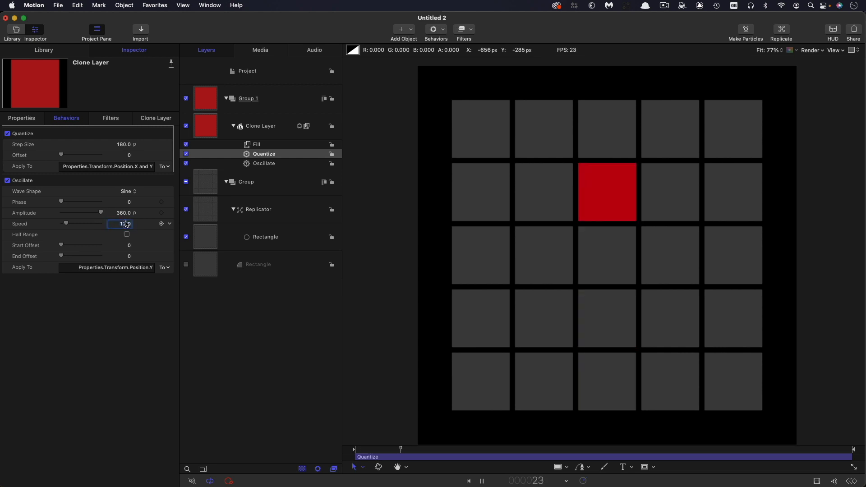
pyautogui.write('12.0')
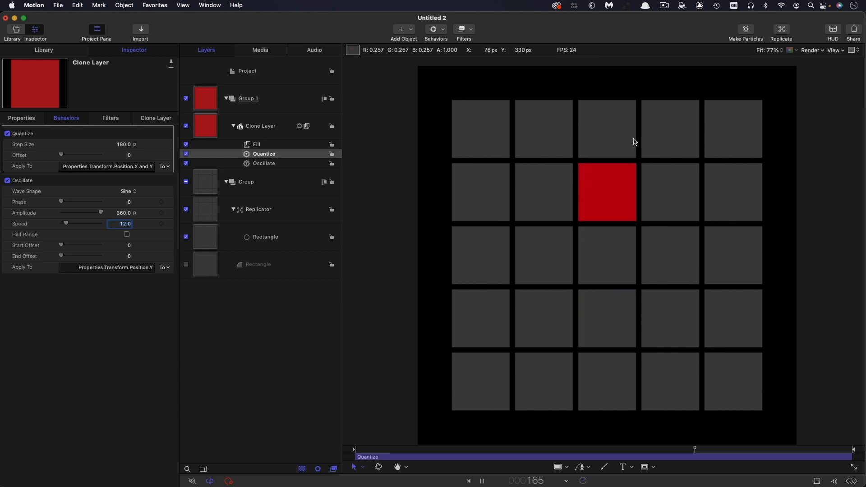
pyautogui.click(481, 480)
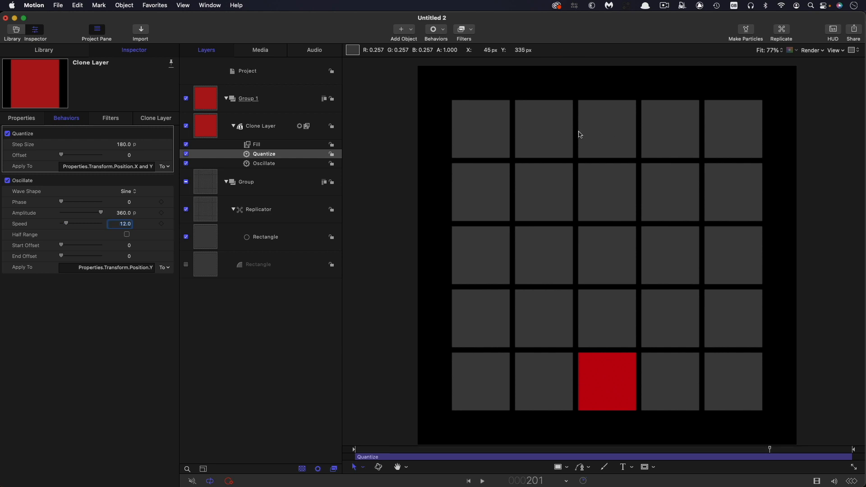
pyautogui.moveTo(208, 176)
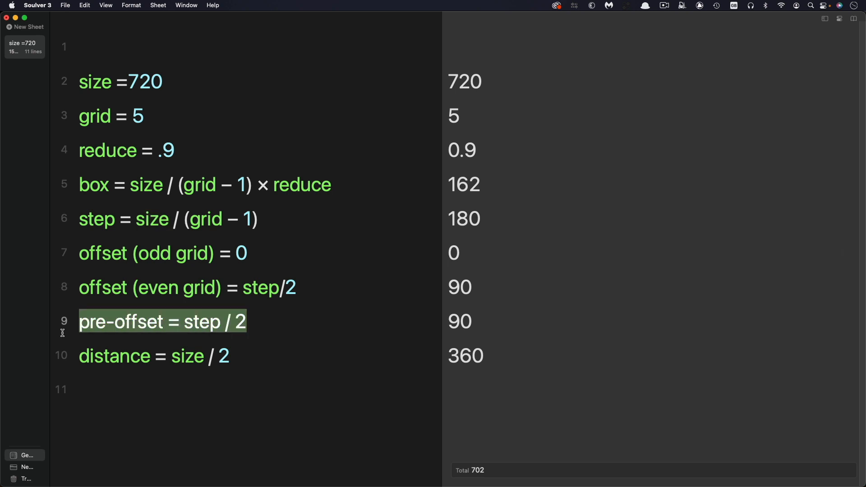
pyautogui.moveTo(248, 321)
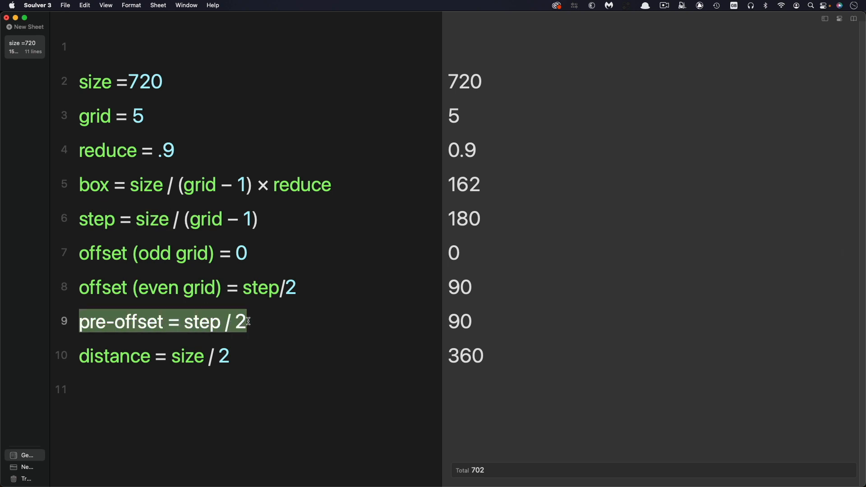
pyautogui.moveTo(471, 222)
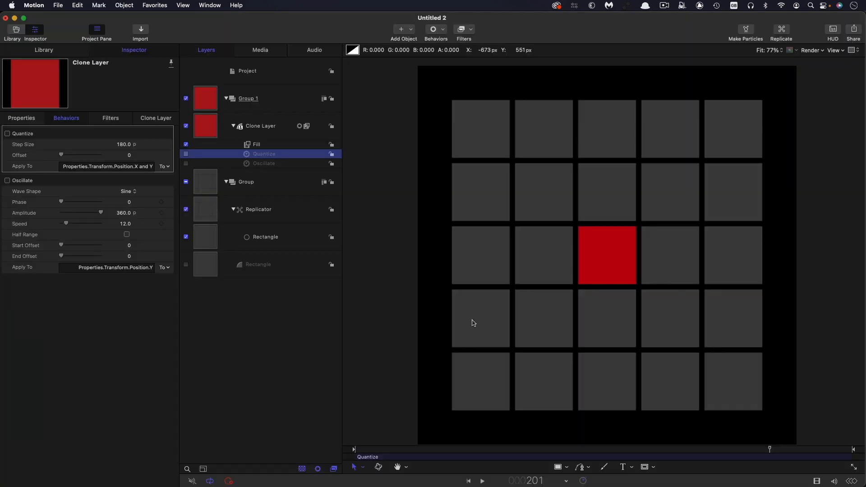
# Reset the clone layer's Position X and Y to 0 in Properties
pyautogui.click(21, 117)
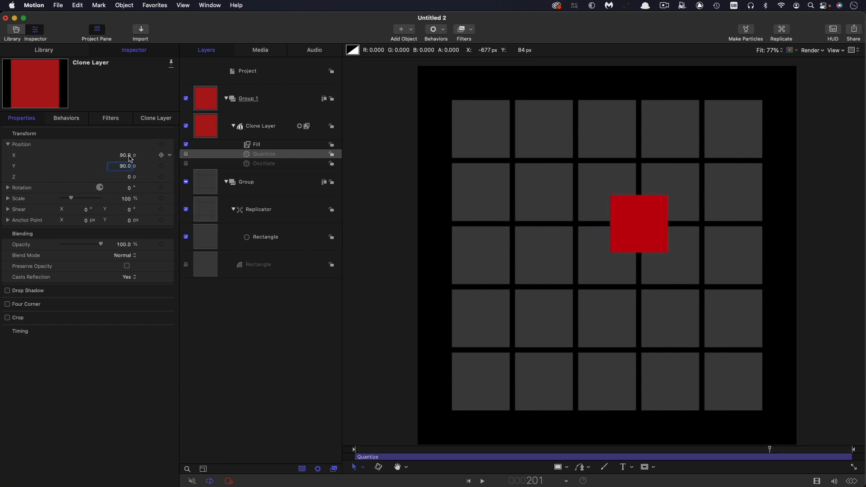
pyautogui.write('-221.77')
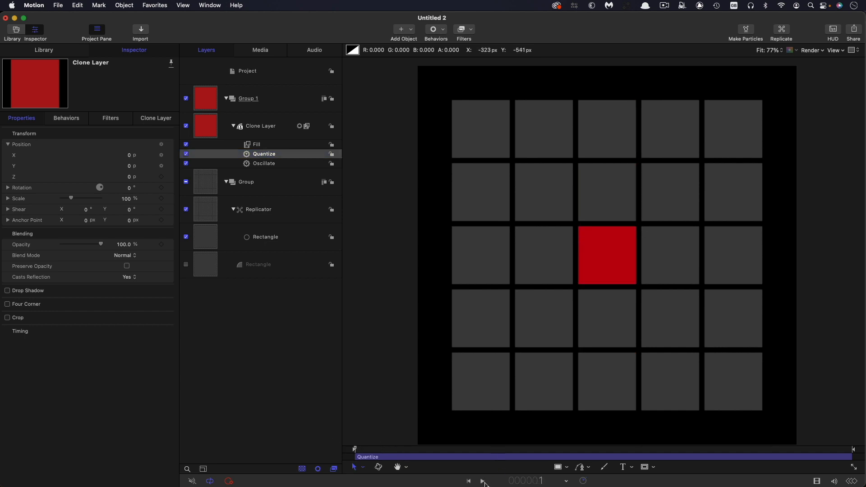
# Play the animation to check the square's stepped vertical motion, then stop
pyautogui.click(481, 480)
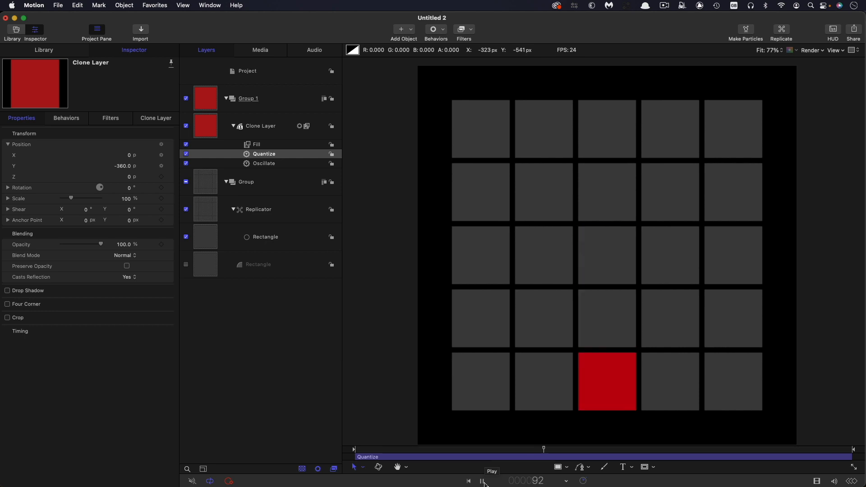
pyautogui.click(482, 481)
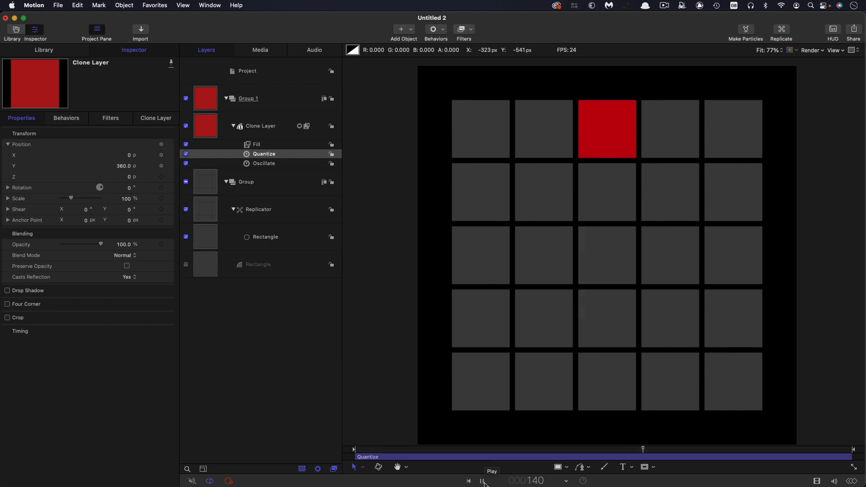
pyautogui.click(481, 480)
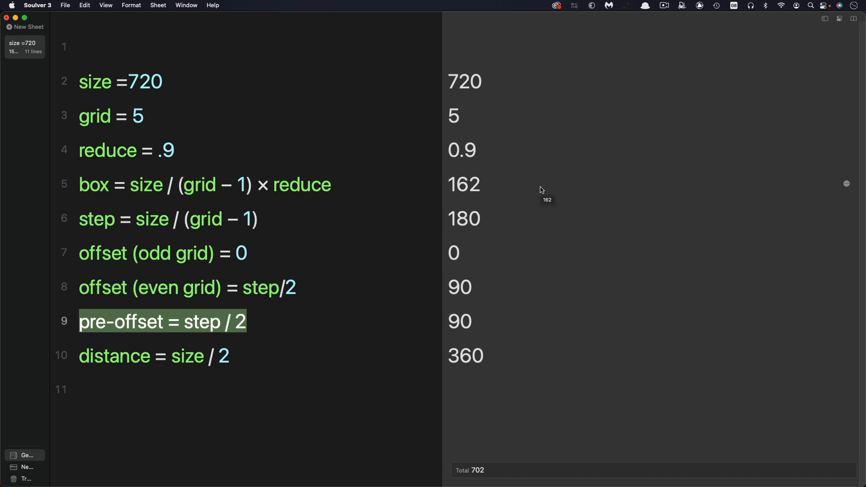
pyautogui.moveTo(303, 116)
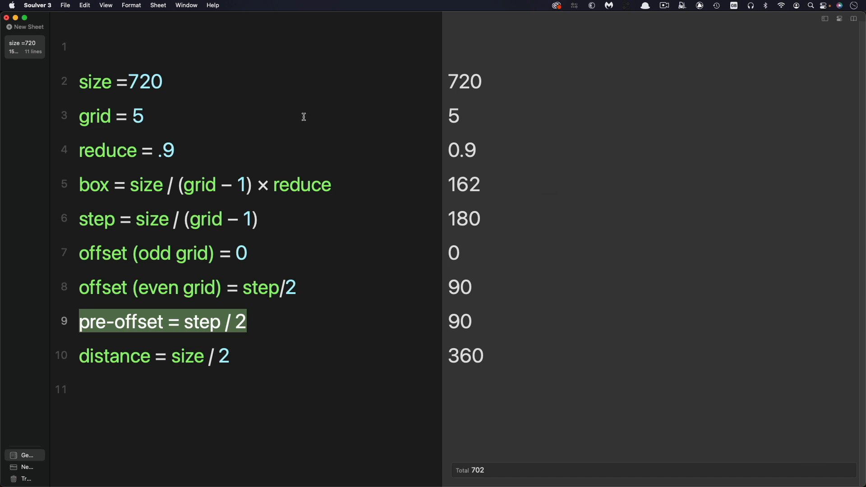
# Change Soulver's grid count from 5 to 6 so box and step sizes recalculate
pyautogui.click(135, 117)
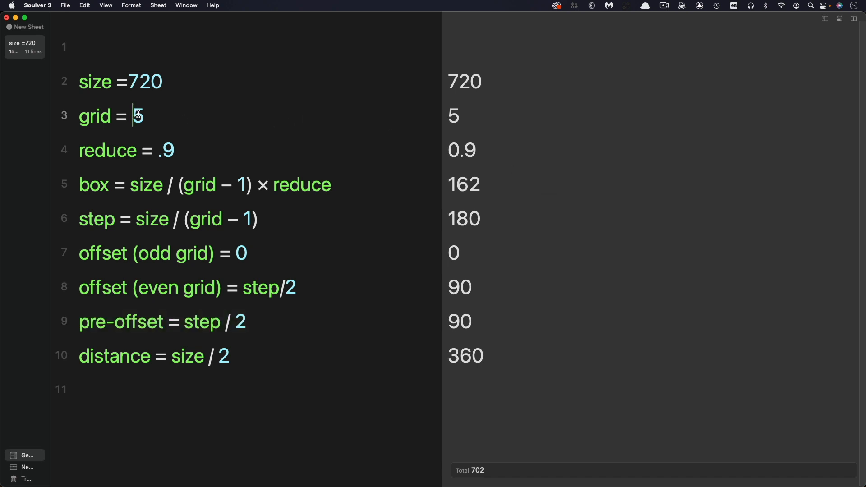
pyautogui.doubleClick(138, 115)
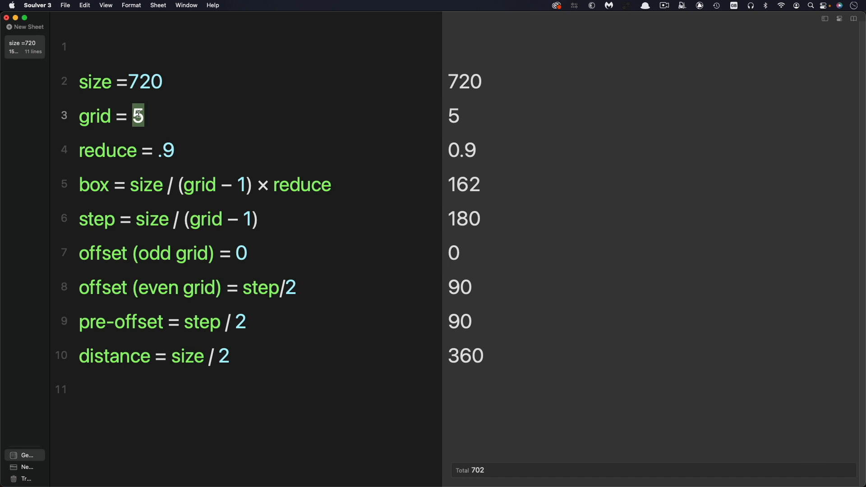
pyautogui.write('6')
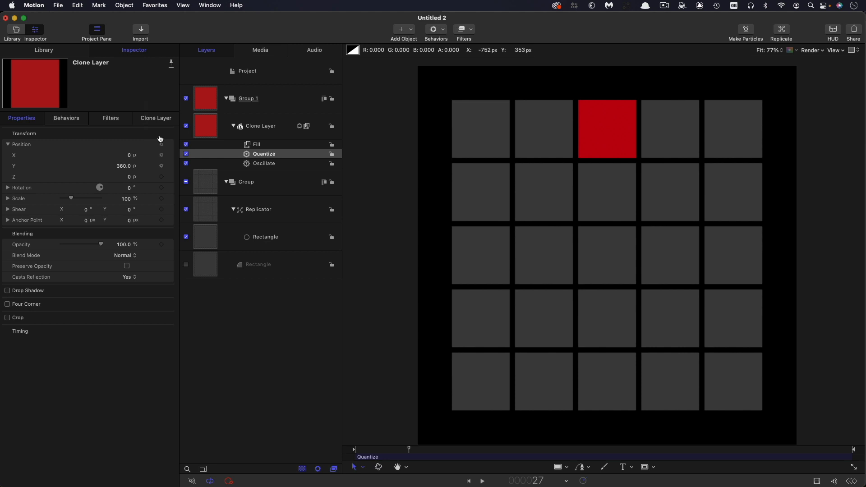
# Select the Replicator layer and show its grid settings to set 6 columns by 6 rows
pyautogui.click(258, 208)
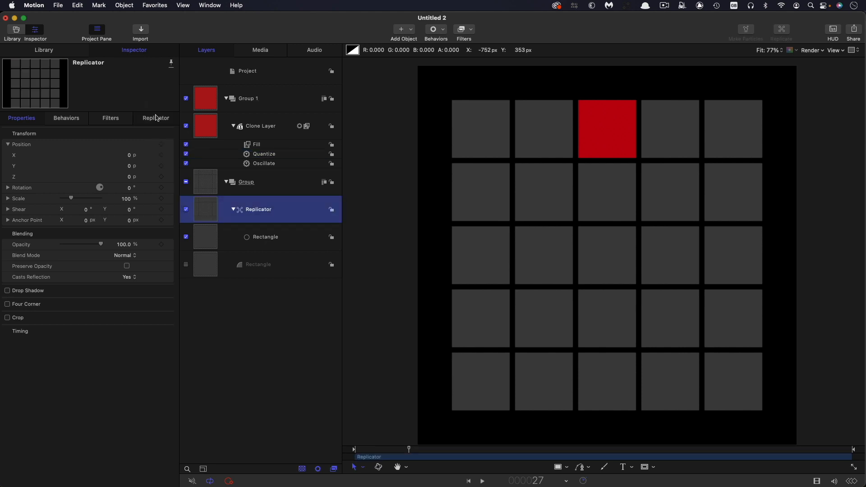
pyautogui.click(156, 118)
pyautogui.write('6')
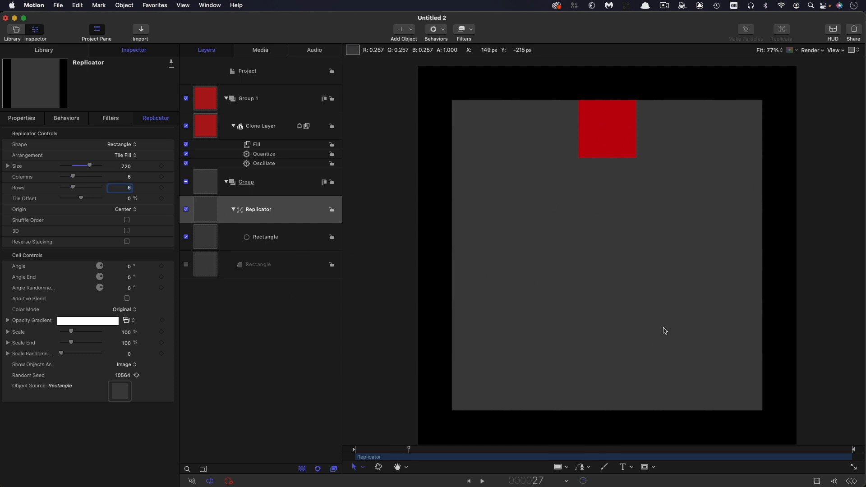
pyautogui.moveTo(650, 323)
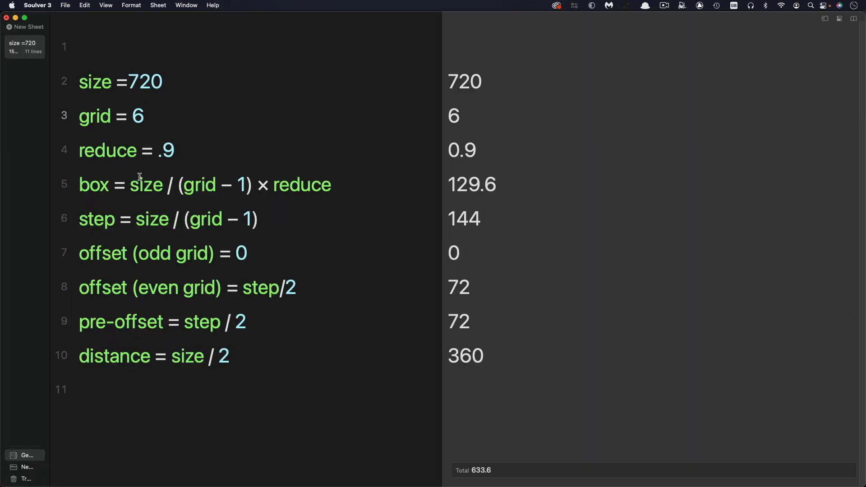
pyautogui.moveTo(504, 189)
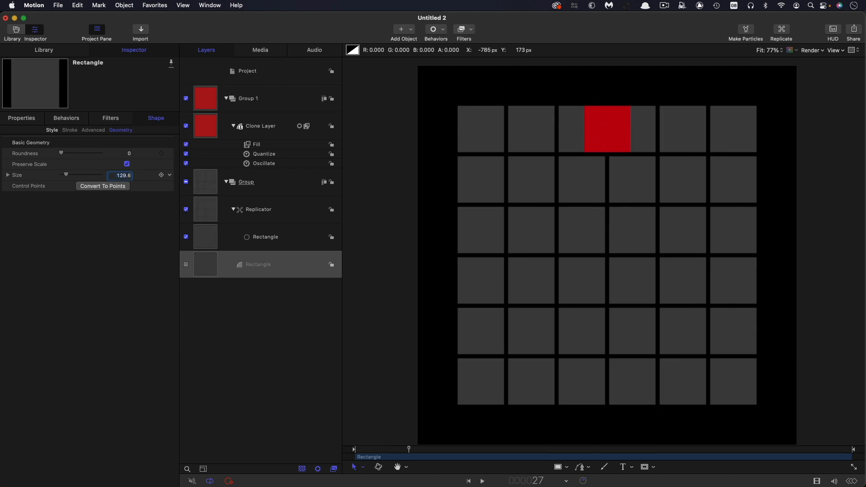
pyautogui.moveTo(730, 205)
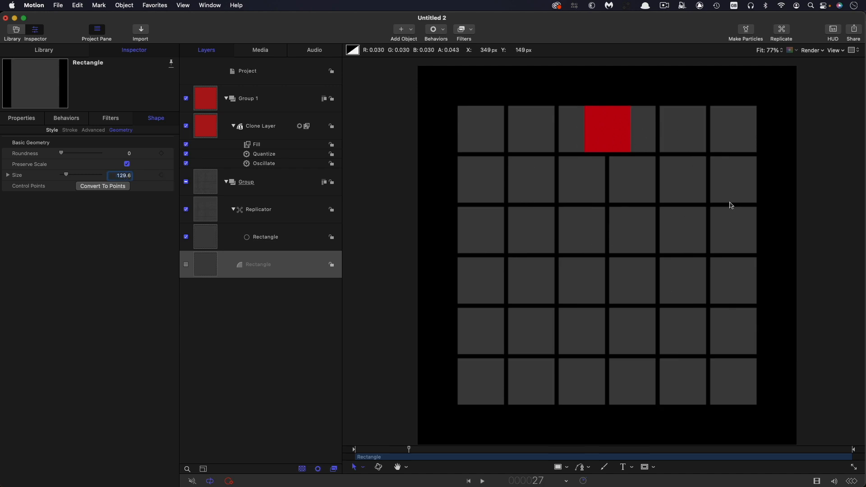
pyautogui.moveTo(620, 125)
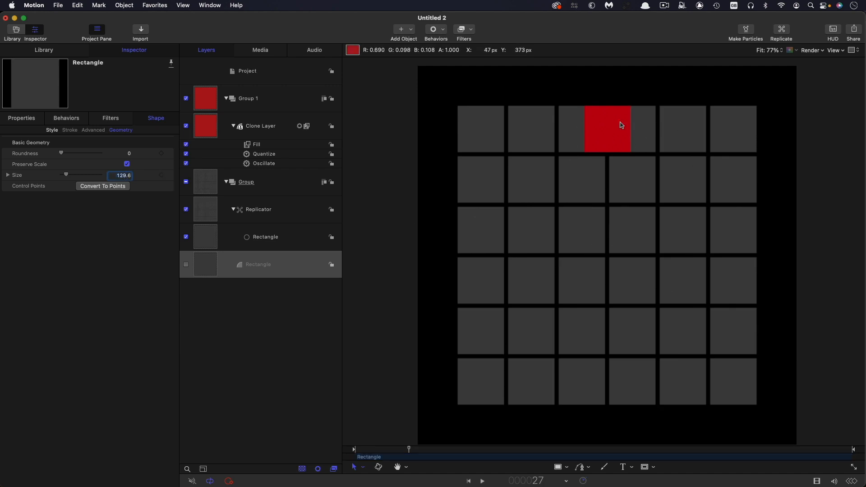
pyautogui.moveTo(197, 166)
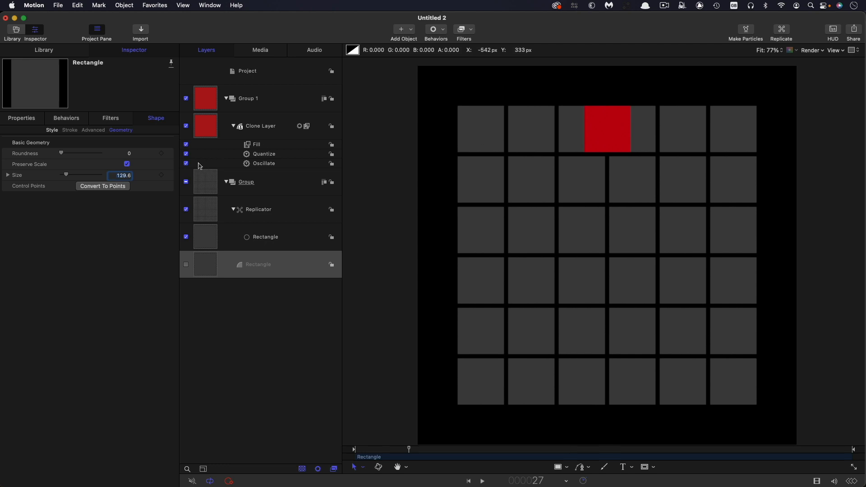
pyautogui.moveTo(186, 166)
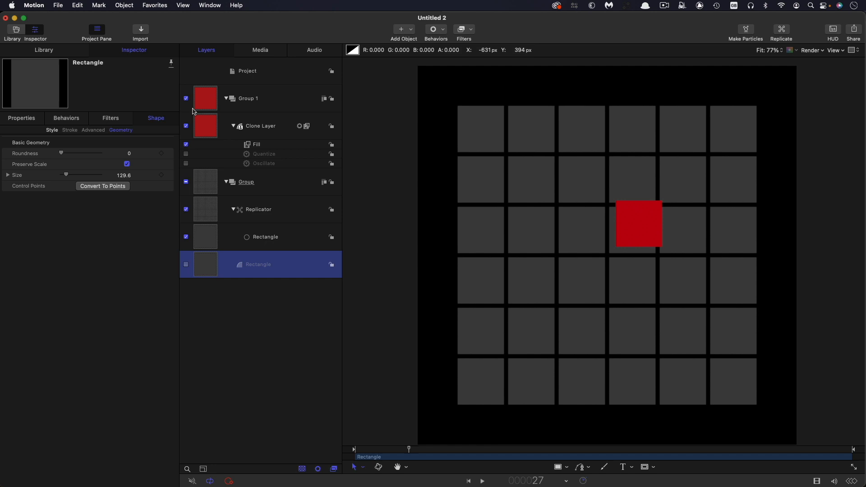
# Select the Clone Layer and show its Properties to set Position X 72, Y 72
pyautogui.click(260, 125)
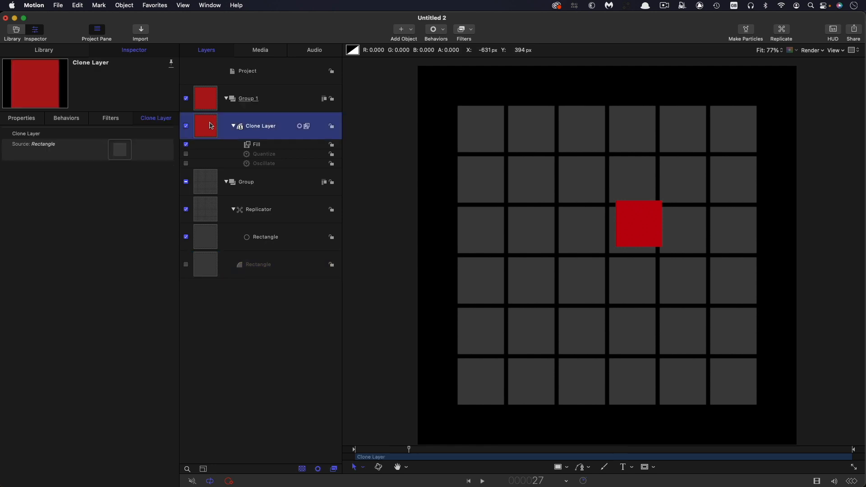
pyautogui.click(21, 117)
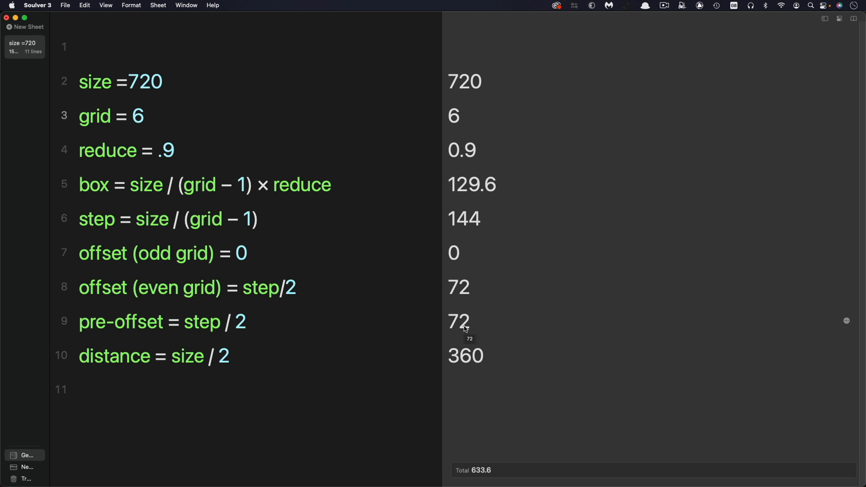
pyautogui.moveTo(218, 153)
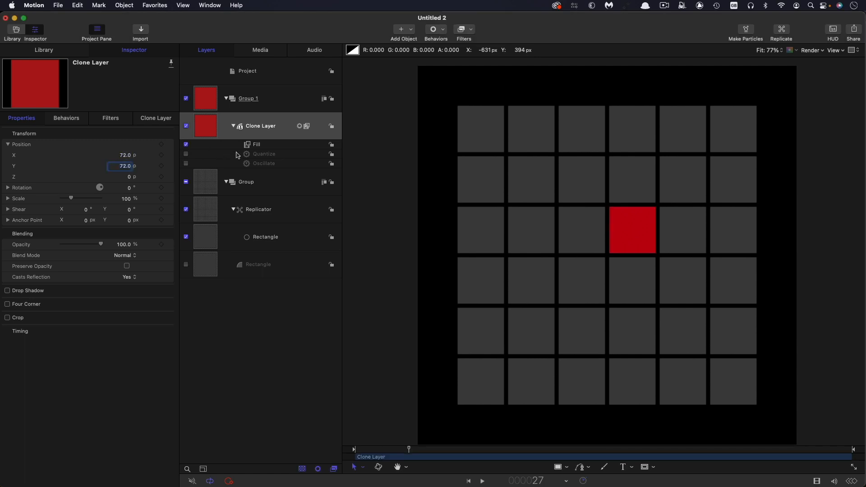
# Re-enable the behaviours and play the animation to check the red square's stepped motion
pyautogui.click(264, 153)
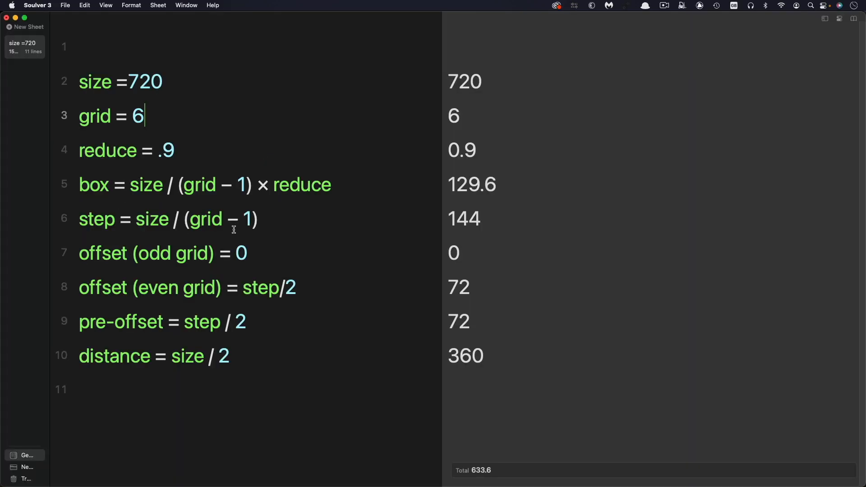
pyautogui.moveTo(486, 228)
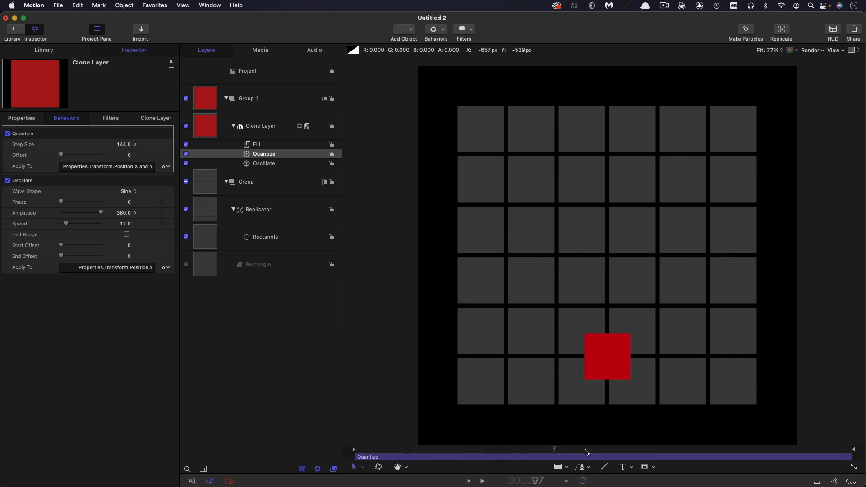
pyautogui.click(482, 480)
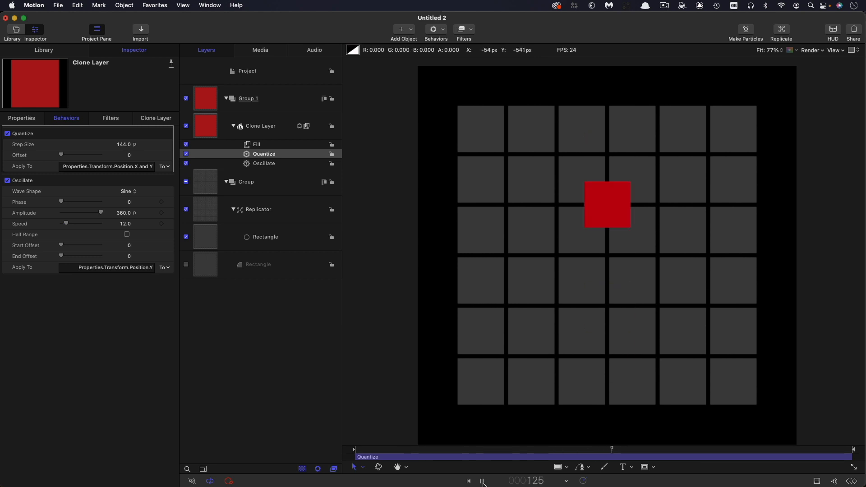
pyautogui.click(482, 481)
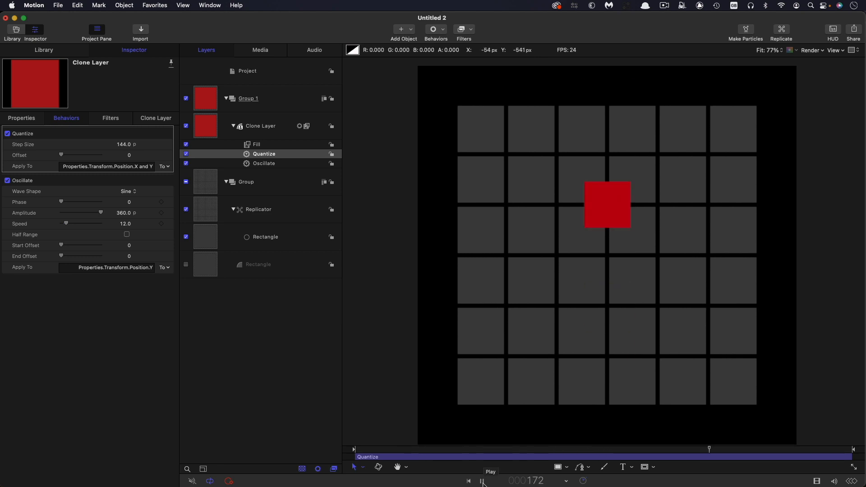
pyautogui.click(483, 481)
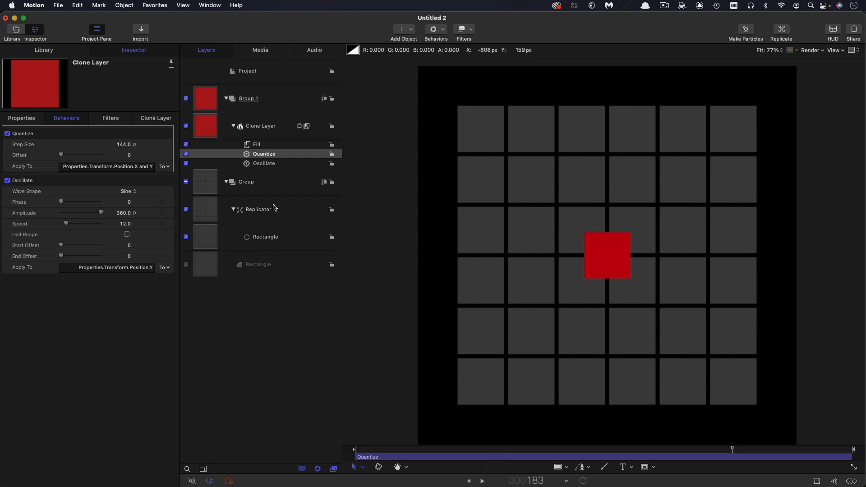
# Review the Replicator's grid settings, then show the Quantize behaviour's parameters (step 144)
pyautogui.click(258, 208)
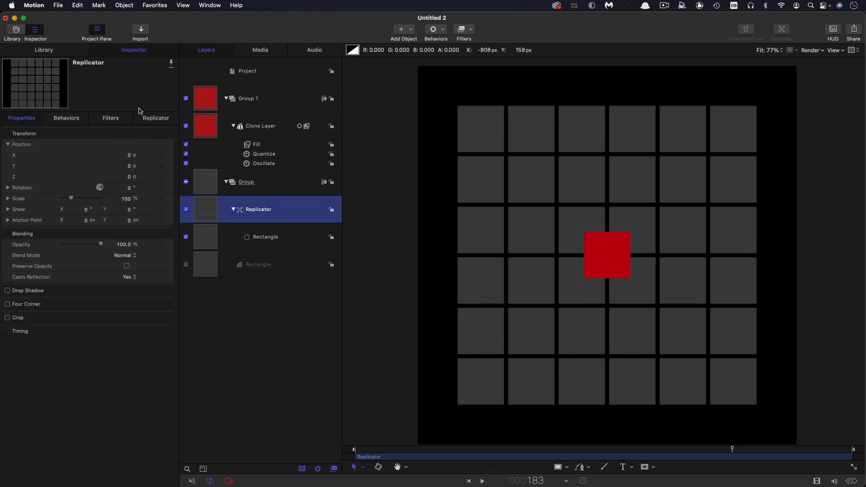
pyautogui.click(156, 117)
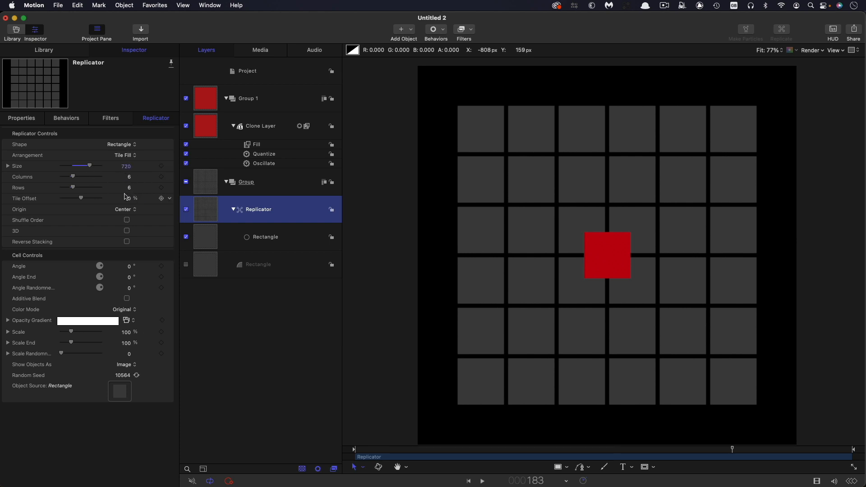
pyautogui.click(265, 153)
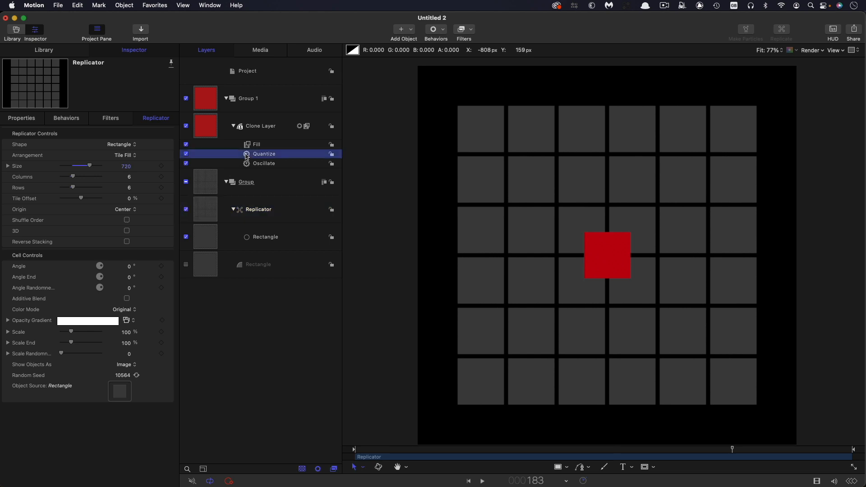
pyautogui.click(265, 153)
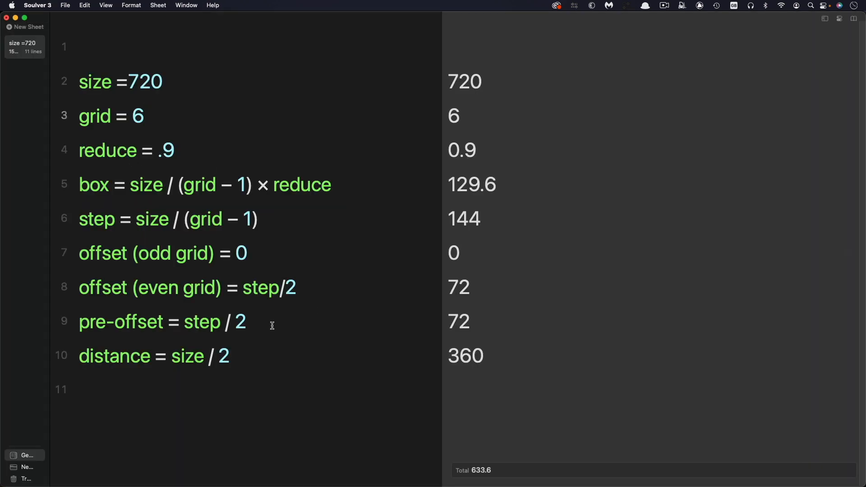
pyautogui.moveTo(331, 290)
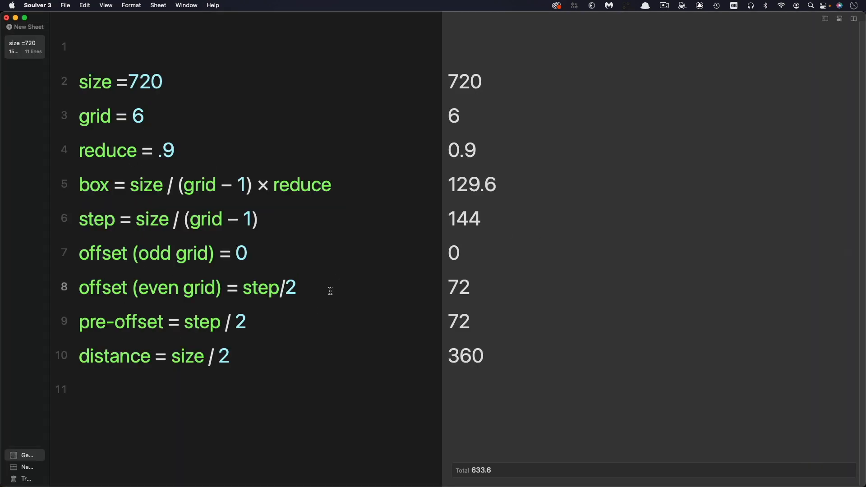
pyautogui.doubleClick(171, 253)
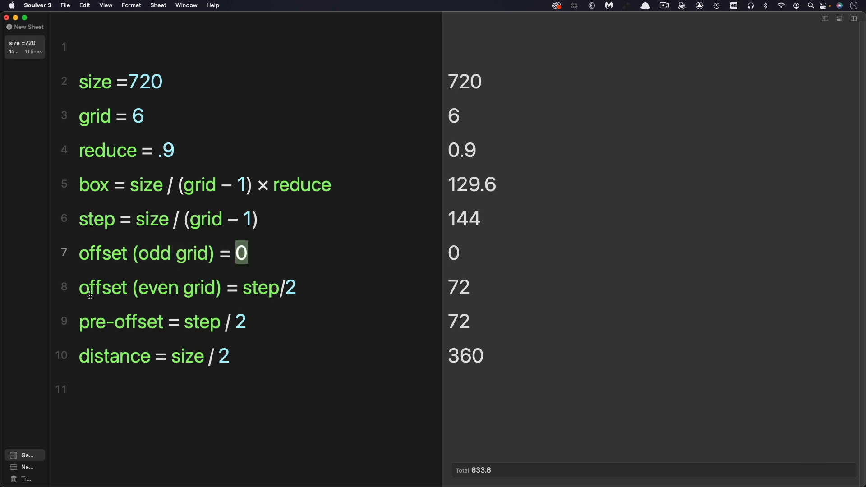
pyautogui.doubleClick(178, 287)
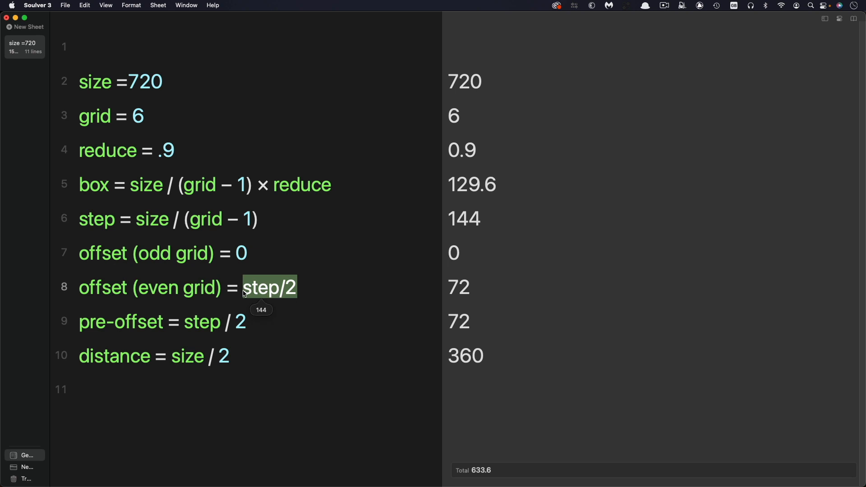
pyautogui.moveTo(463, 289)
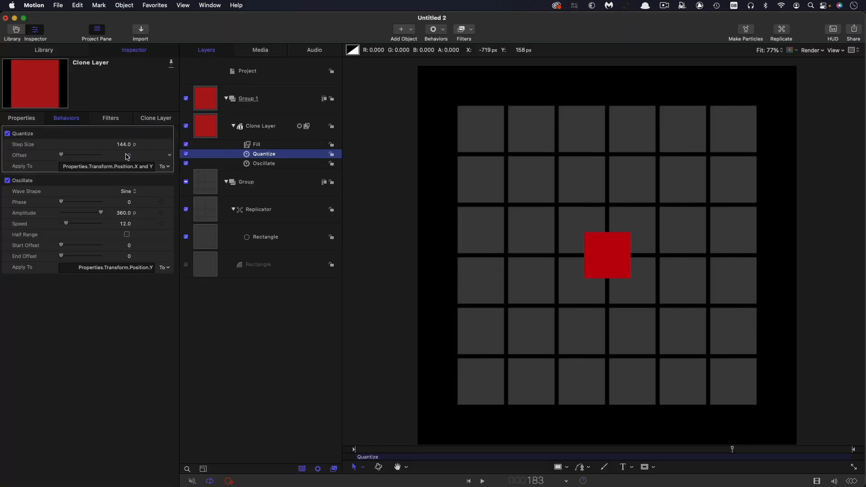
# Set the Quantize offset to 72 and play from the start to confirm the square lands on the tiles
pyautogui.moveTo(61, 154); pyautogui.dragTo(90, 154)
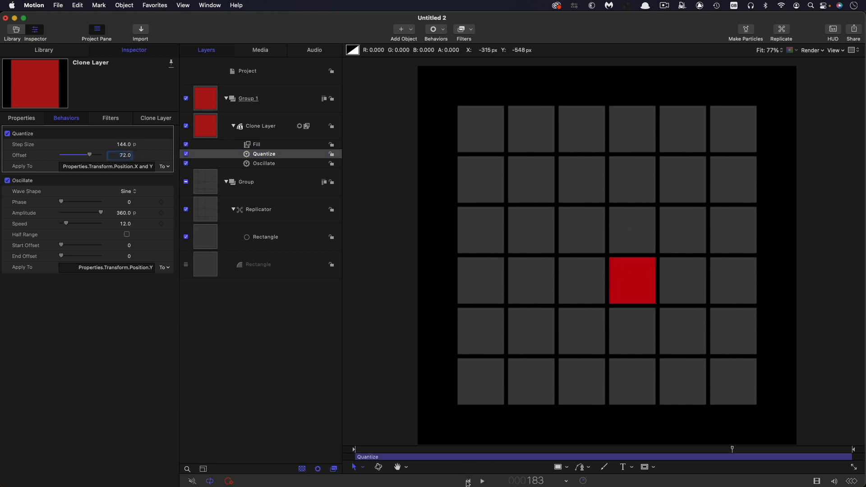
pyautogui.click(468, 481)
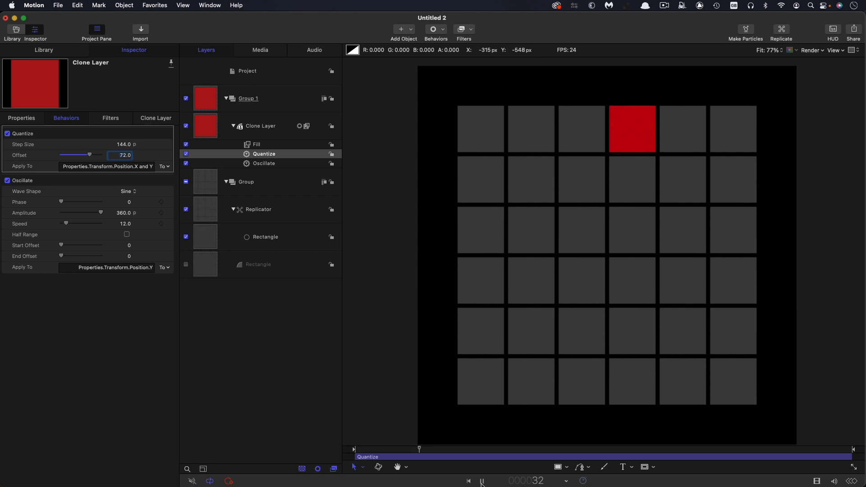
pyautogui.click(481, 481)
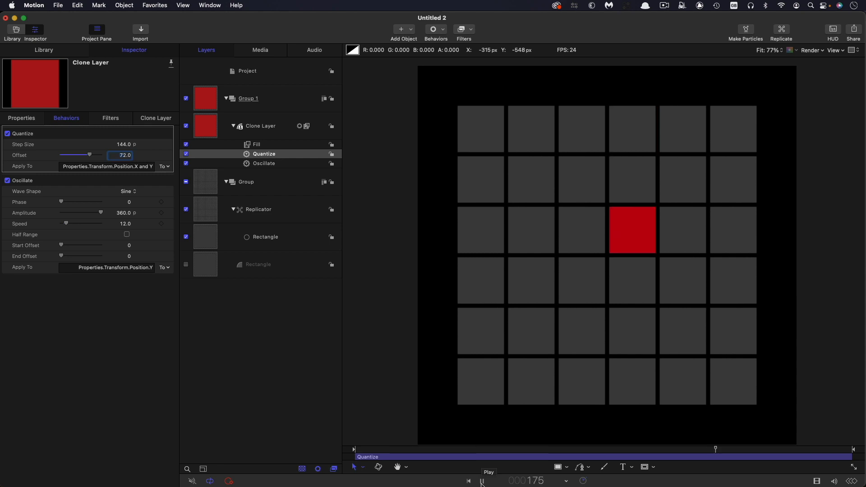
pyautogui.click(481, 480)
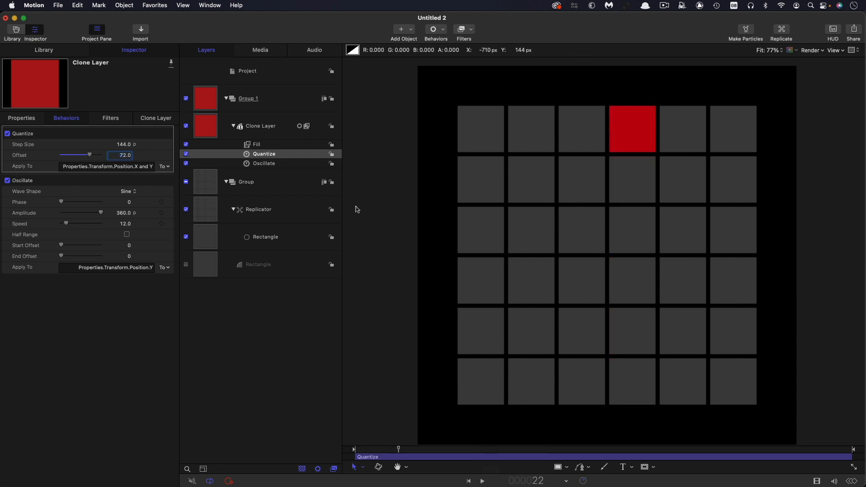
pyautogui.moveTo(752, 127)
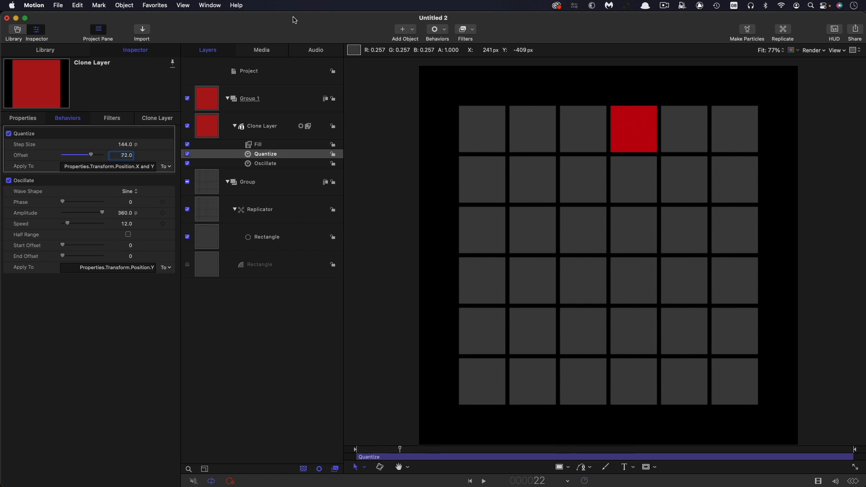
pyautogui.moveTo(632, 114)
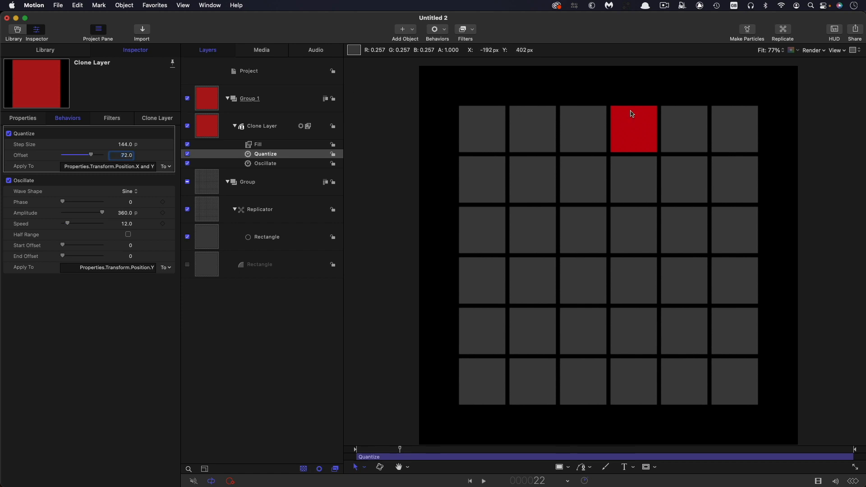
pyautogui.moveTo(743, 123)
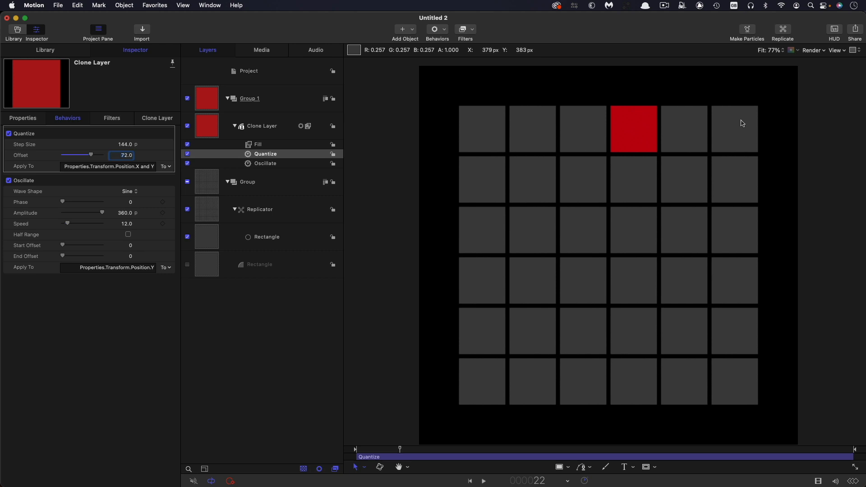
pyautogui.moveTo(751, 129)
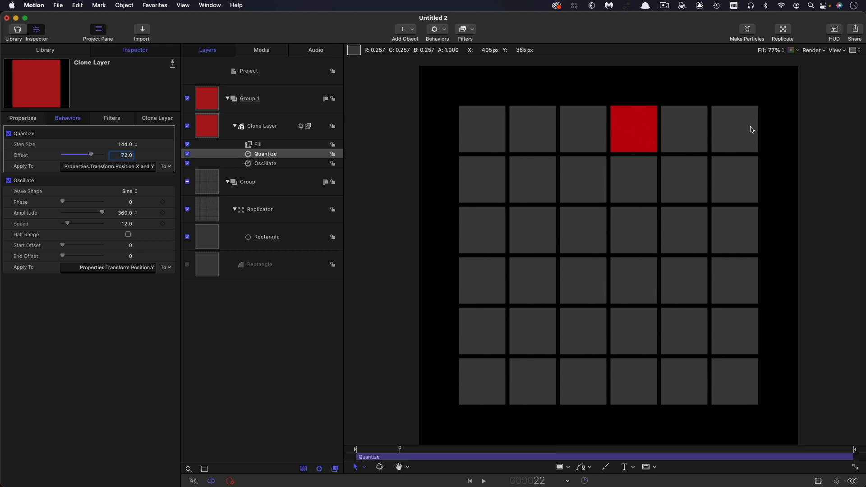
pyautogui.moveTo(727, 391)
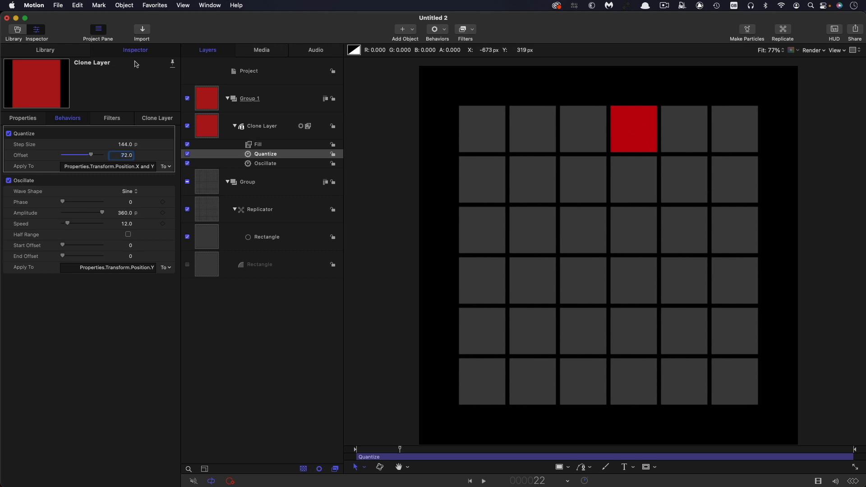
# Show the content Library in the left pane
pyautogui.click(248, 71)
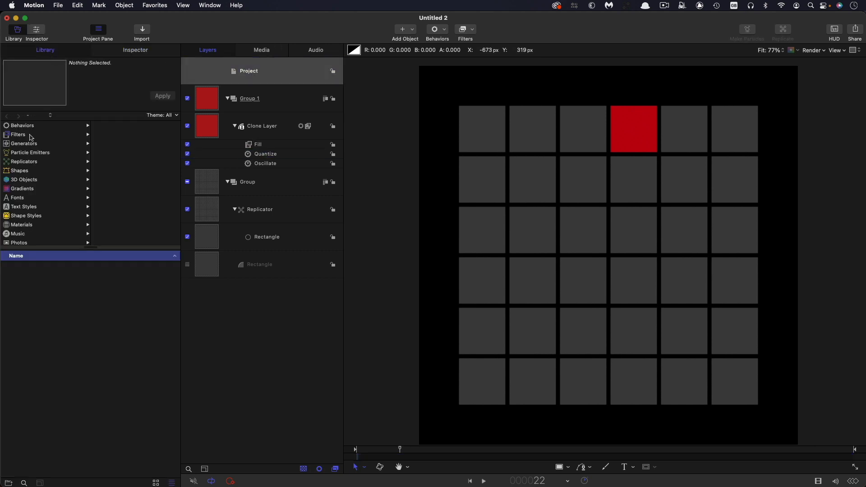
# Add a File text generator from Generators > Text Generators into a new group
pyautogui.click(23, 144)
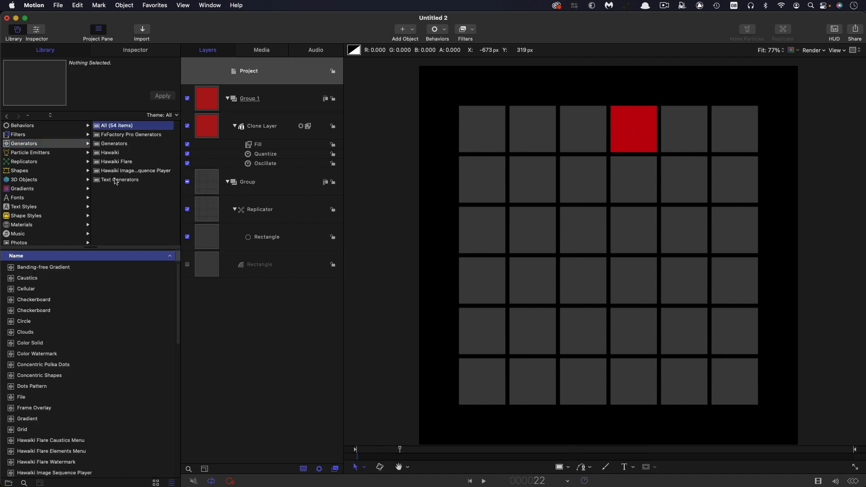
pyautogui.click(120, 179)
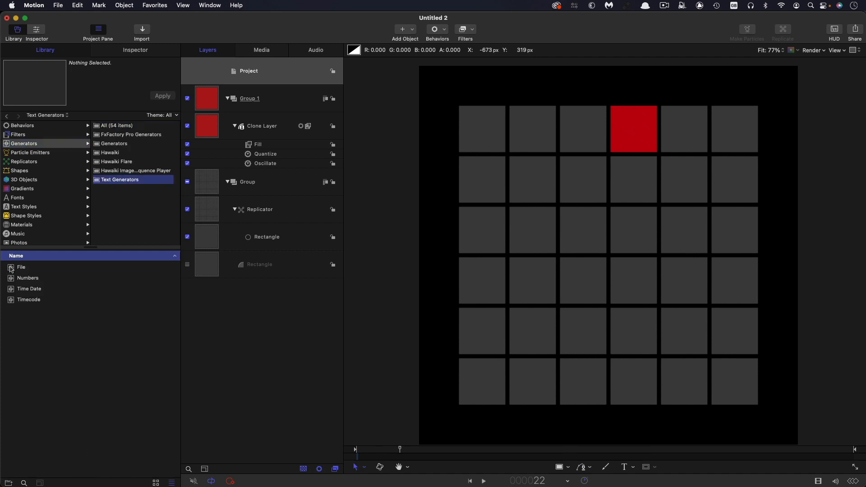
pyautogui.doubleClick(22, 267)
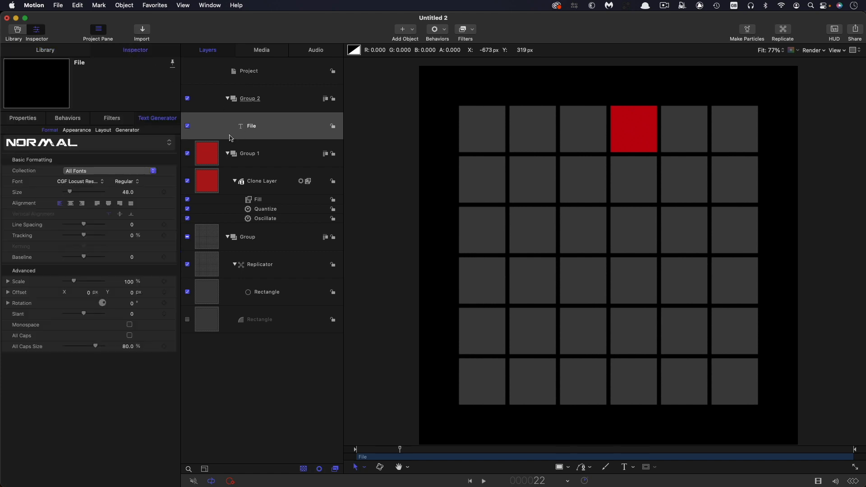
# Point the File text generator at BOXTEXT.txt (A–Z and 0–9, one per line) from Assets
pyautogui.click(127, 130)
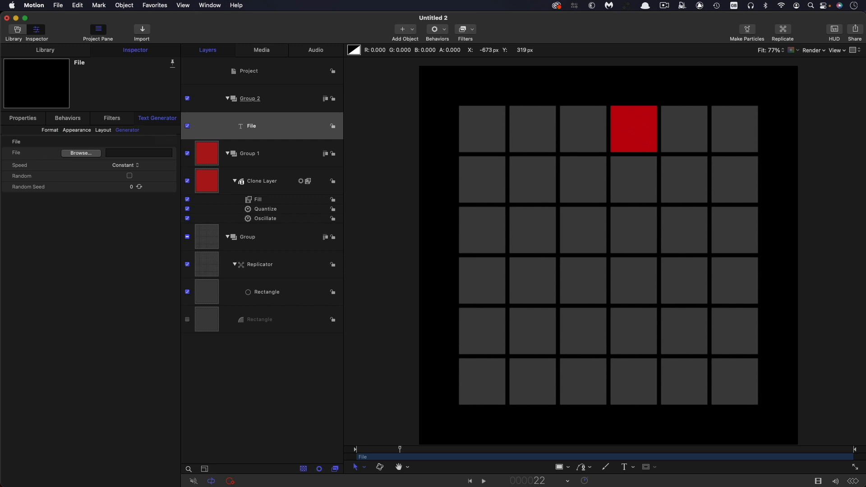
pyautogui.click(80, 153)
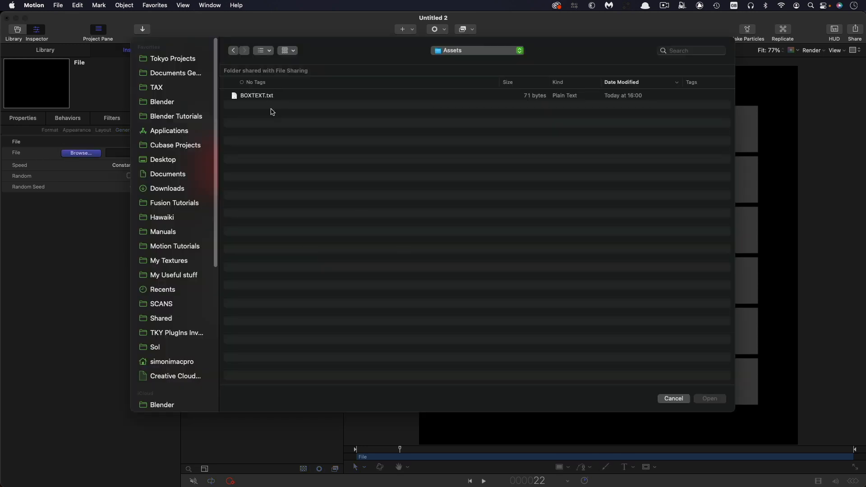
pyautogui.click(257, 94)
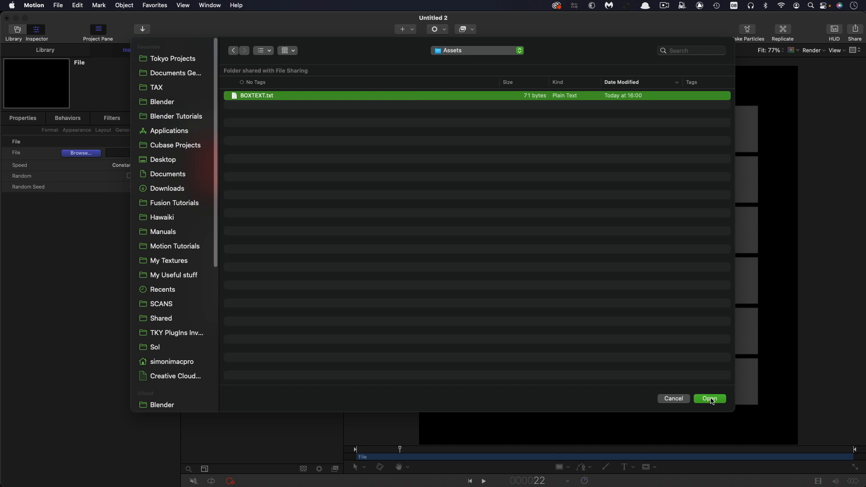
pyautogui.click(709, 398)
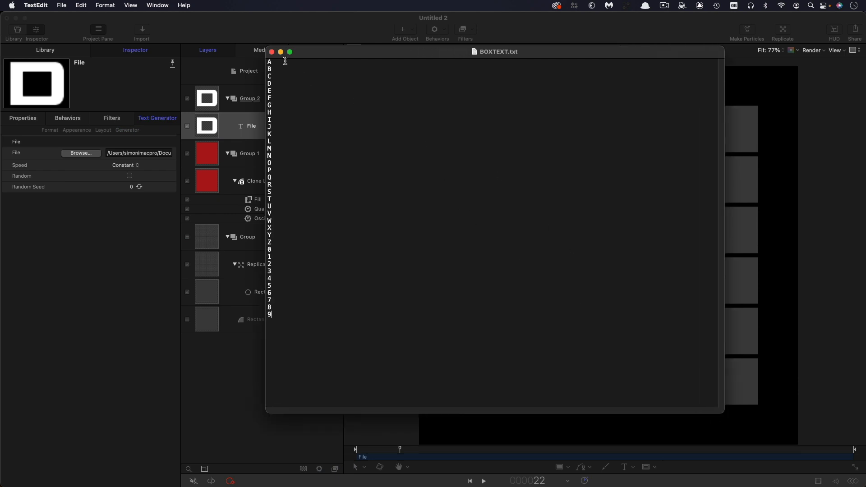
pyautogui.moveTo(279, 324)
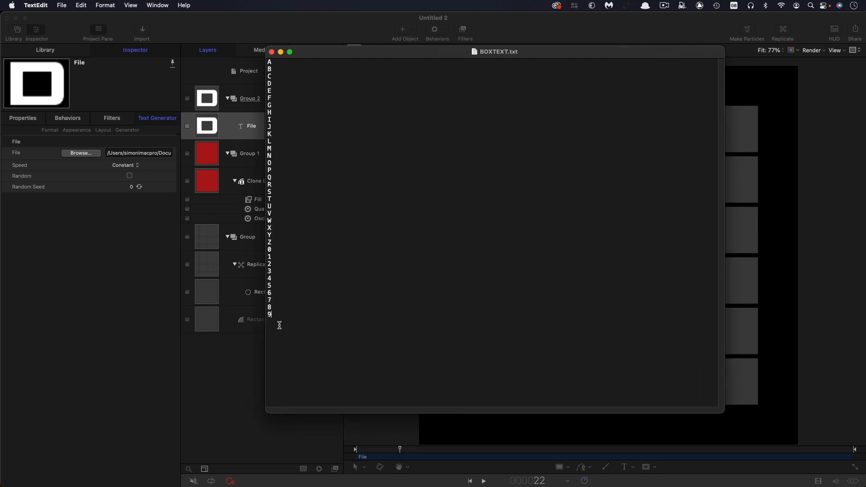
pyautogui.moveTo(394, 171)
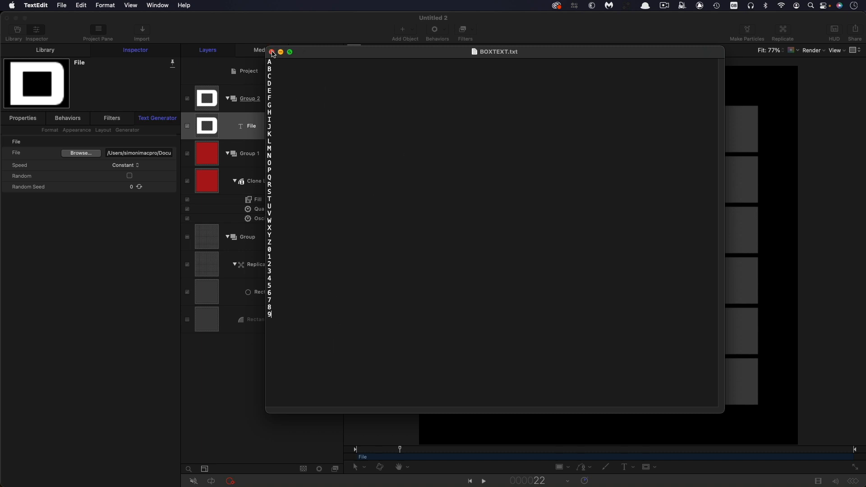
# Close the BOXTEXT.txt TextEdit window, returning to Motion where the letter A shows
pyautogui.click(271, 52)
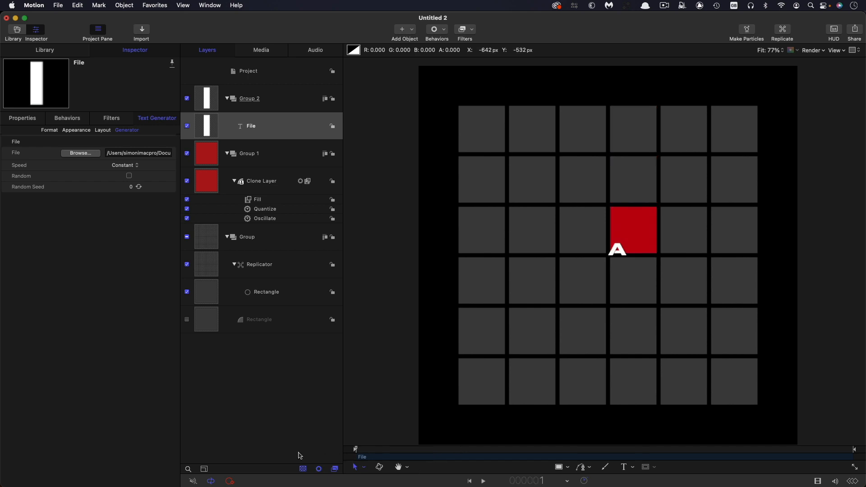
# Review the Time pane in Motion's Preferences, then advance the playhead to frame 36
pyautogui.click(33, 6)
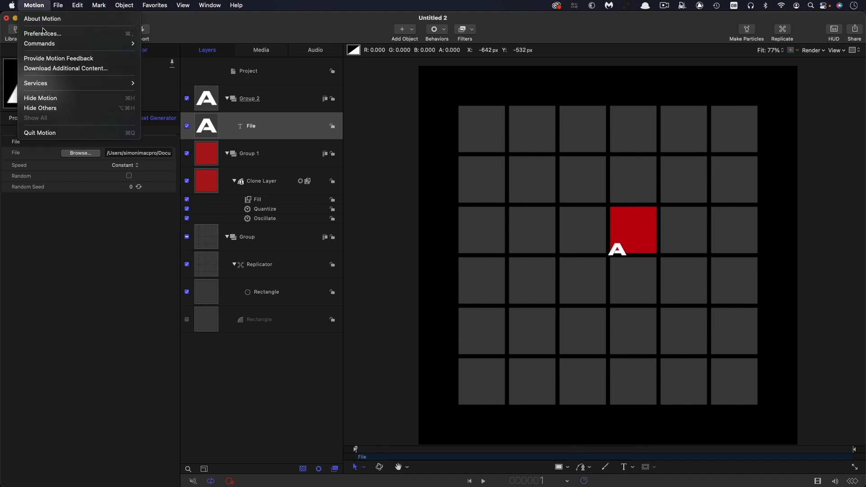
pyautogui.click(42, 33)
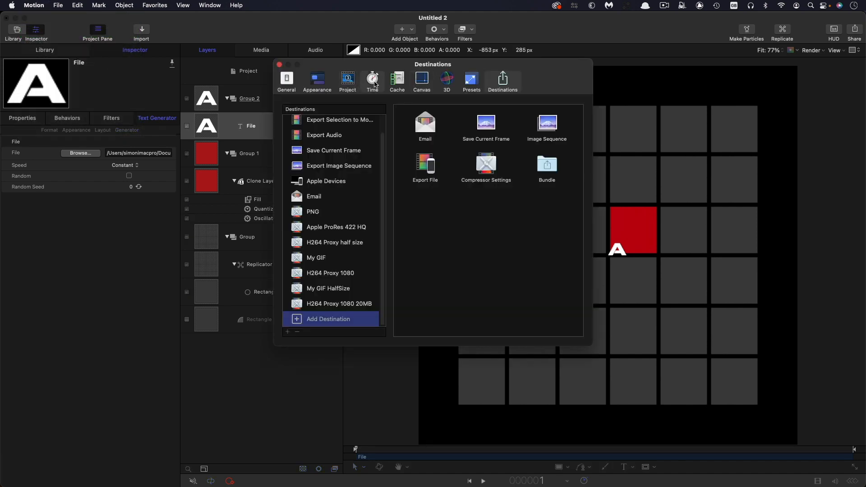
pyautogui.click(371, 80)
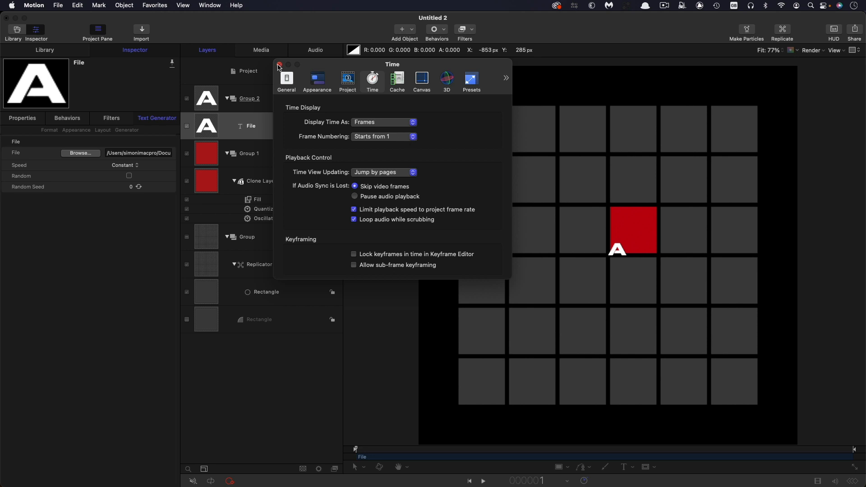
pyautogui.click(278, 65)
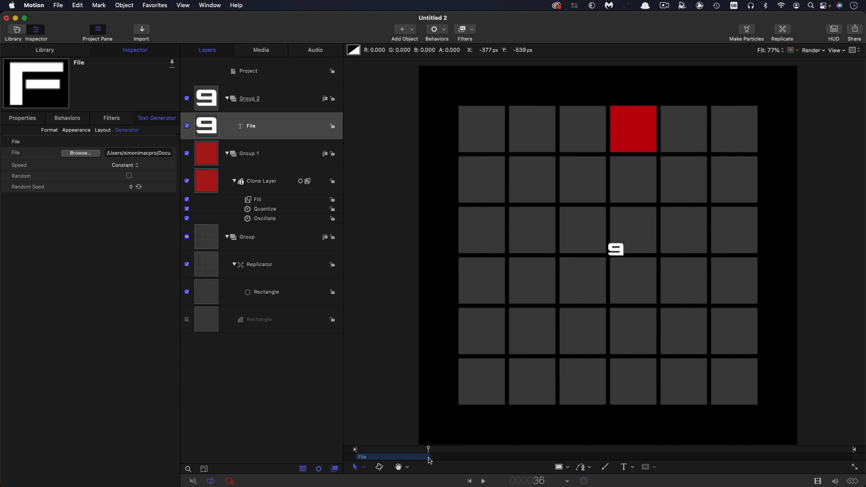
# Make a clone layer of the File text, then switch off and collapse Group 2
pyautogui.click(251, 126)
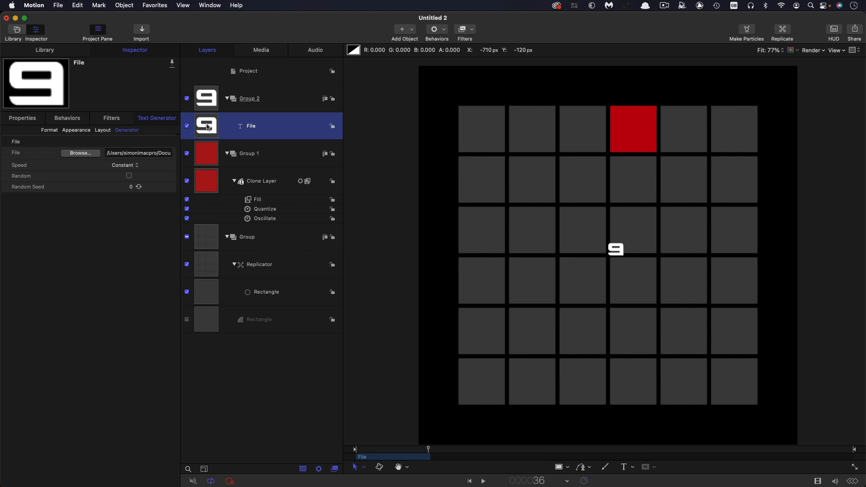
pyautogui.rightClick(205, 126)
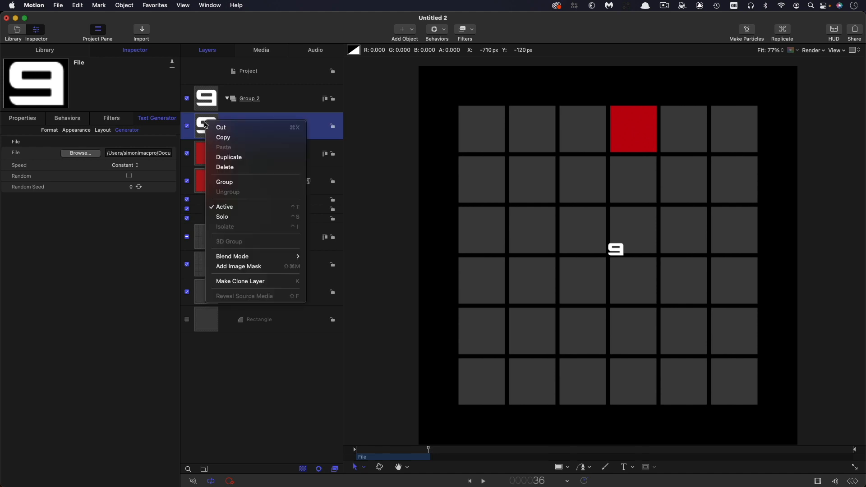
pyautogui.click(240, 281)
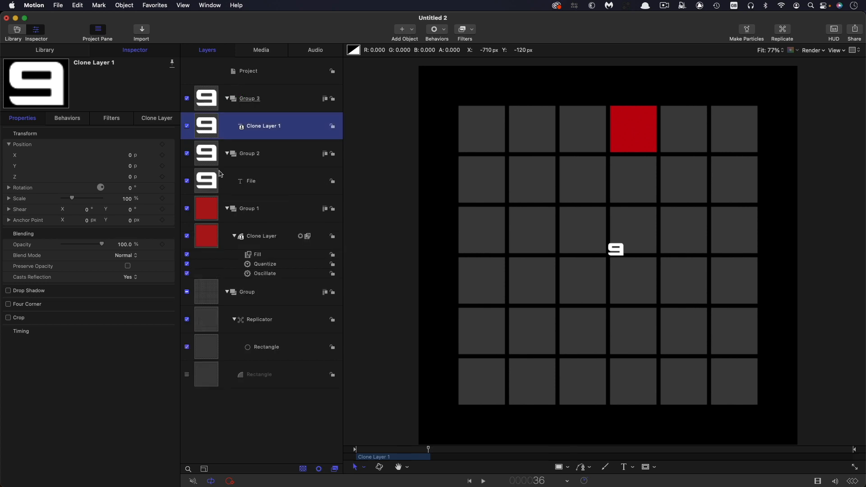
pyautogui.click(187, 154)
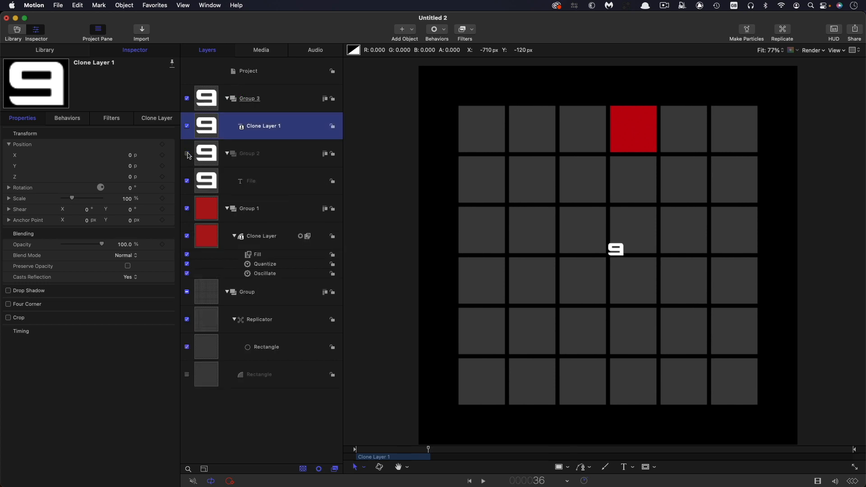
pyautogui.click(226, 153)
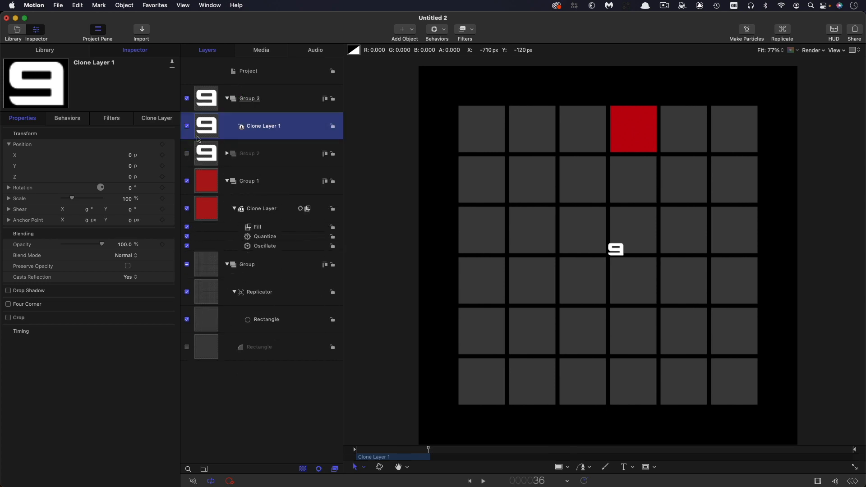
pyautogui.moveTo(499, 105)
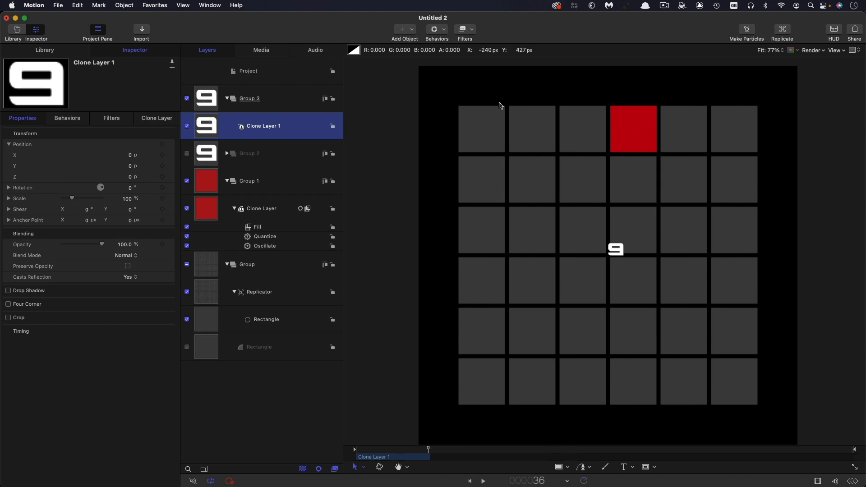
pyautogui.moveTo(740, 377)
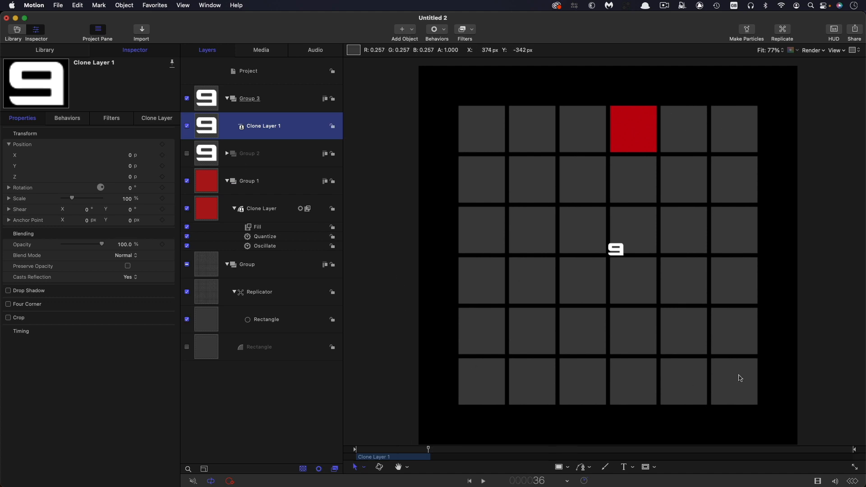
pyautogui.moveTo(207, 295)
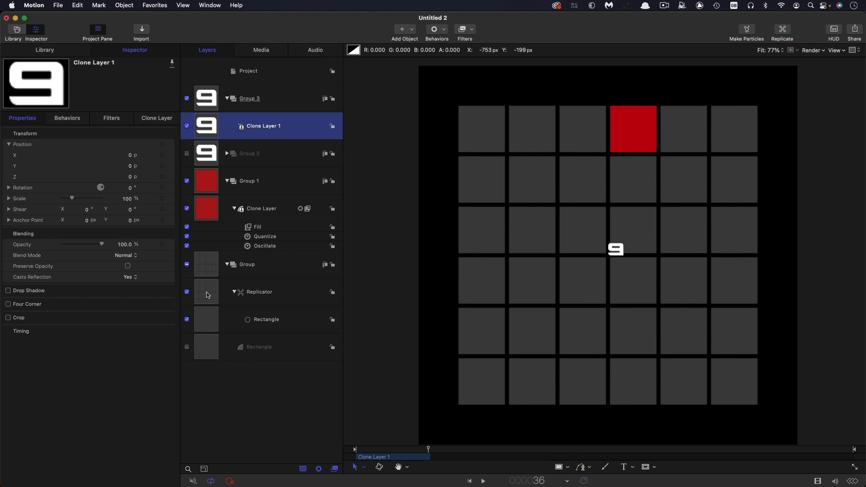
pyautogui.moveTo(206, 297)
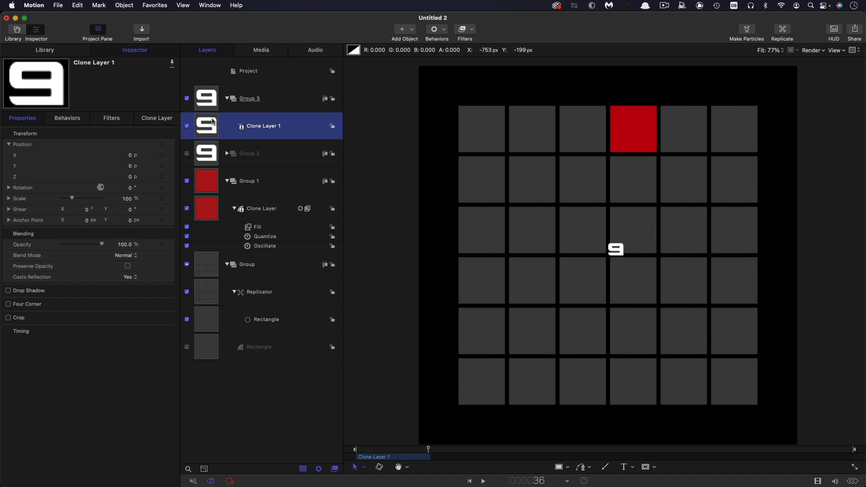
# Replicate the cloned text and match Replicator 1 to the grid: Size 720, Columns 6, Rows 6
pyautogui.click(124, 6)
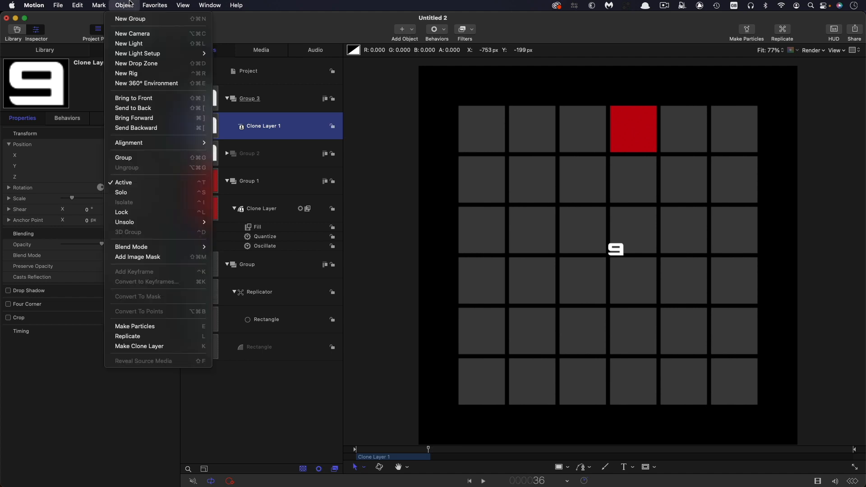
pyautogui.click(127, 336)
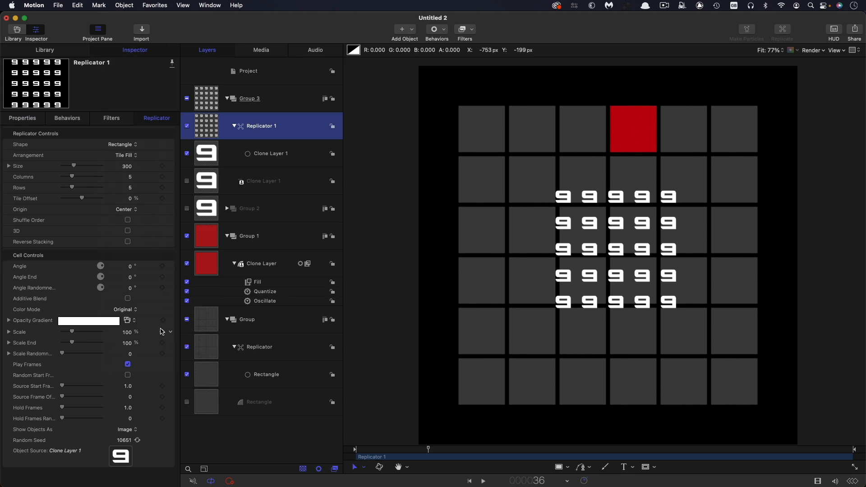
pyautogui.click(259, 346)
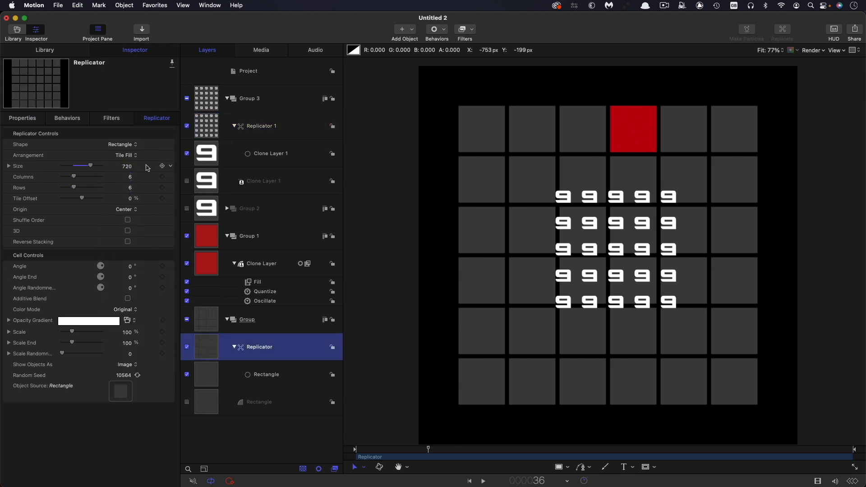
pyautogui.moveTo(137, 187)
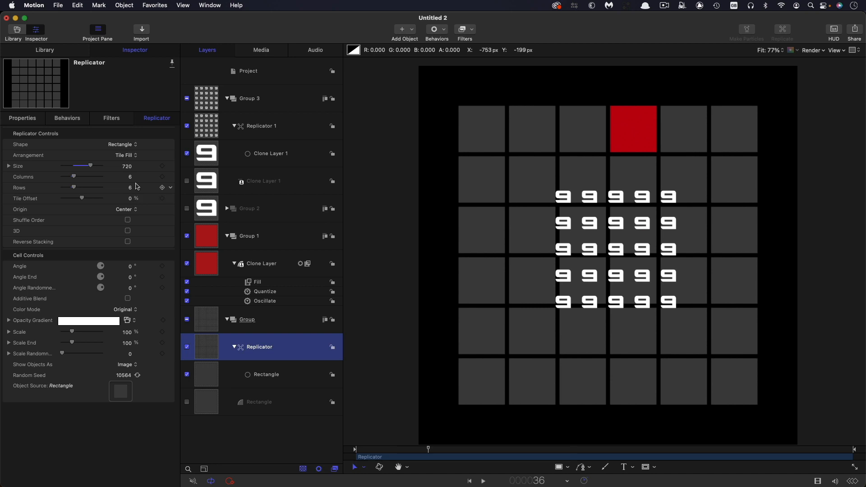
pyautogui.click(260, 125)
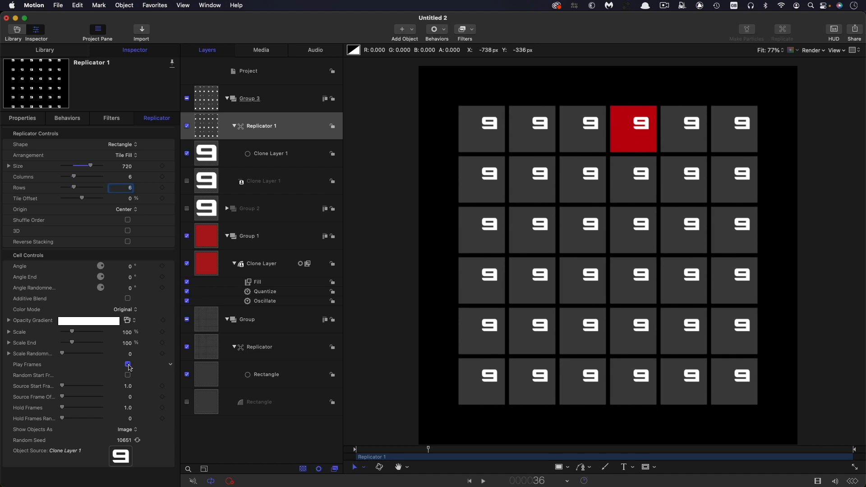
# Hold one frame per cell with source frame offset 1, origin upper left, build style By Row
pyautogui.click(127, 364)
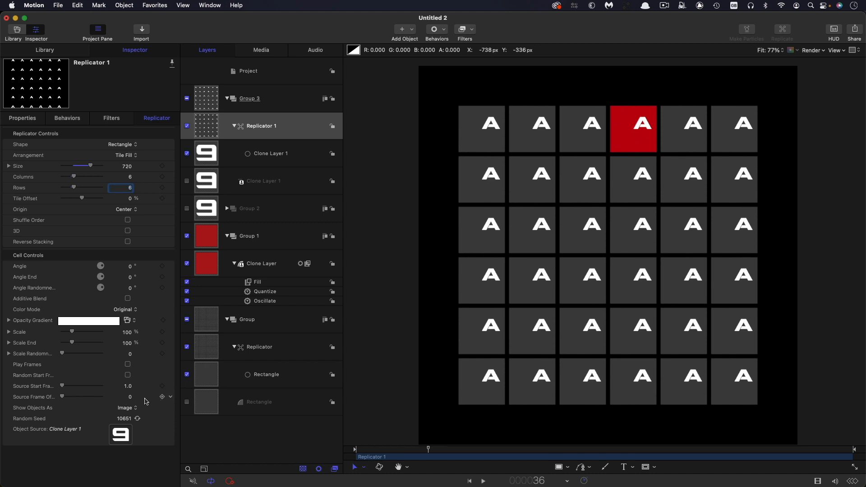
pyautogui.click(120, 396)
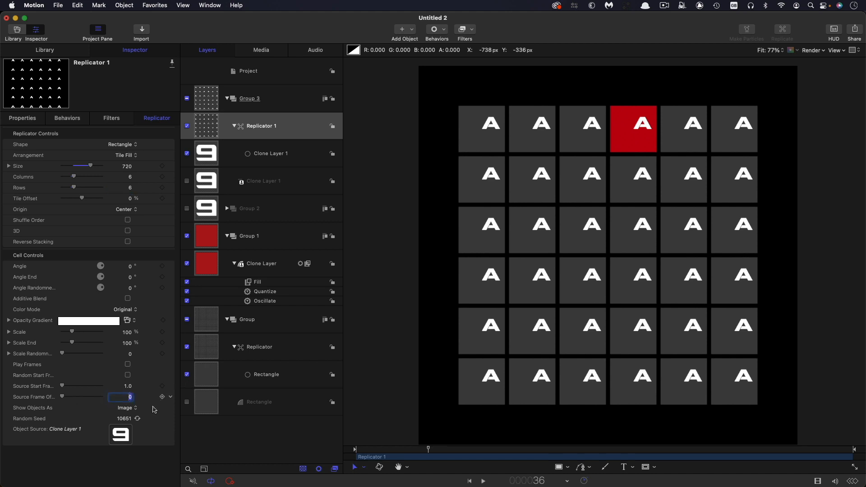
pyautogui.write('1.0')
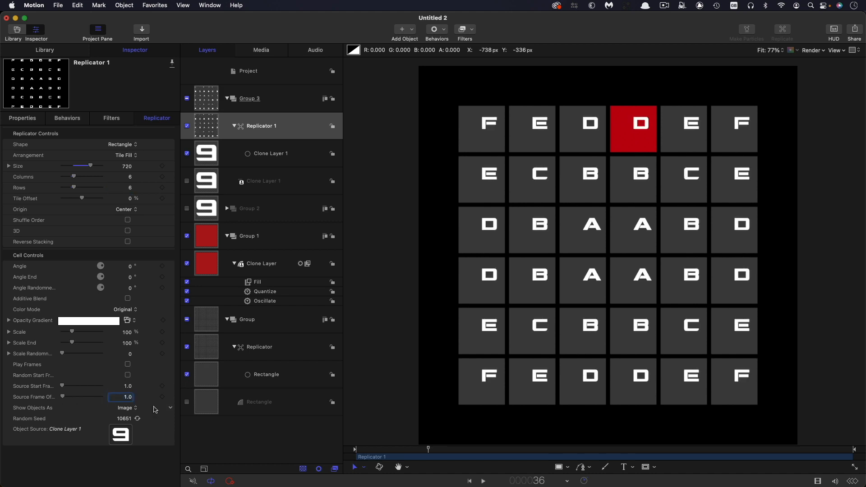
pyautogui.moveTo(700, 97)
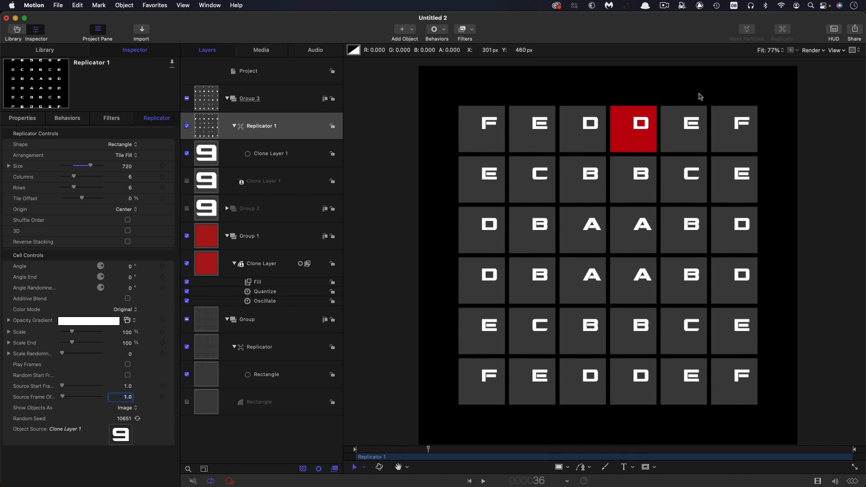
pyautogui.moveTo(28, 219)
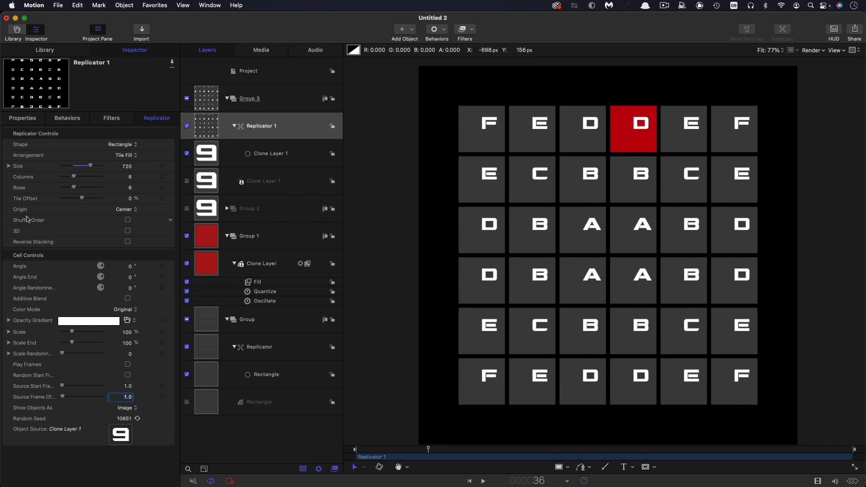
pyautogui.click(125, 209)
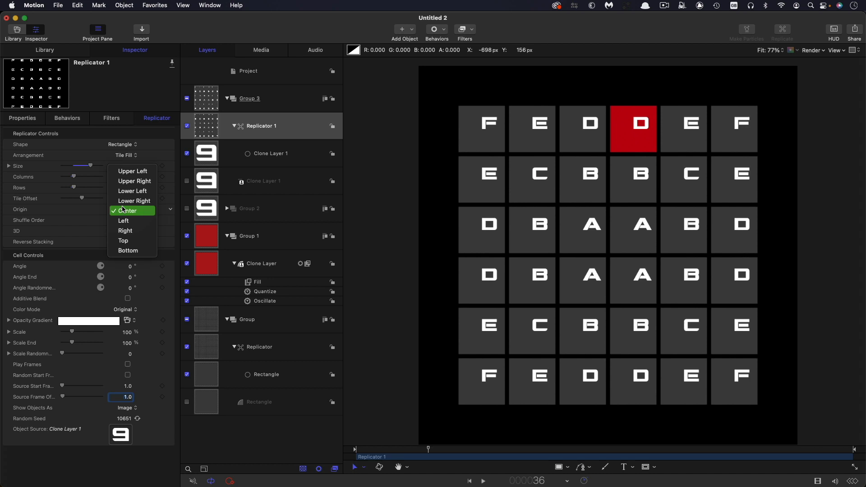
pyautogui.click(133, 170)
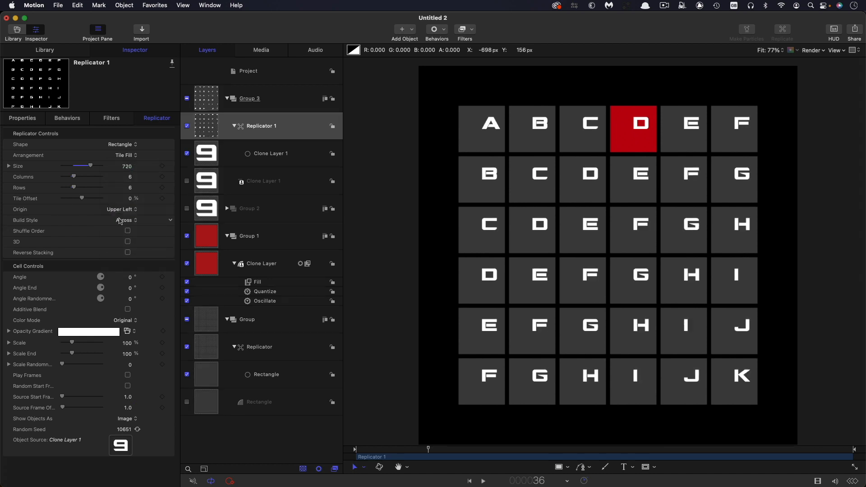
pyautogui.click(125, 220)
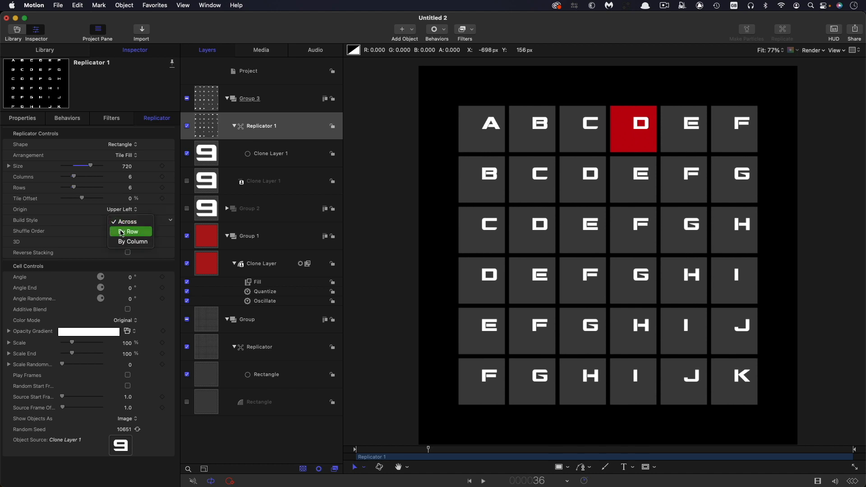
pyautogui.click(131, 232)
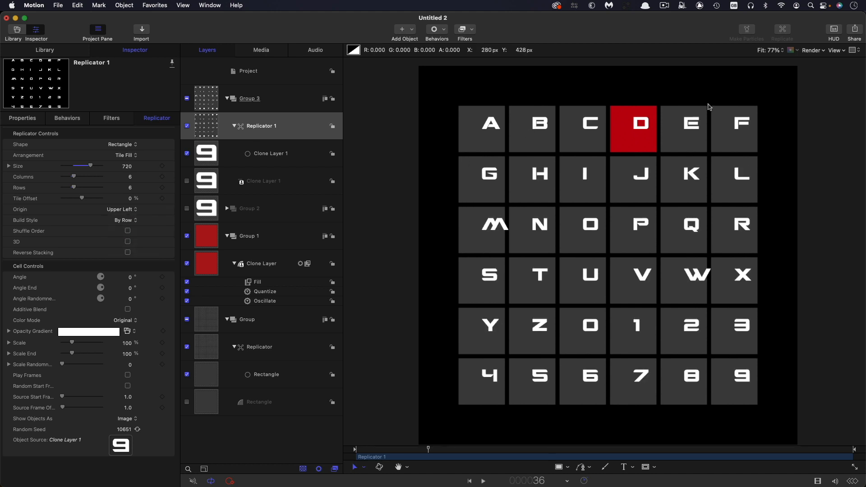
pyautogui.moveTo(580, 133)
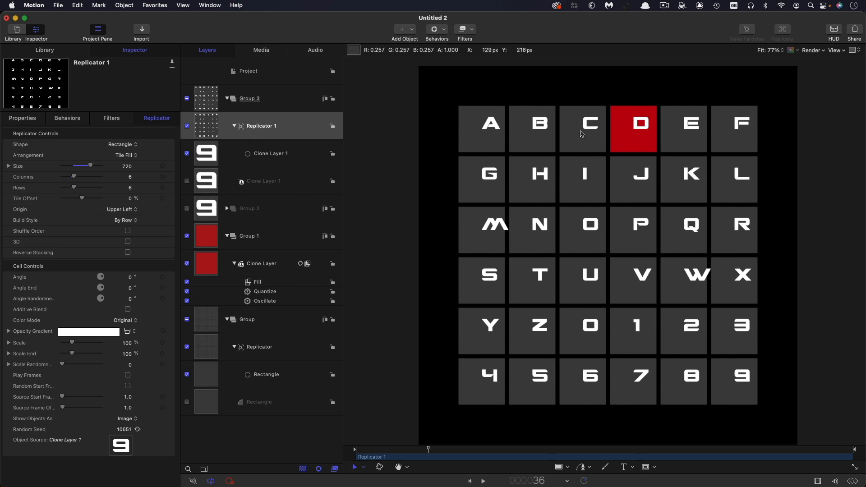
pyautogui.moveTo(767, 421)
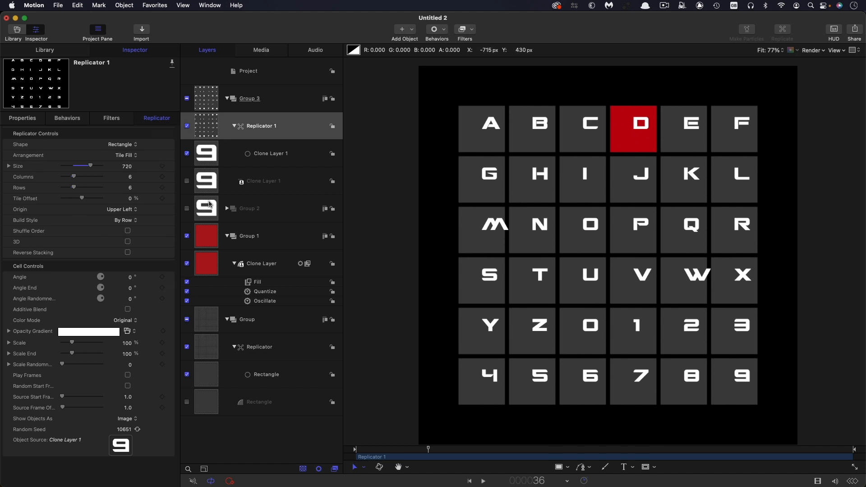
# Reveal the File text in Group 2 and pick a bolder, wider font in Format
pyautogui.click(251, 236)
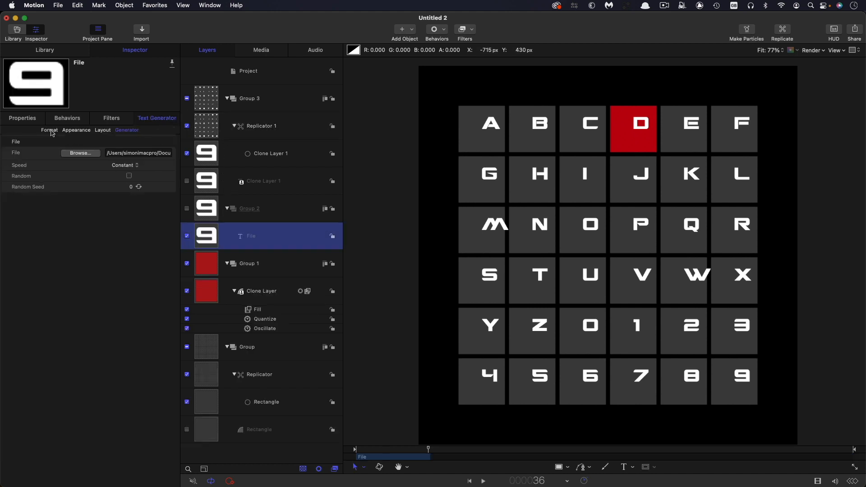
pyautogui.click(49, 130)
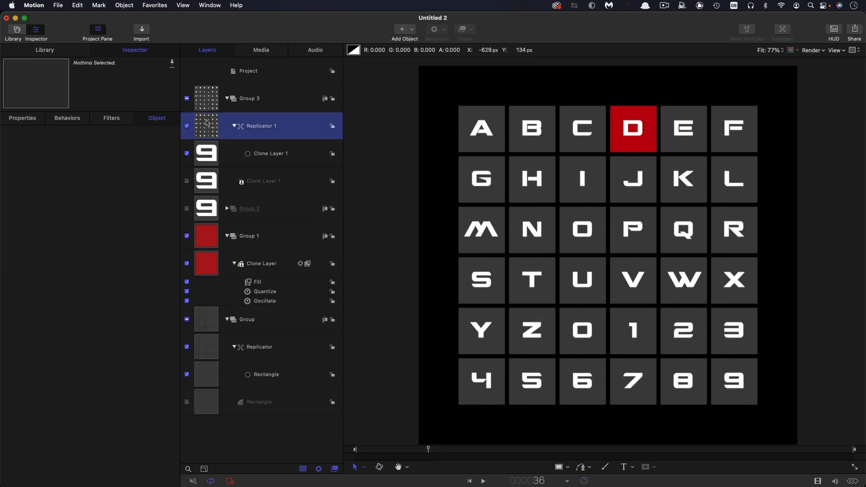
# Add an image mask to Replicator 1 using Group 1 as source, then play to check it
pyautogui.rightClick(260, 125)
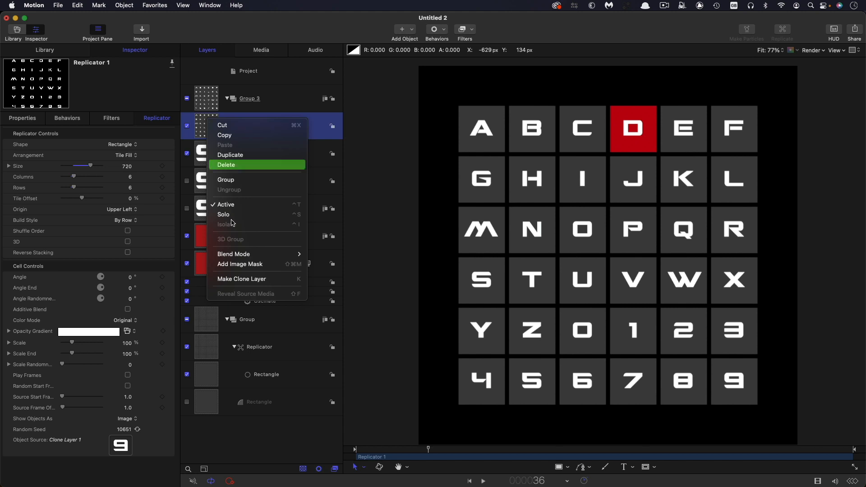
pyautogui.click(240, 265)
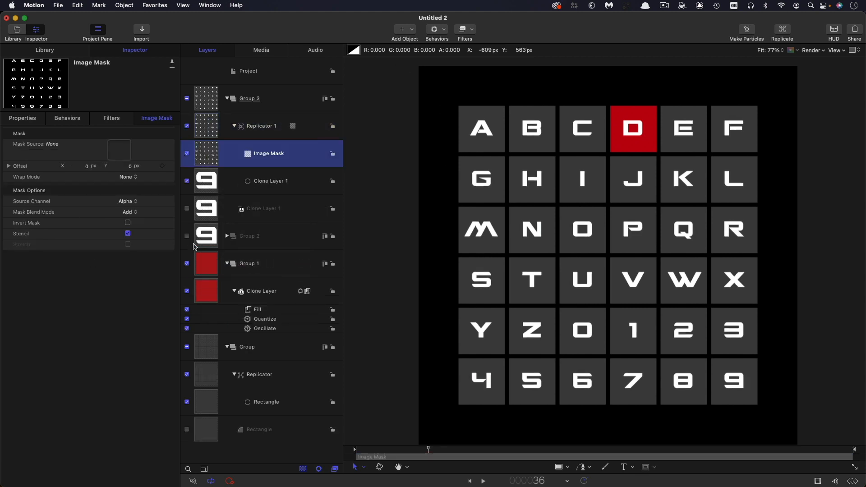
pyautogui.moveTo(208, 274)
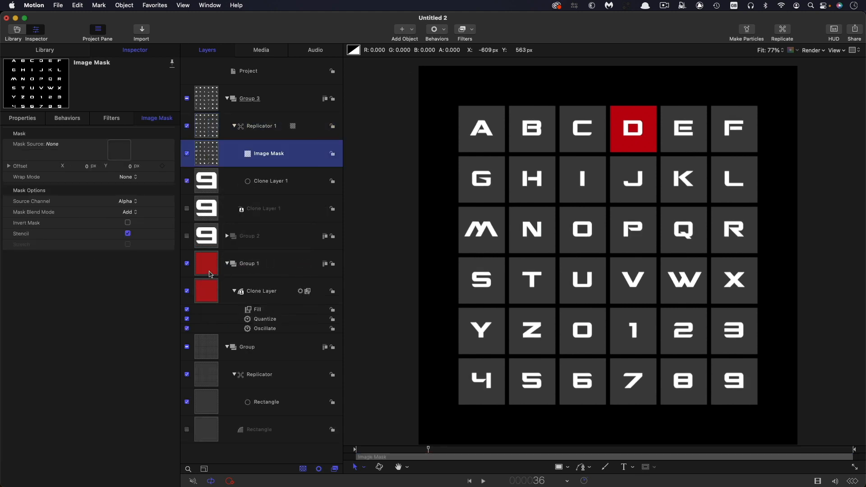
pyautogui.moveTo(205, 266)
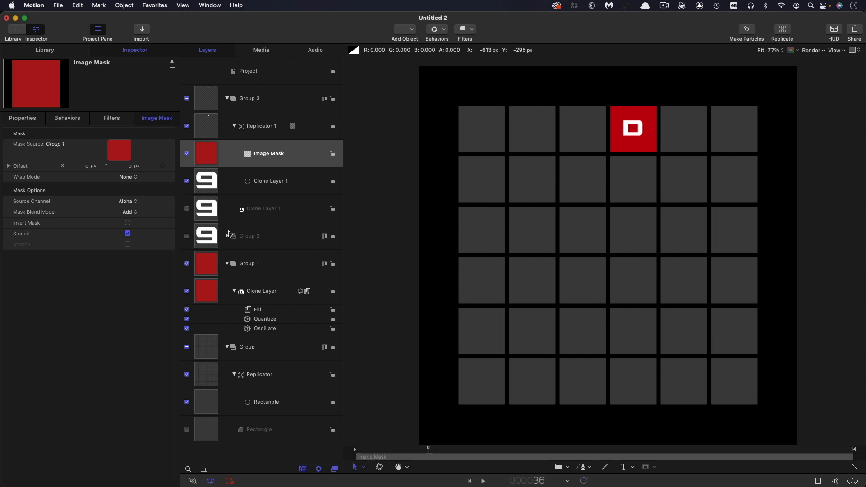
pyautogui.click(481, 480)
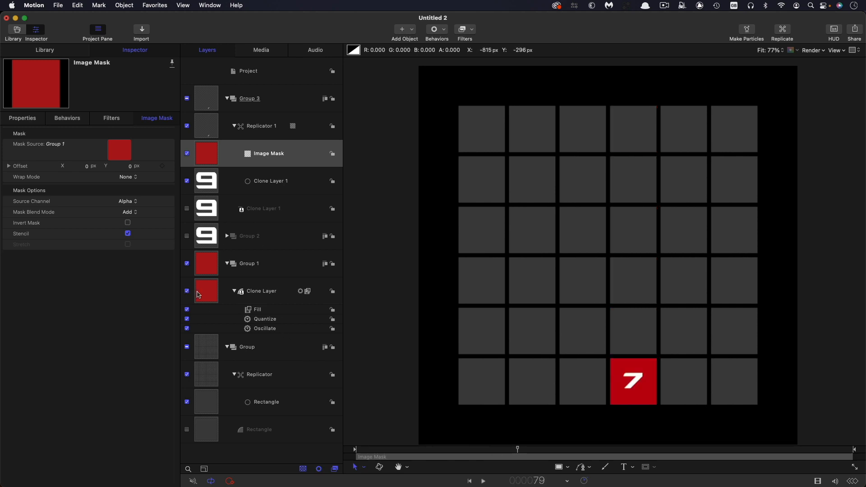
# Add a Wriggle to the clone's Position X with amount 360, add-and-subtract mode, and preview playback
pyautogui.click(262, 291)
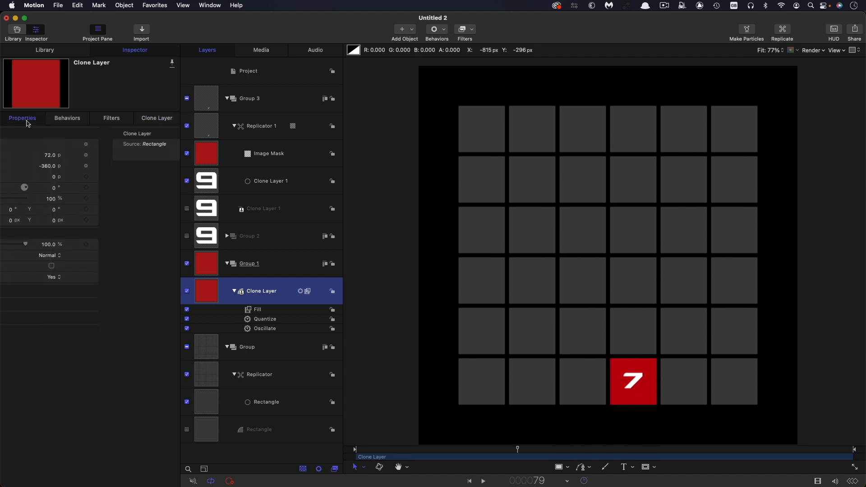
pyautogui.click(22, 117)
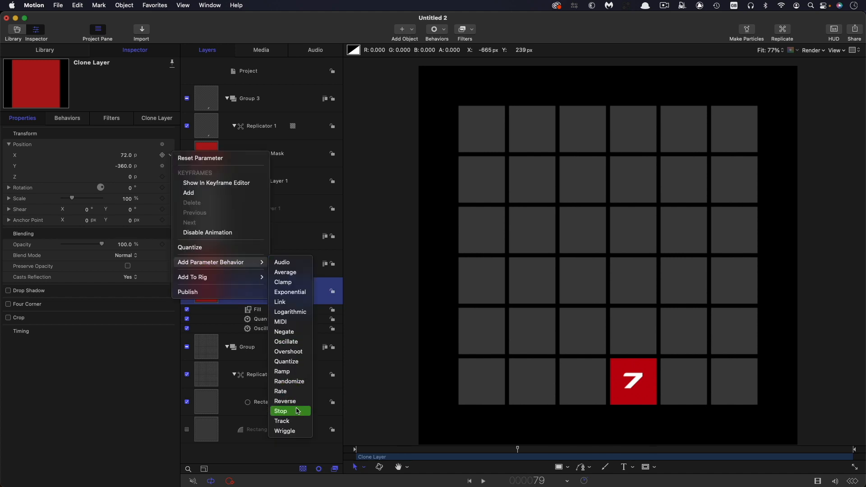
pyautogui.click(284, 431)
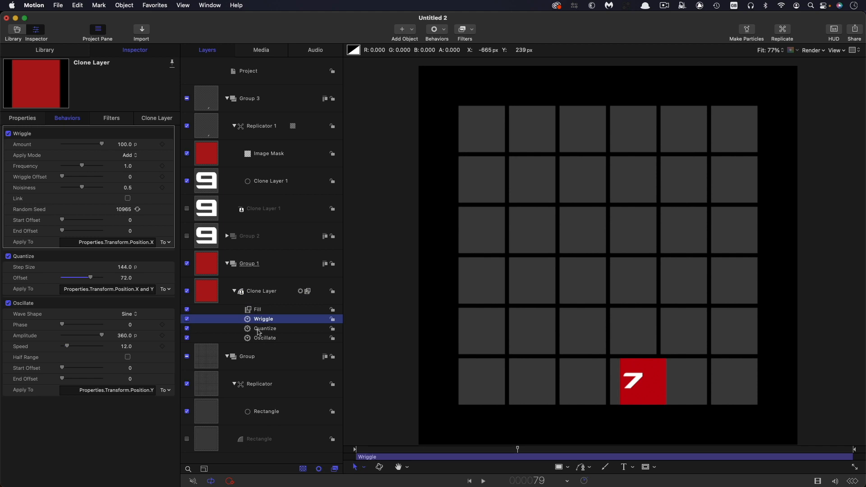
pyautogui.moveTo(260, 332)
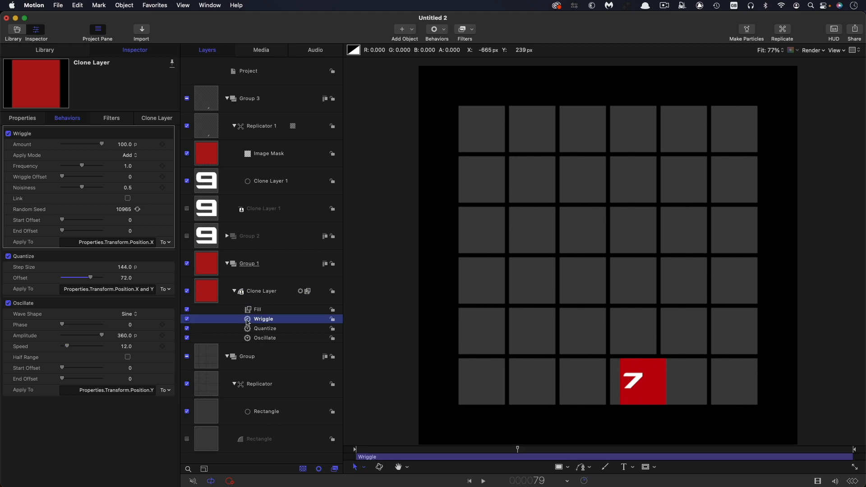
pyautogui.moveTo(670, 385)
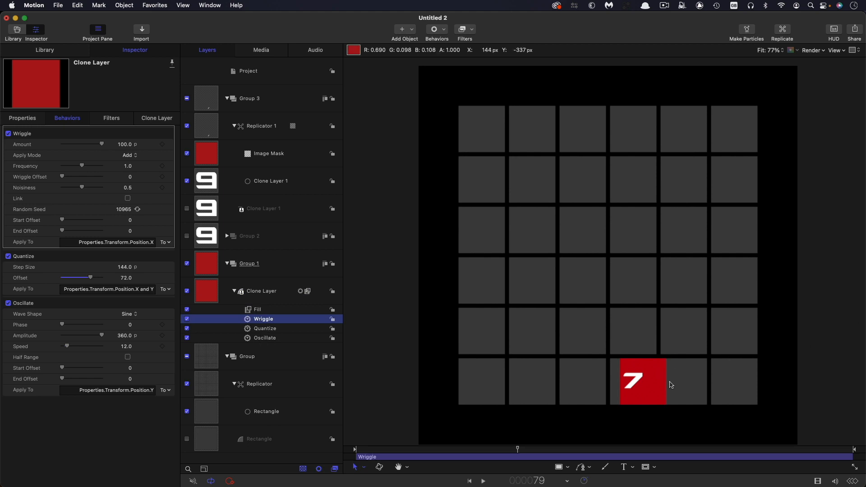
pyautogui.moveTo(203, 333)
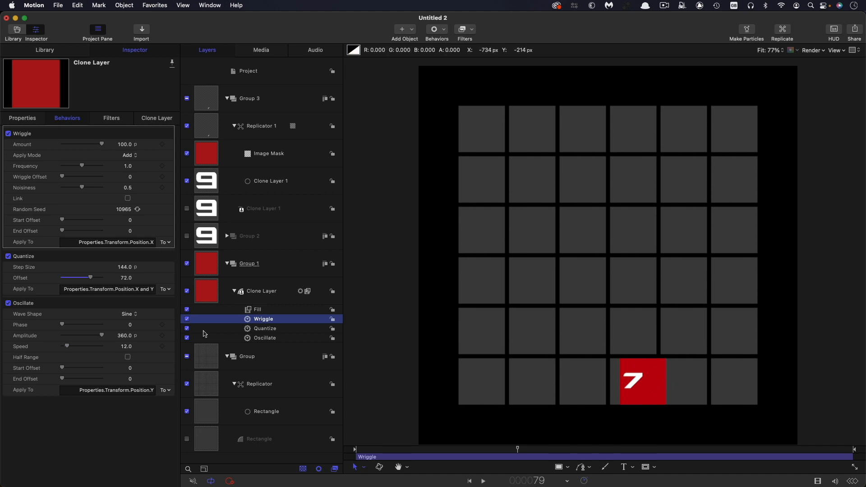
pyautogui.moveTo(249, 326)
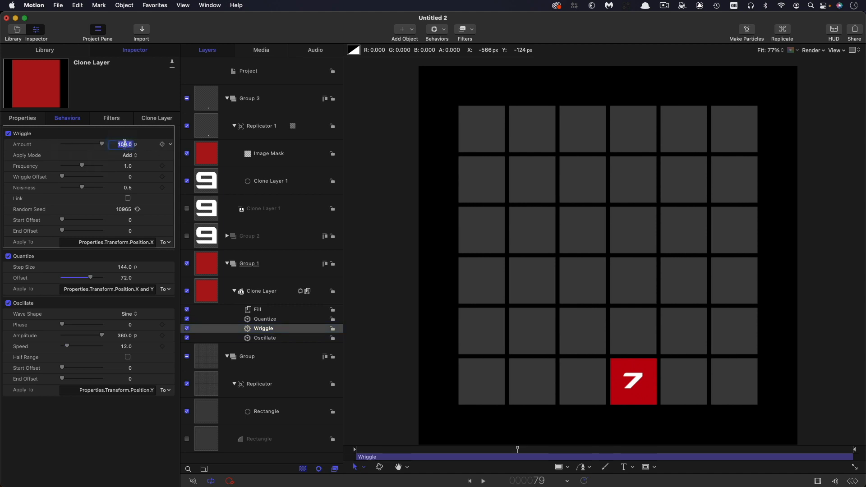
pyautogui.write('360.0')
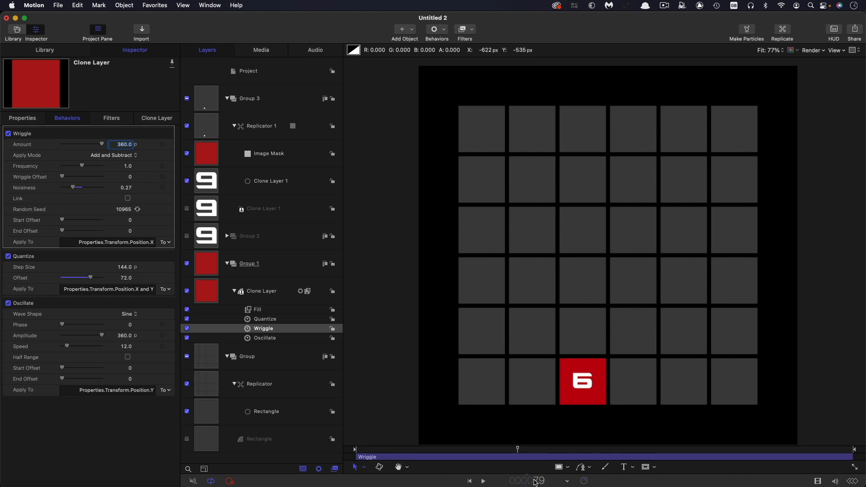
pyautogui.click(482, 481)
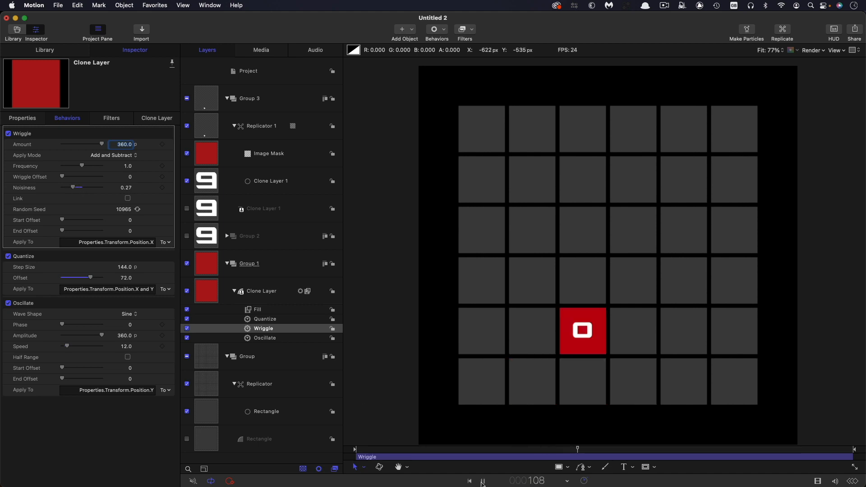
pyautogui.click(482, 481)
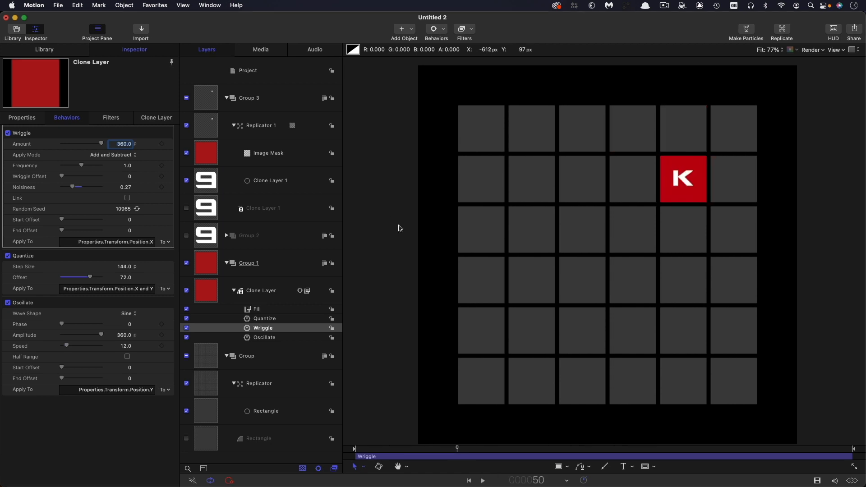
# Delete Group 3, then select the grey square replicator and show its grid settings
pyautogui.click(249, 98)
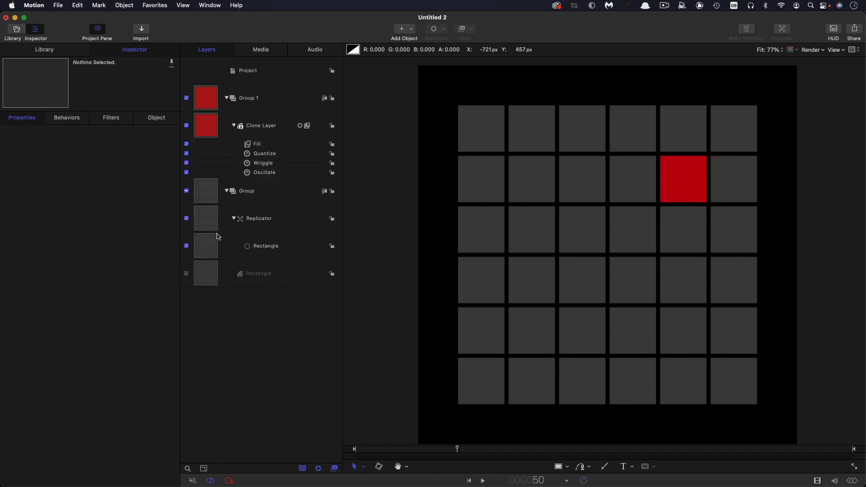
pyautogui.click(258, 217)
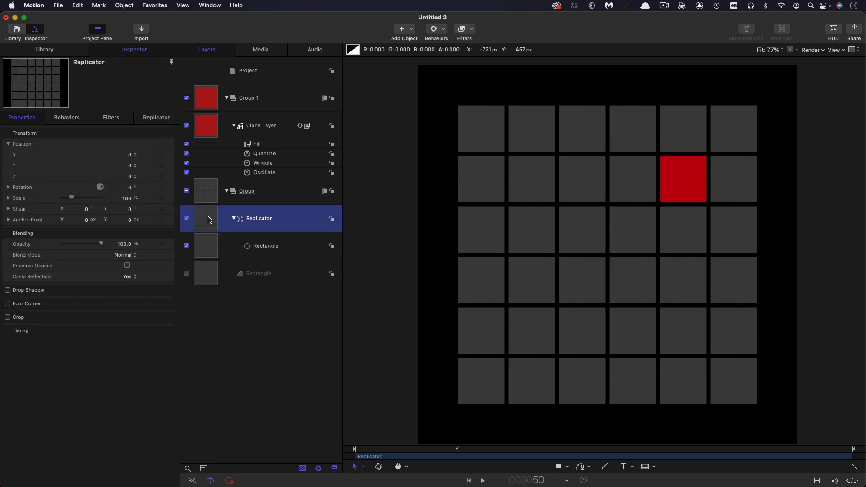
pyautogui.click(156, 117)
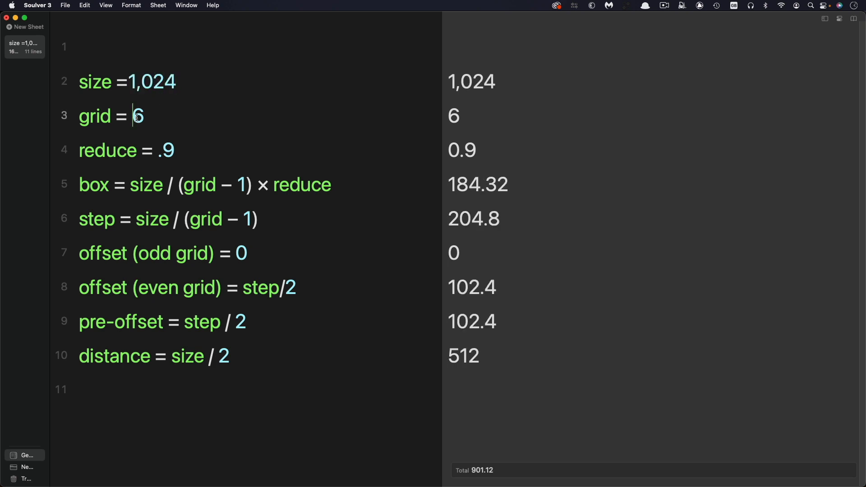
# Change the Soulver grid value from 6 to 36 so box, step and offsets recalculate
pyautogui.write('33')
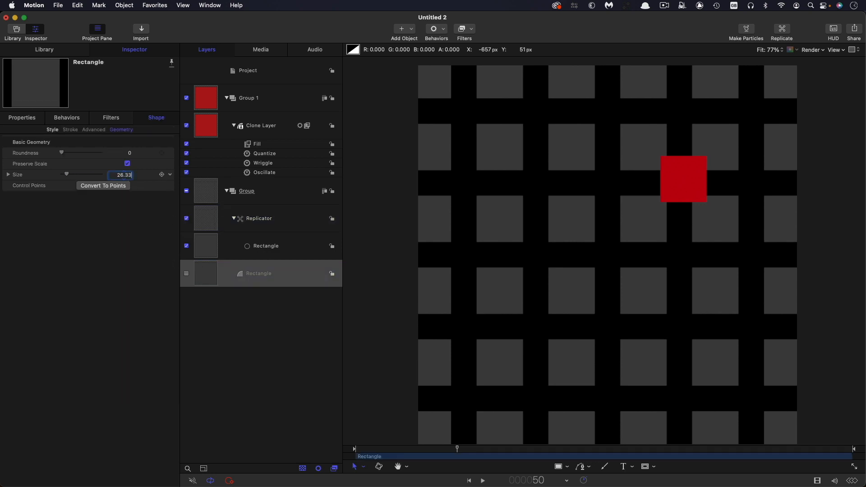
# Set the grey square replicator to Size 1024 with 36 columns and 36 rows, origin Center
pyautogui.click(259, 218)
pyautogui.write('36')
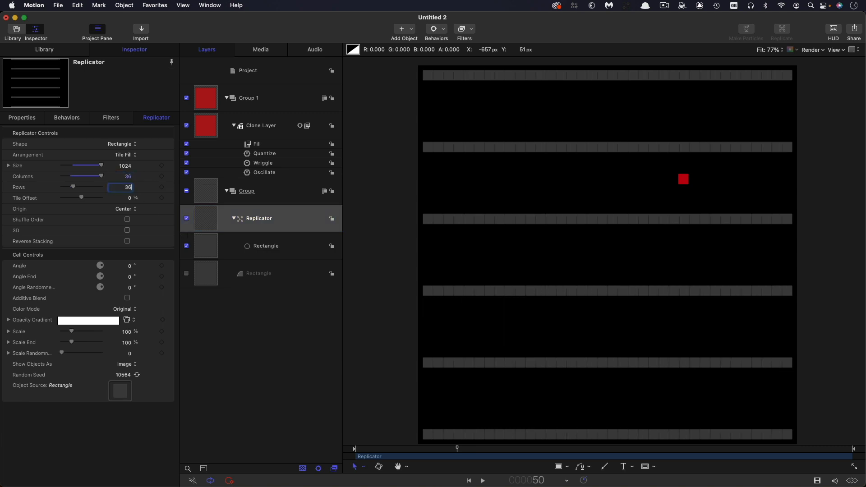
pyautogui.click(265, 153)
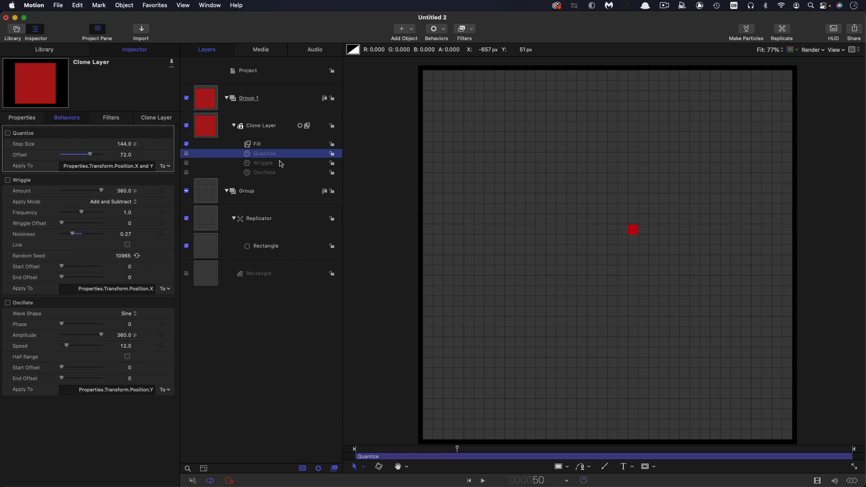
pyautogui.moveTo(279, 164)
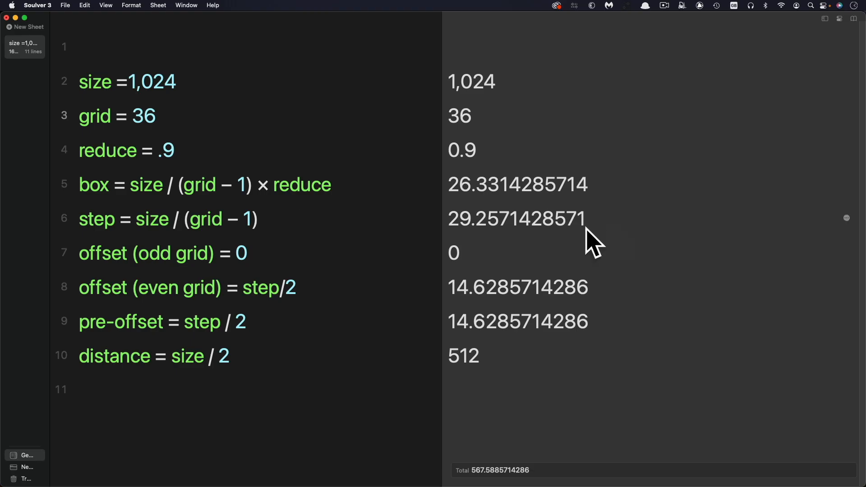
pyautogui.moveTo(500, 224)
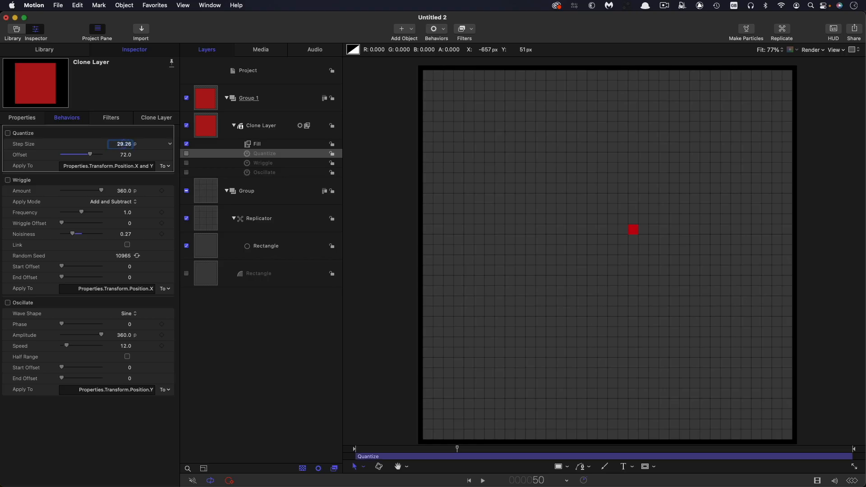
pyautogui.moveTo(653, 189)
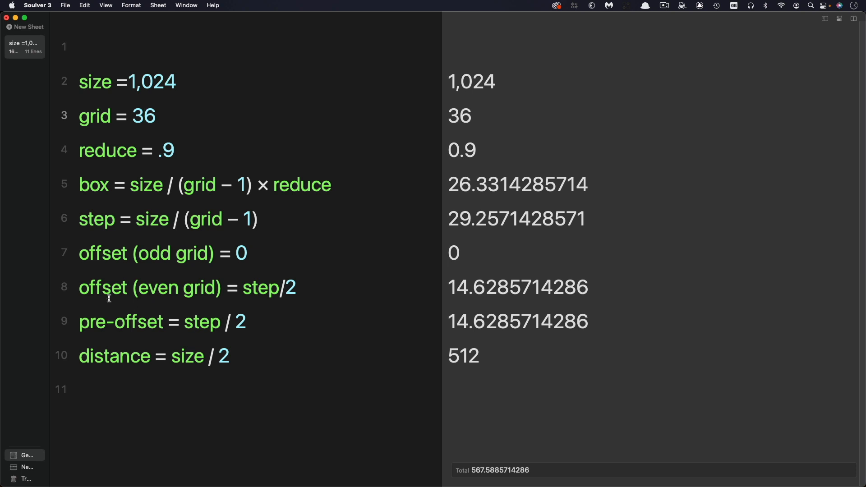
pyautogui.moveTo(467, 293)
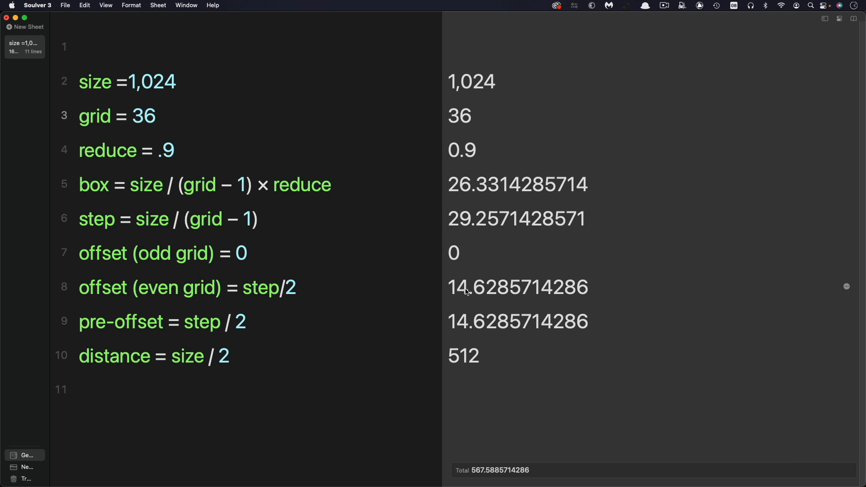
# Copy Soulver's even-grid offset result, 14.6285714286, for the animation
pyautogui.click(516, 287)
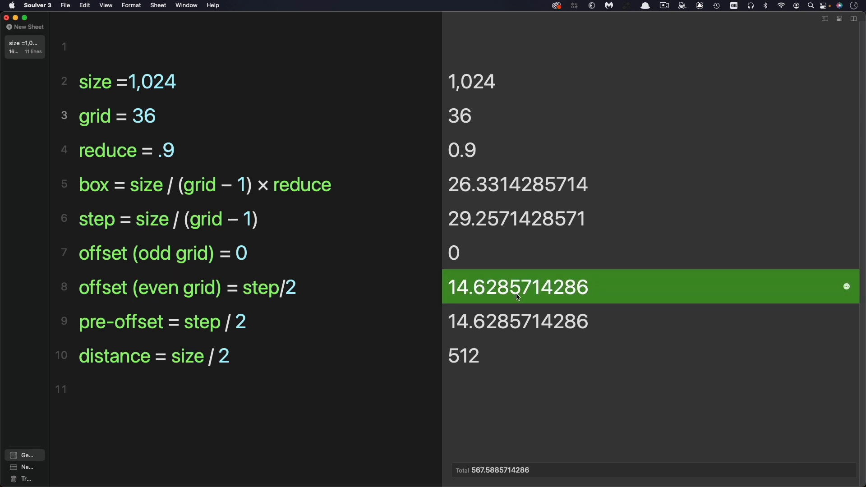
pyautogui.moveTo(229, 282)
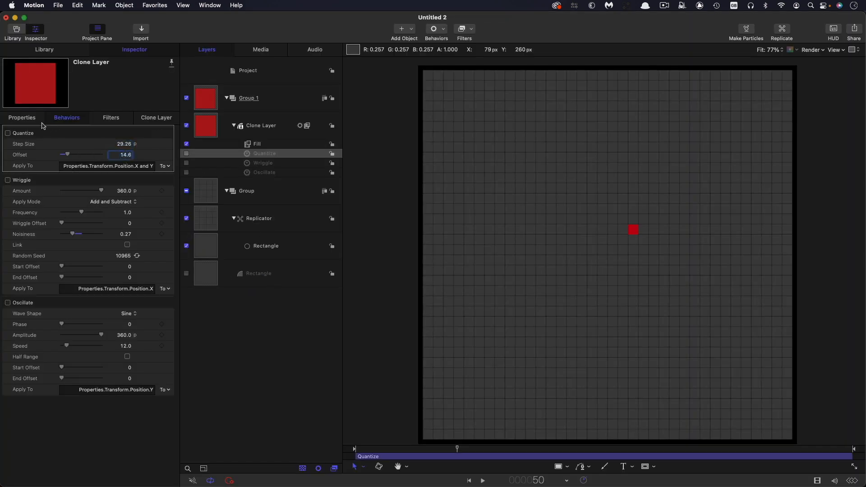
# Position the clone at 14.62 on X and Y, enable Oscillate with amplitude 512
pyautogui.click(21, 118)
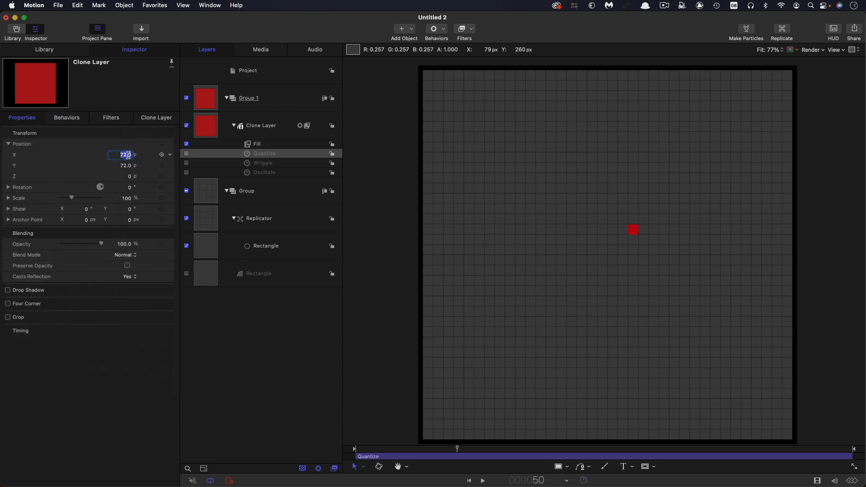
pyautogui.write('14.62')
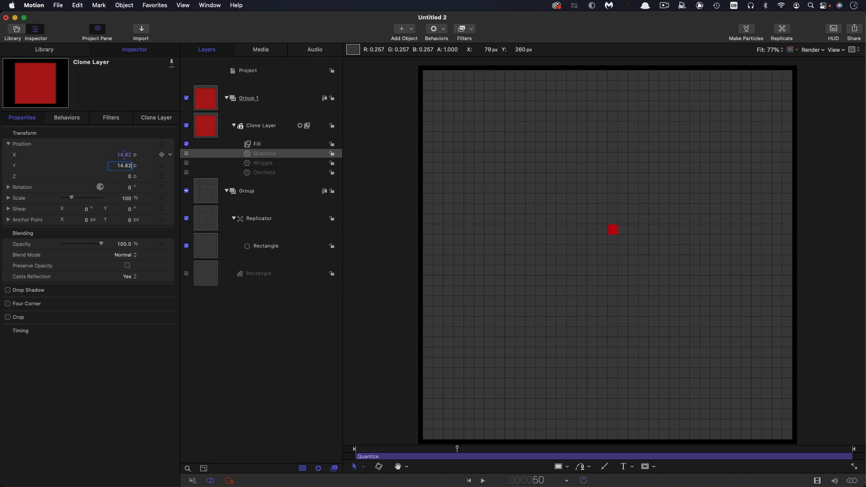
pyautogui.click(482, 479)
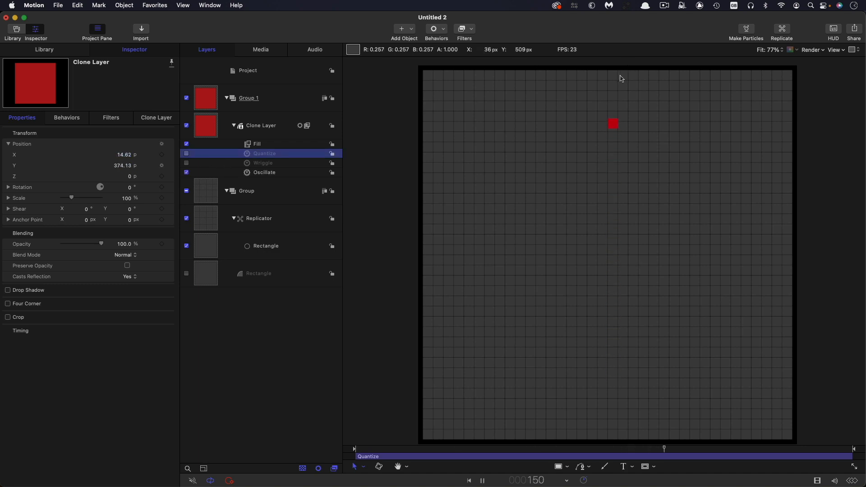
pyautogui.click(480, 480)
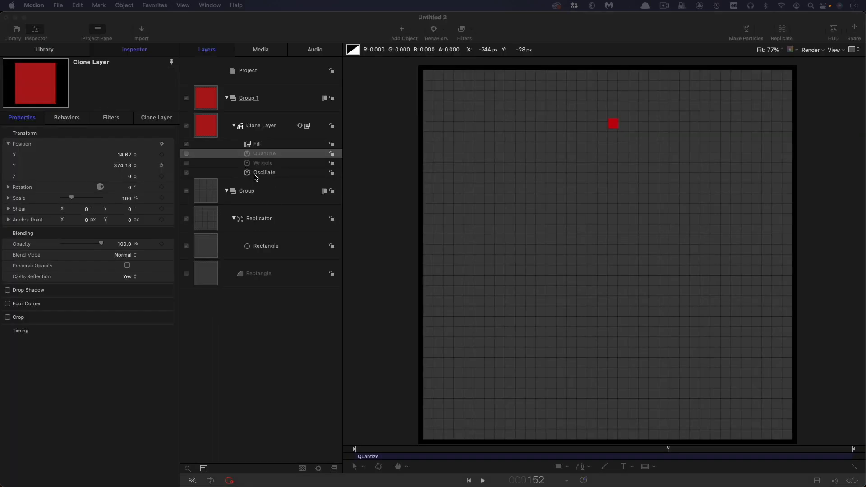
pyautogui.click(264, 171)
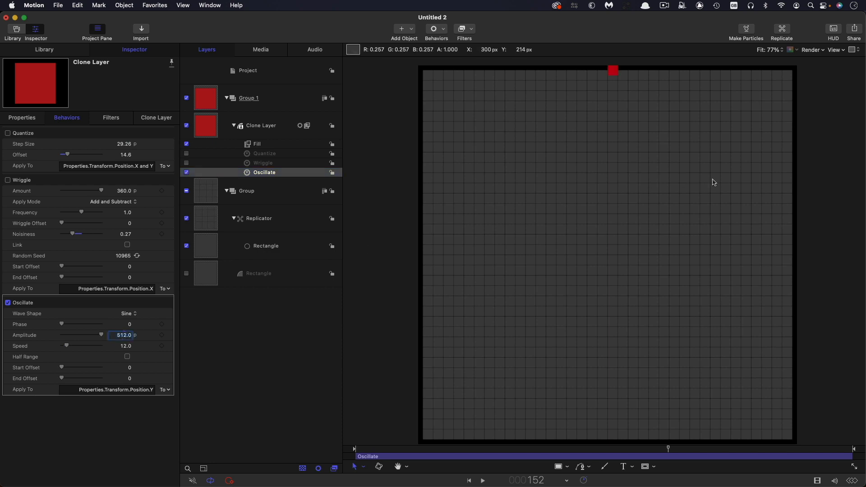
# Enable Quantize snapping and set the clone's Fill colour to yellow, then select Group 1
pyautogui.click(186, 153)
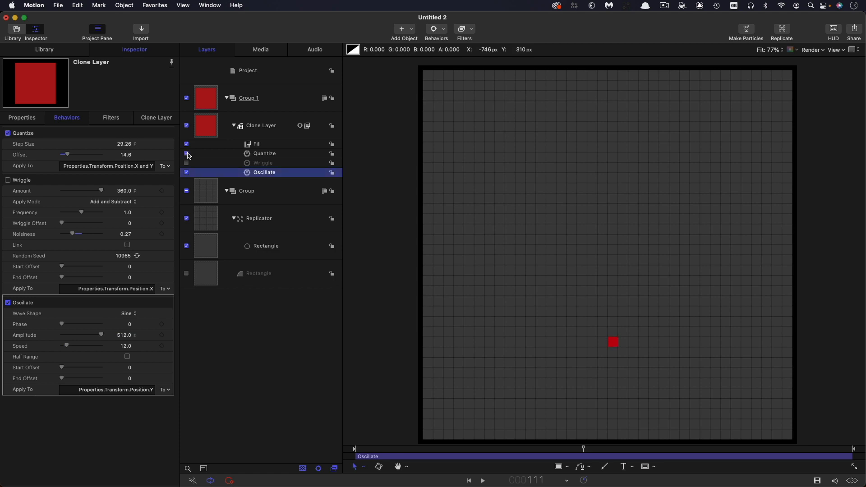
pyautogui.click(482, 480)
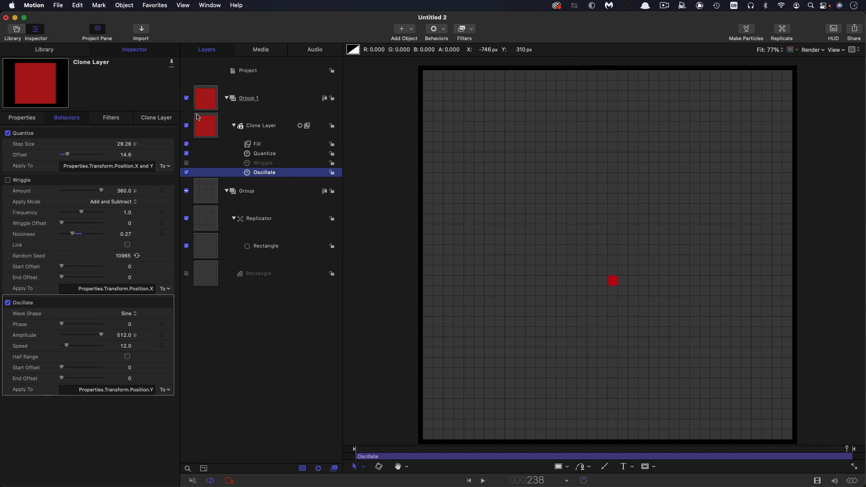
pyautogui.click(260, 125)
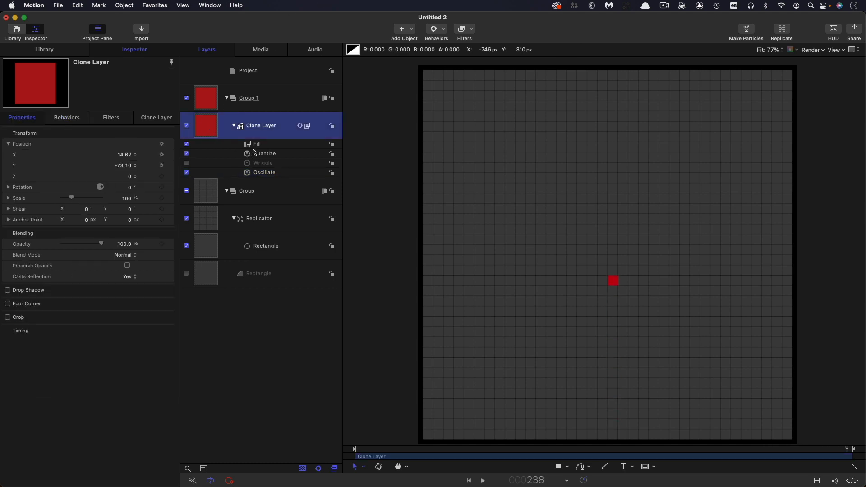
pyautogui.click(122, 155)
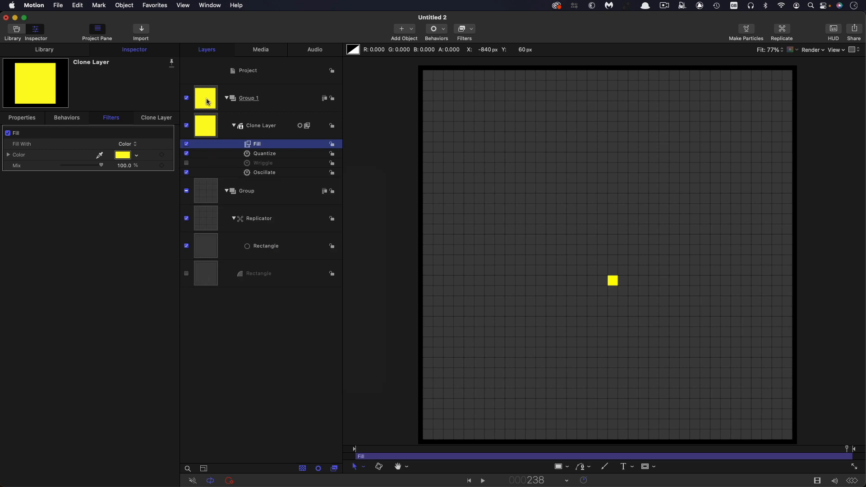
pyautogui.click(248, 97)
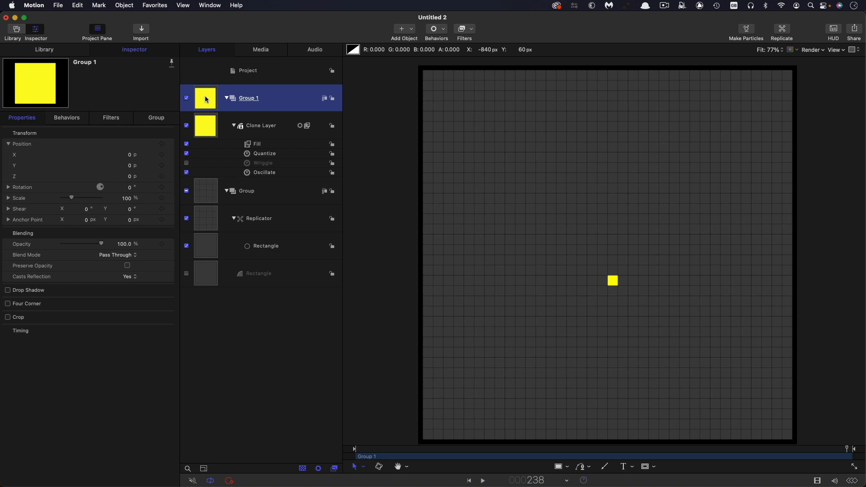
pyautogui.moveTo(240, 176)
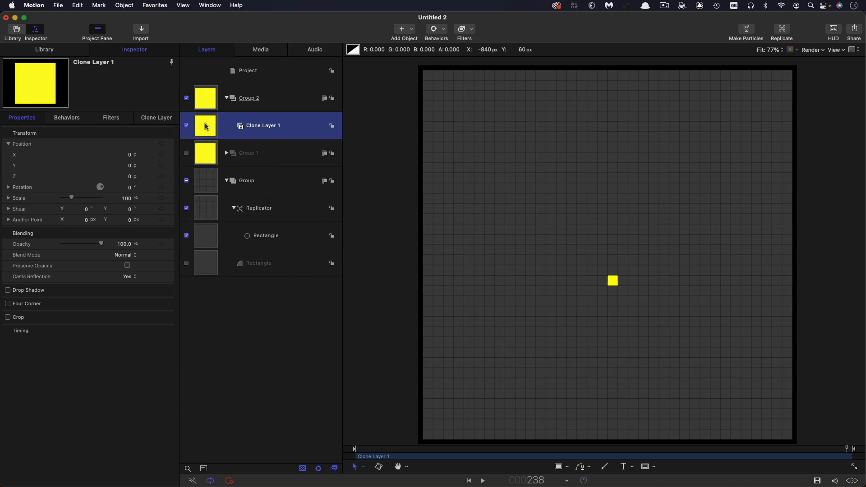
# Replicate the cloned group into one 1024-px-wide row of 36 columns and 1 row
pyautogui.click(124, 6)
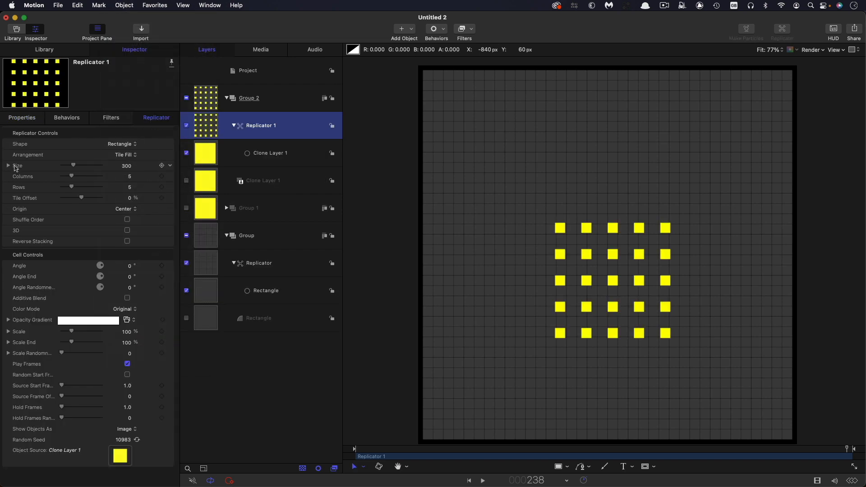
pyautogui.click(8, 166)
pyautogui.write('1024')
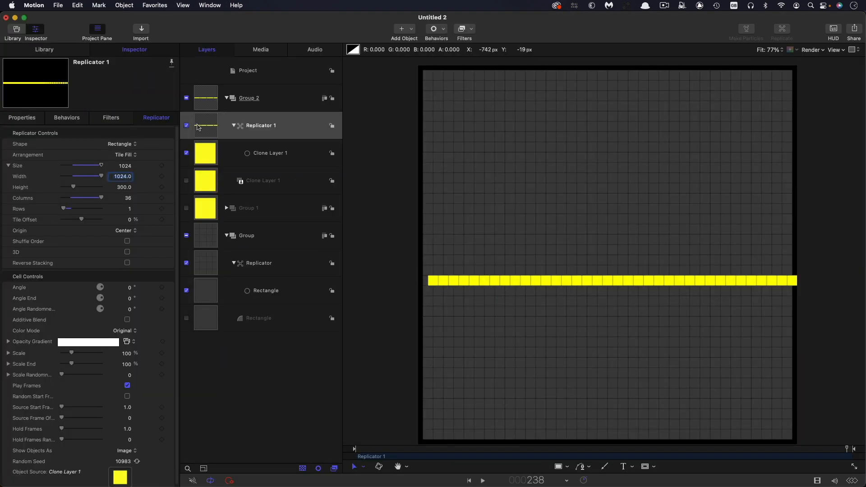
pyautogui.click(22, 117)
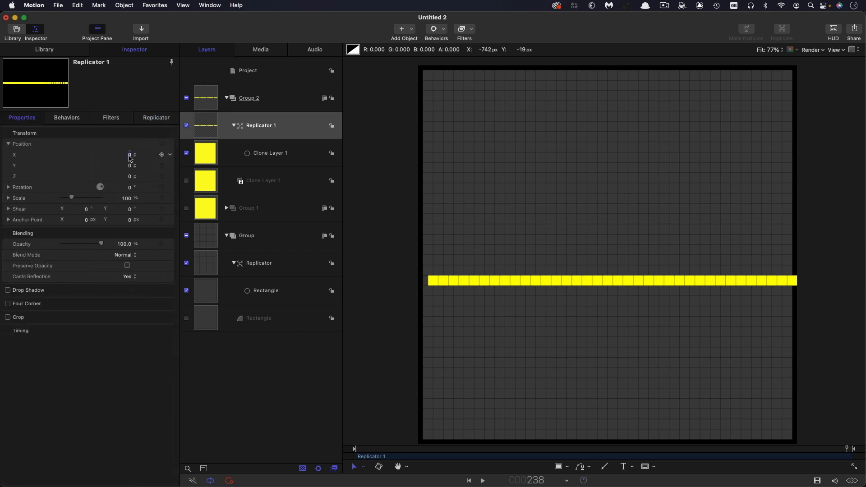
# Shift the row to X -14.62 and set Source Frame Offset to 4 for a staggered wave
pyautogui.moveTo(129, 154); pyautogui.dragTo(120, 154)
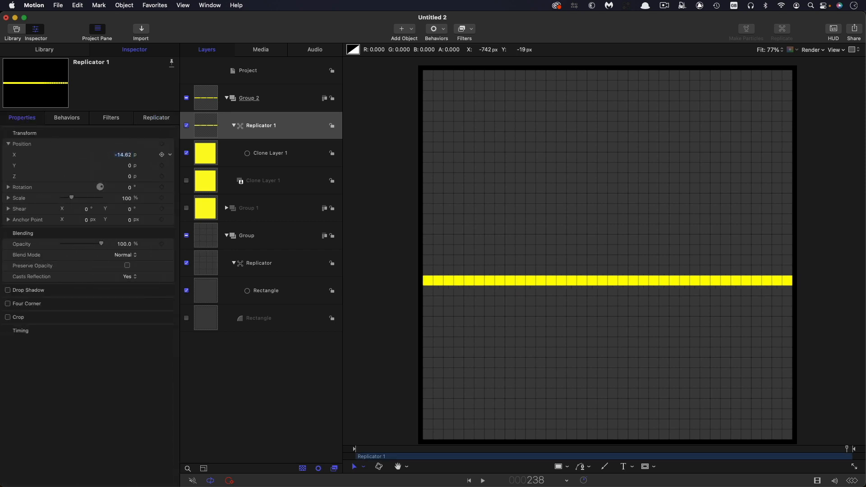
pyautogui.click(156, 118)
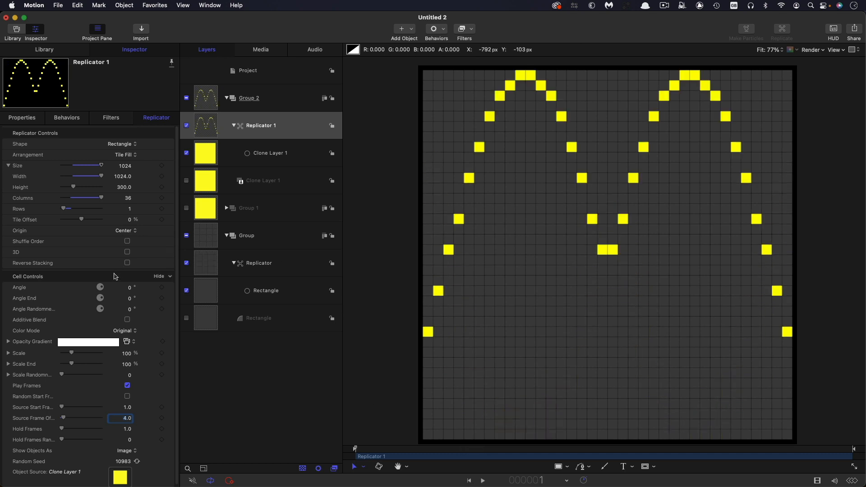
# Set replicator Origin to Upper Left, play the wave, then switch Origin to Upper Right
pyautogui.click(124, 230)
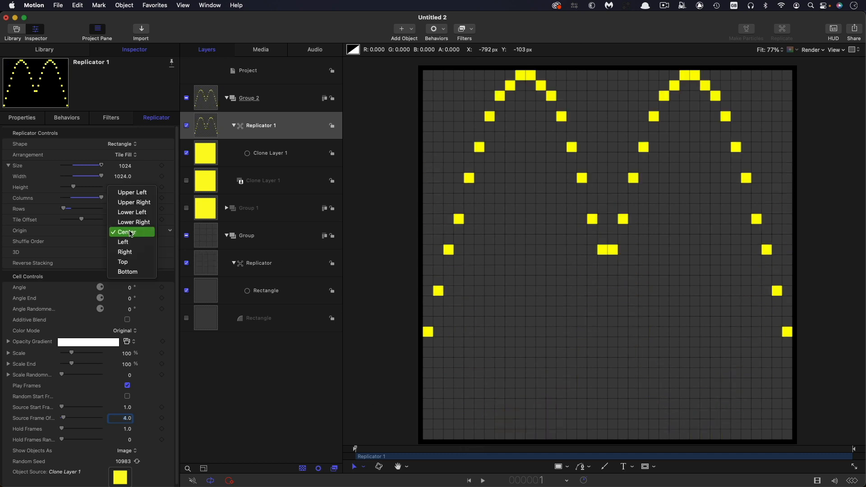
pyautogui.click(133, 192)
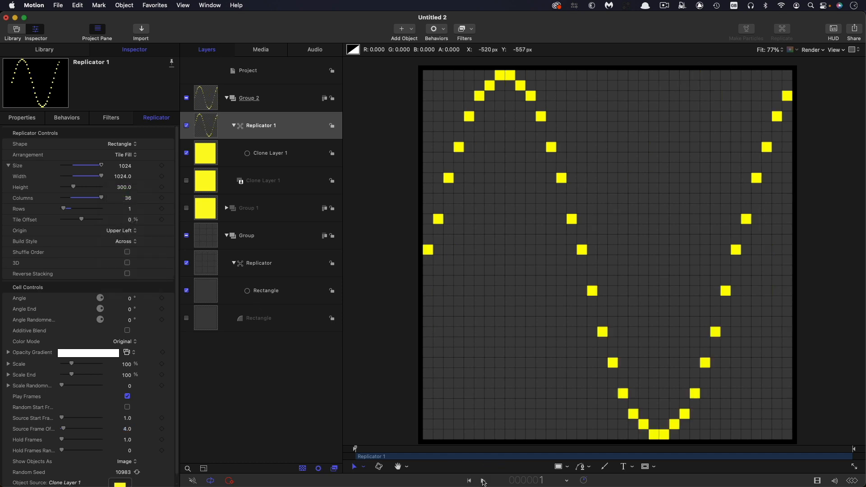
pyautogui.click(482, 480)
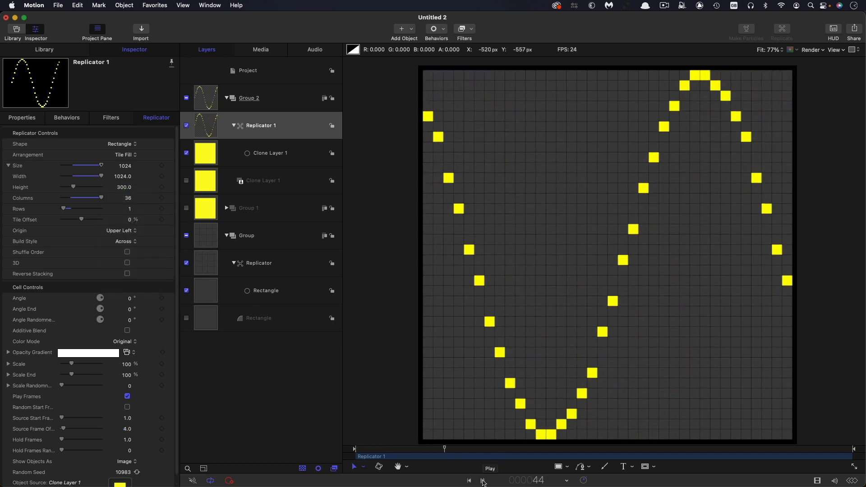
pyautogui.click(484, 480)
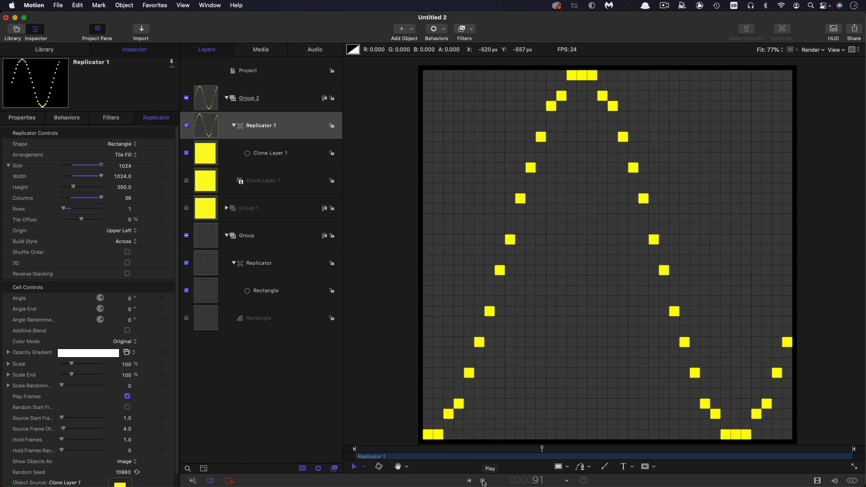
pyautogui.click(488, 468)
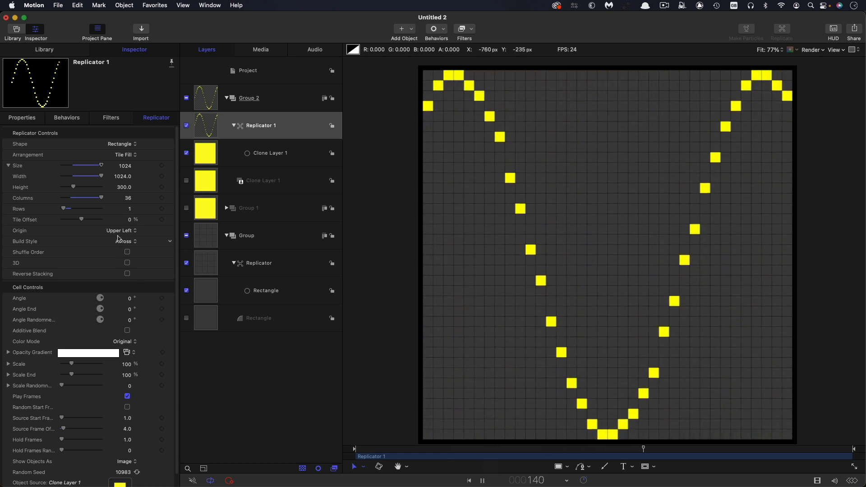
pyautogui.click(120, 230)
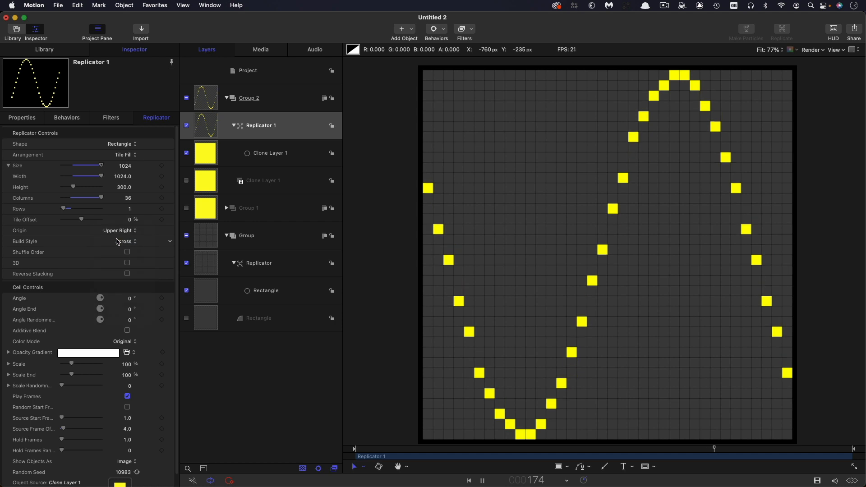